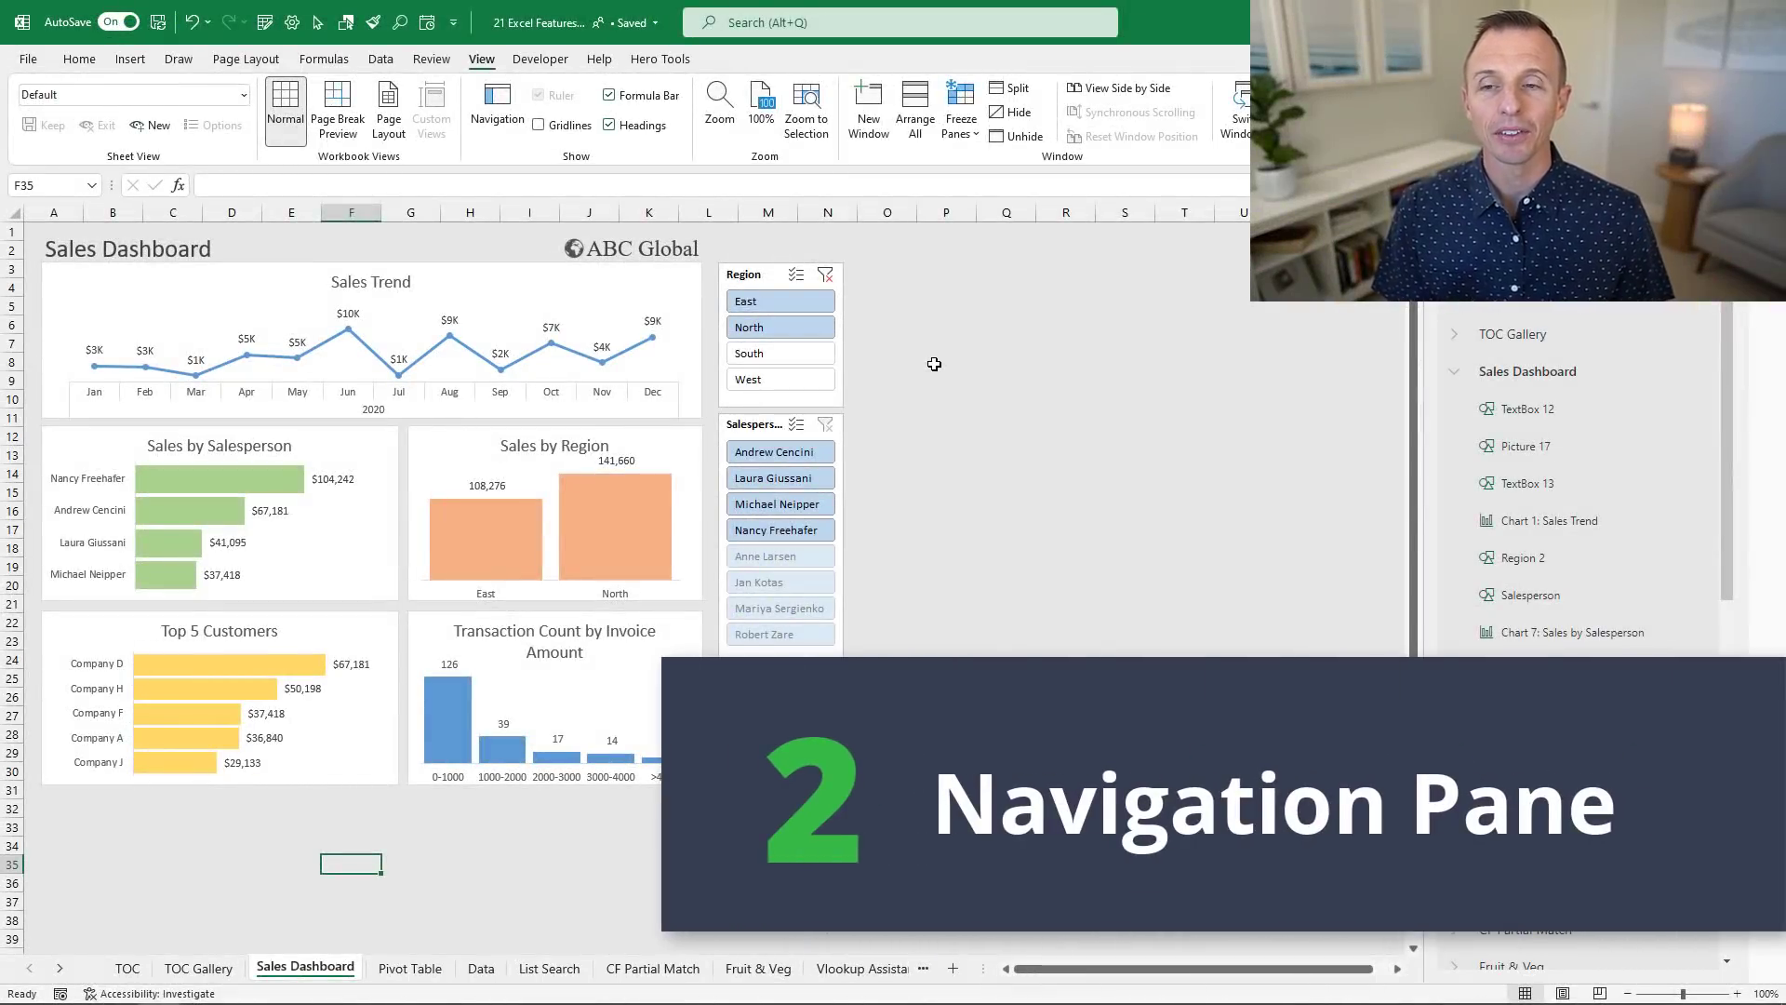
- Open the Navigation pane and jump to TOC Gallery, Sales Dashboard and TextBox 12
left_click(497, 111)
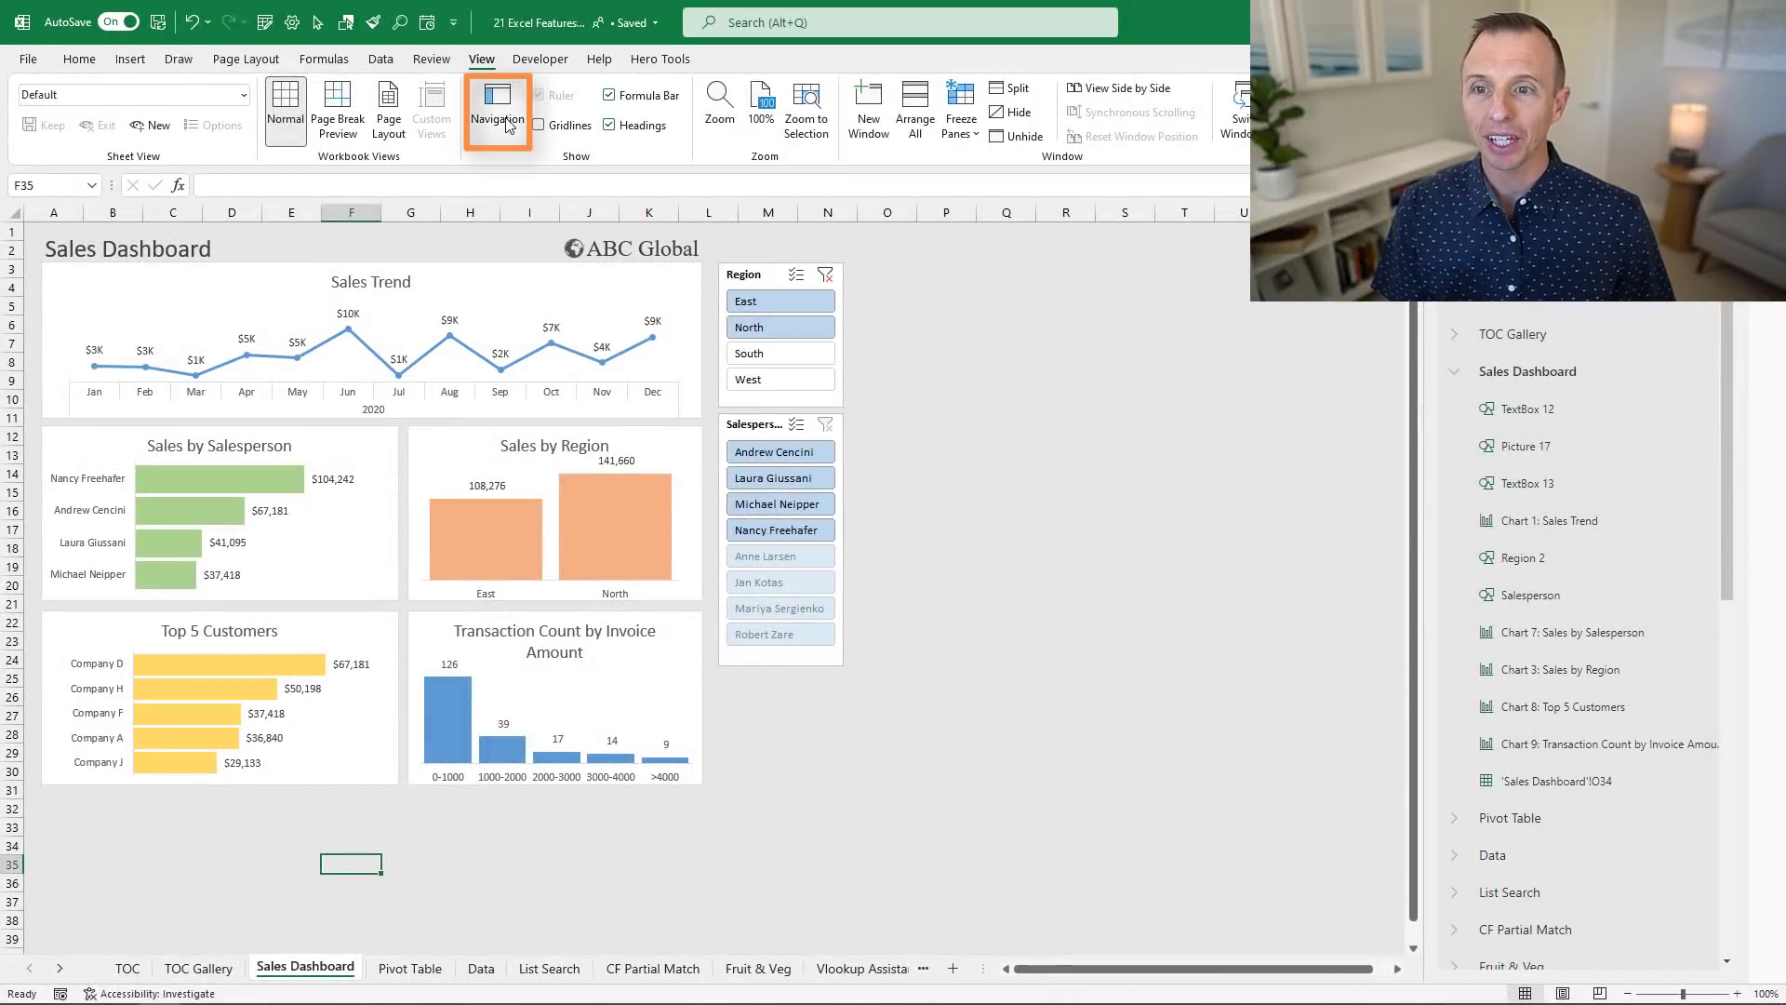
left_click(497, 109)
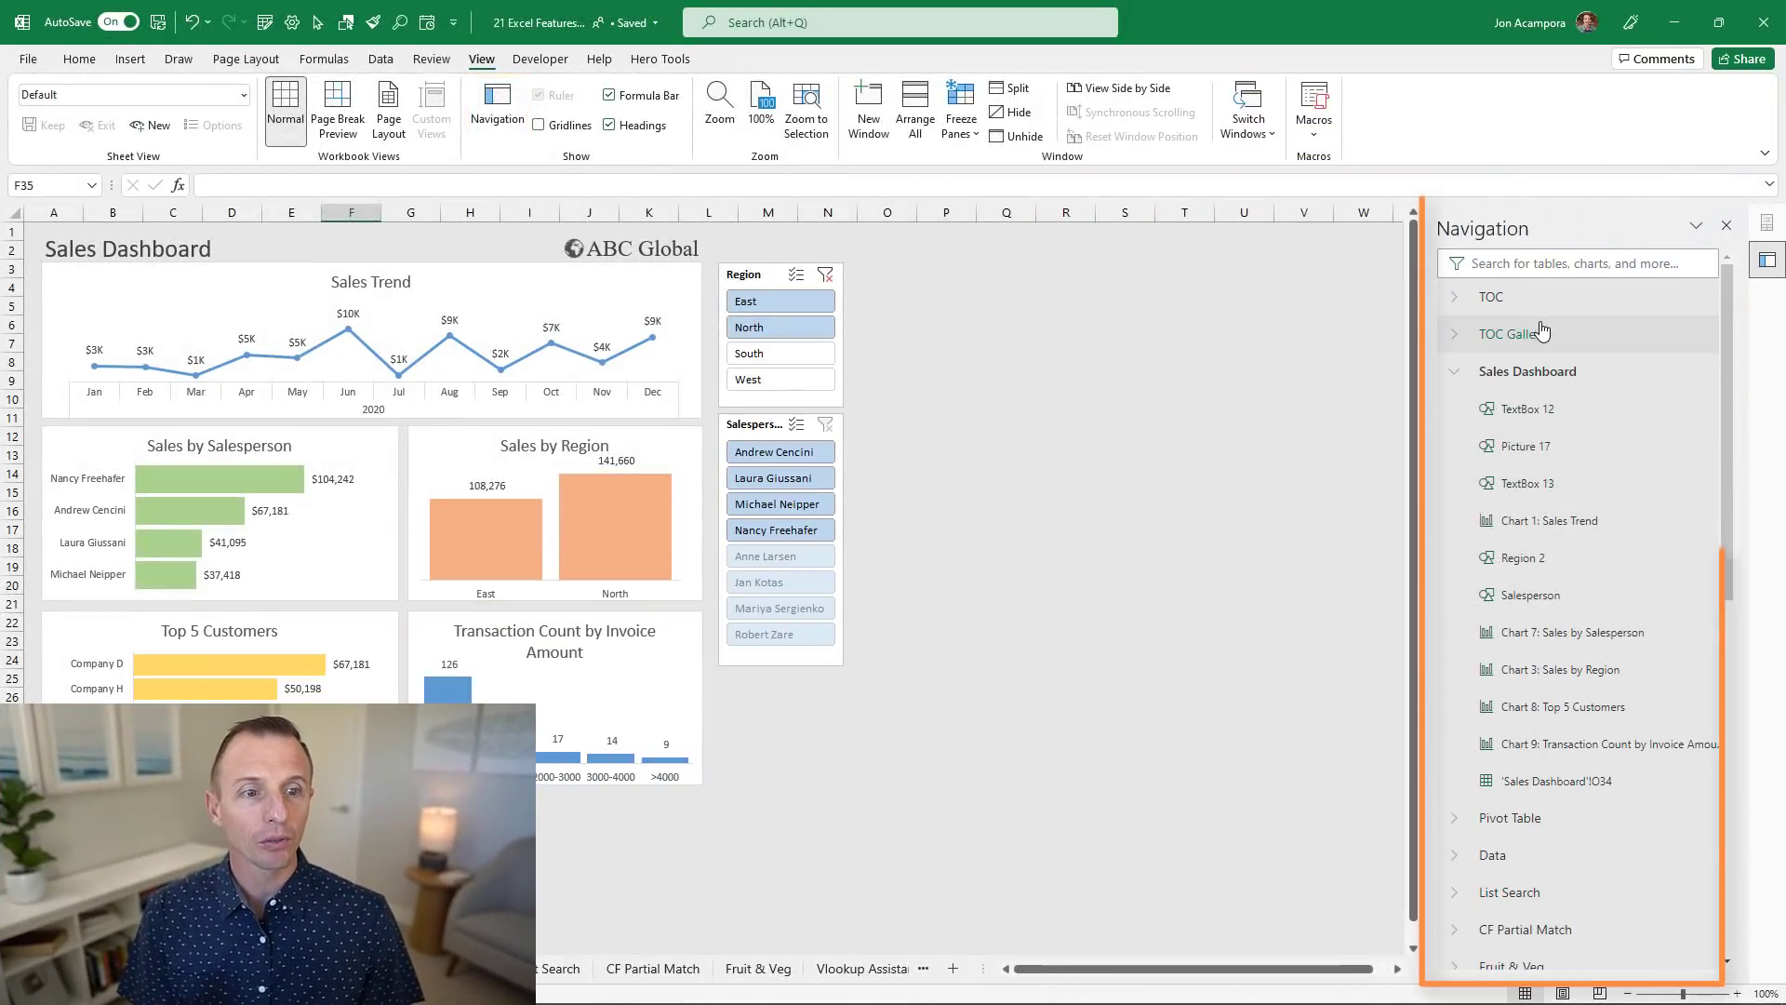
mouse_move(1517, 334)
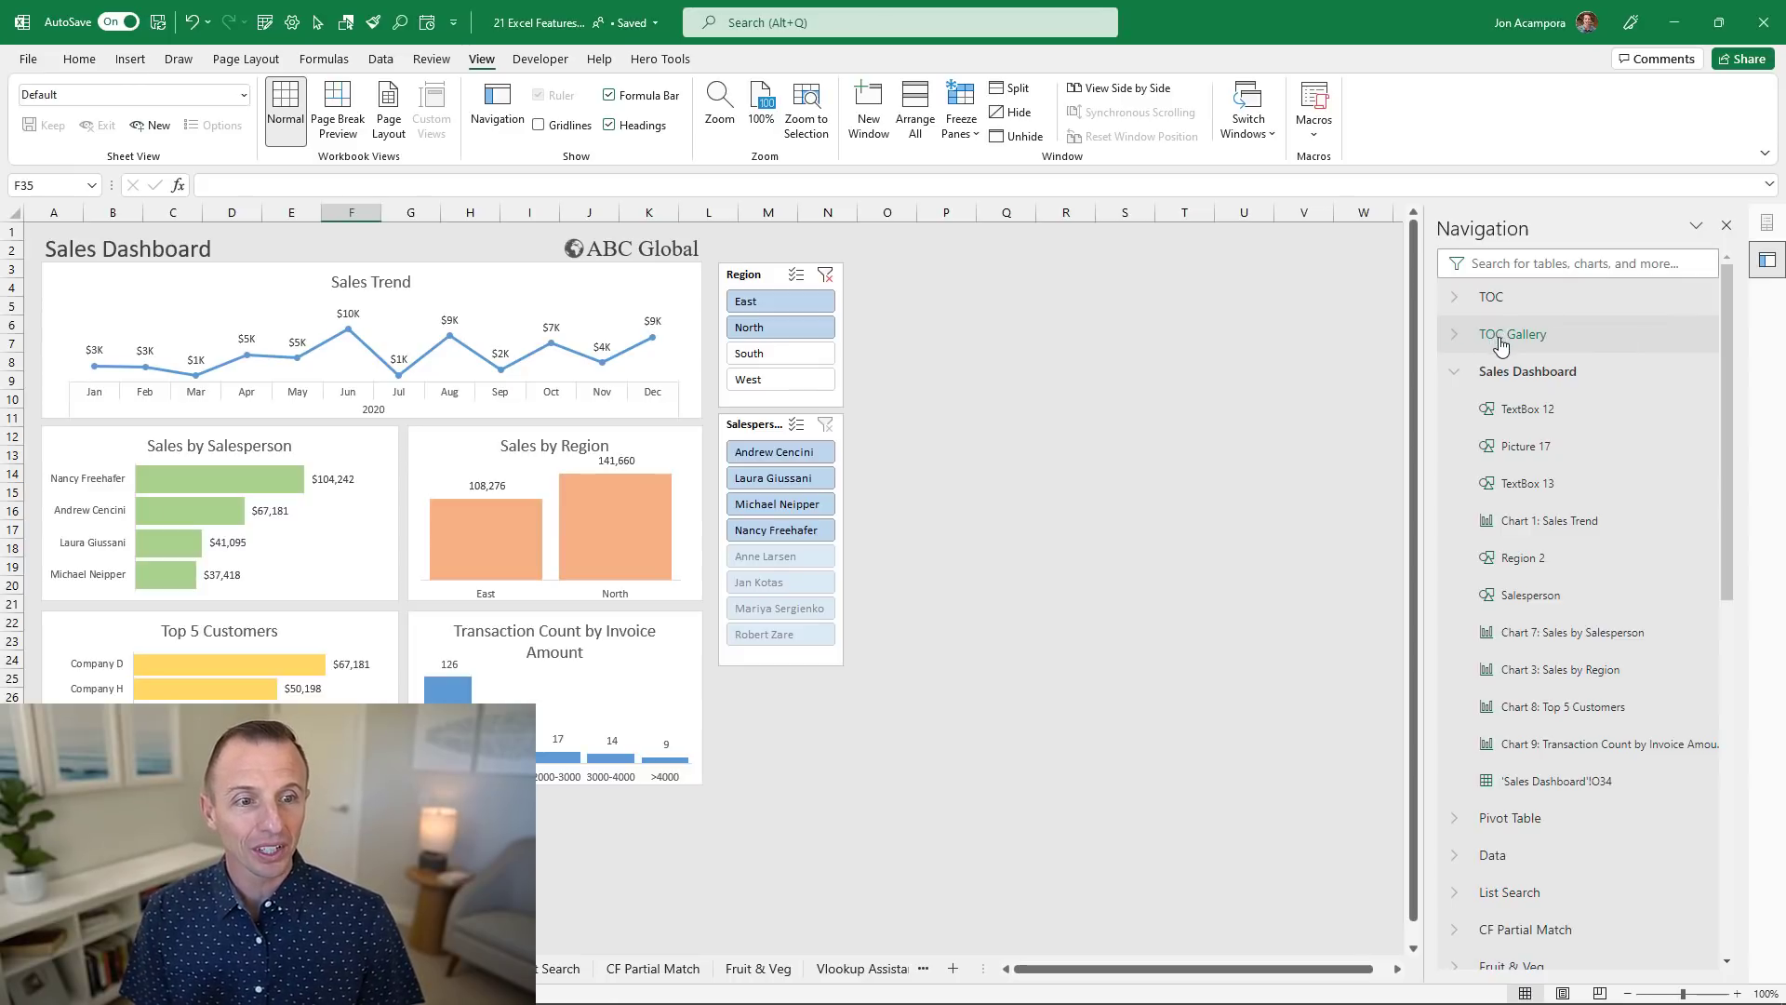
left_click(1512, 334)
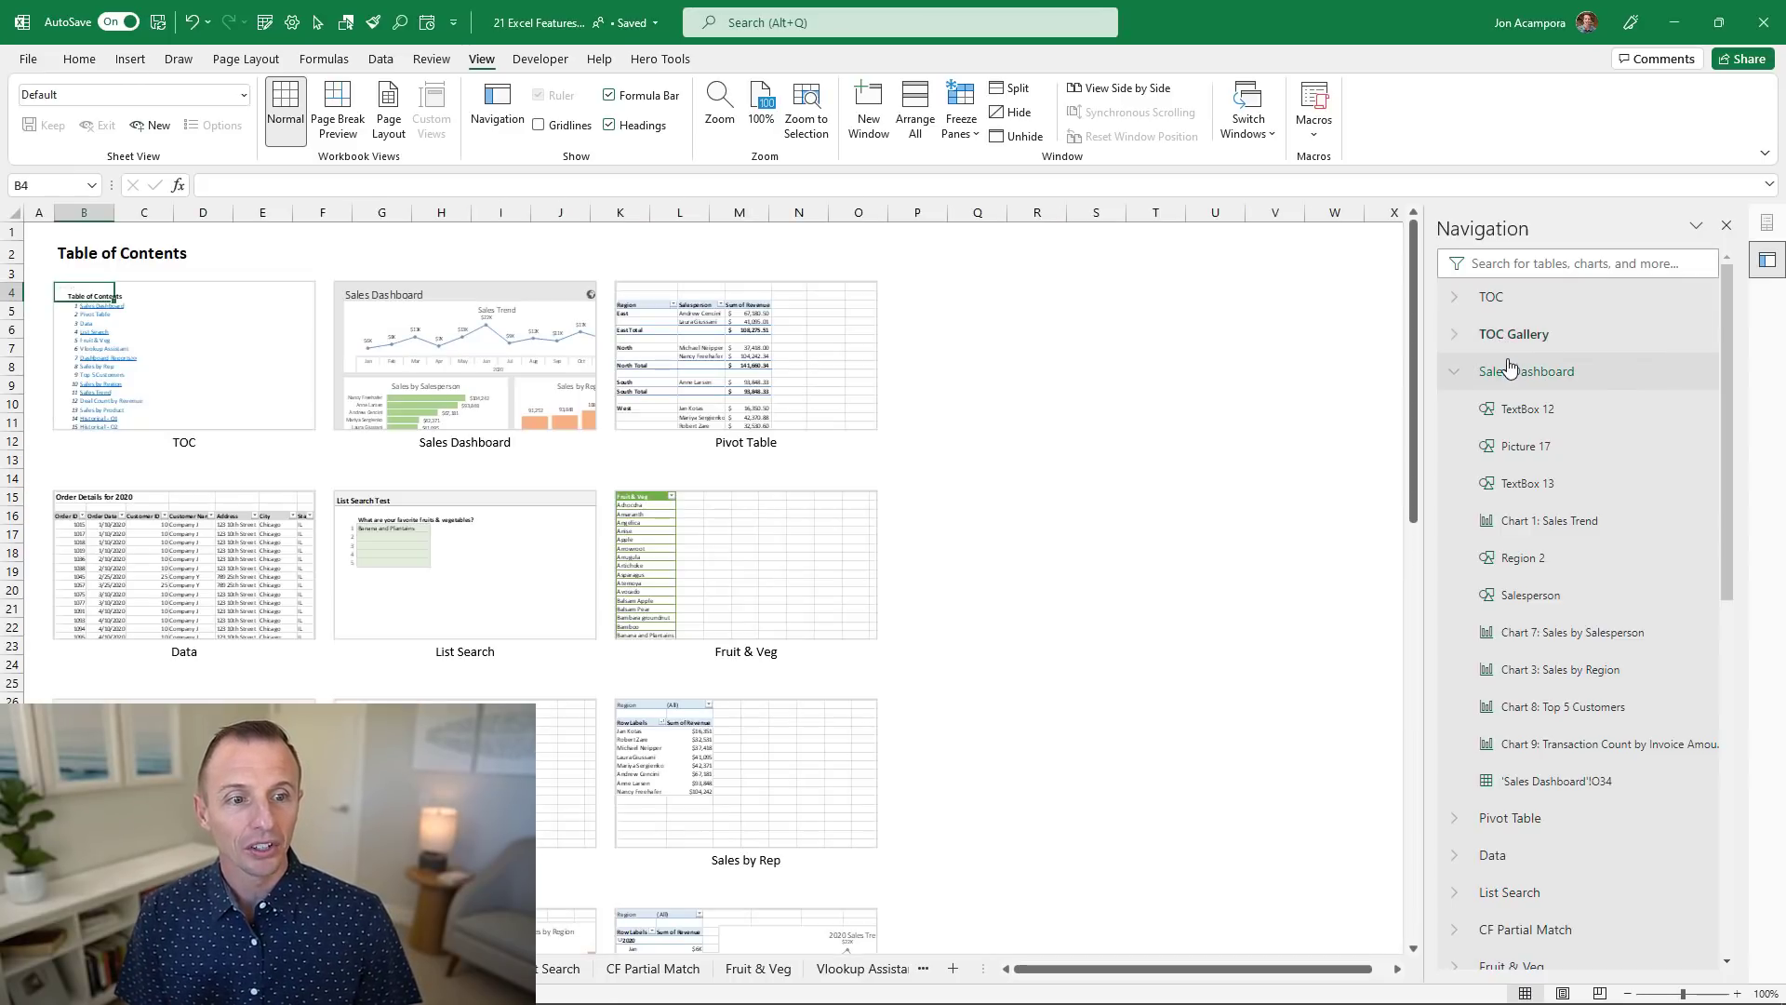
left_click(1527, 370)
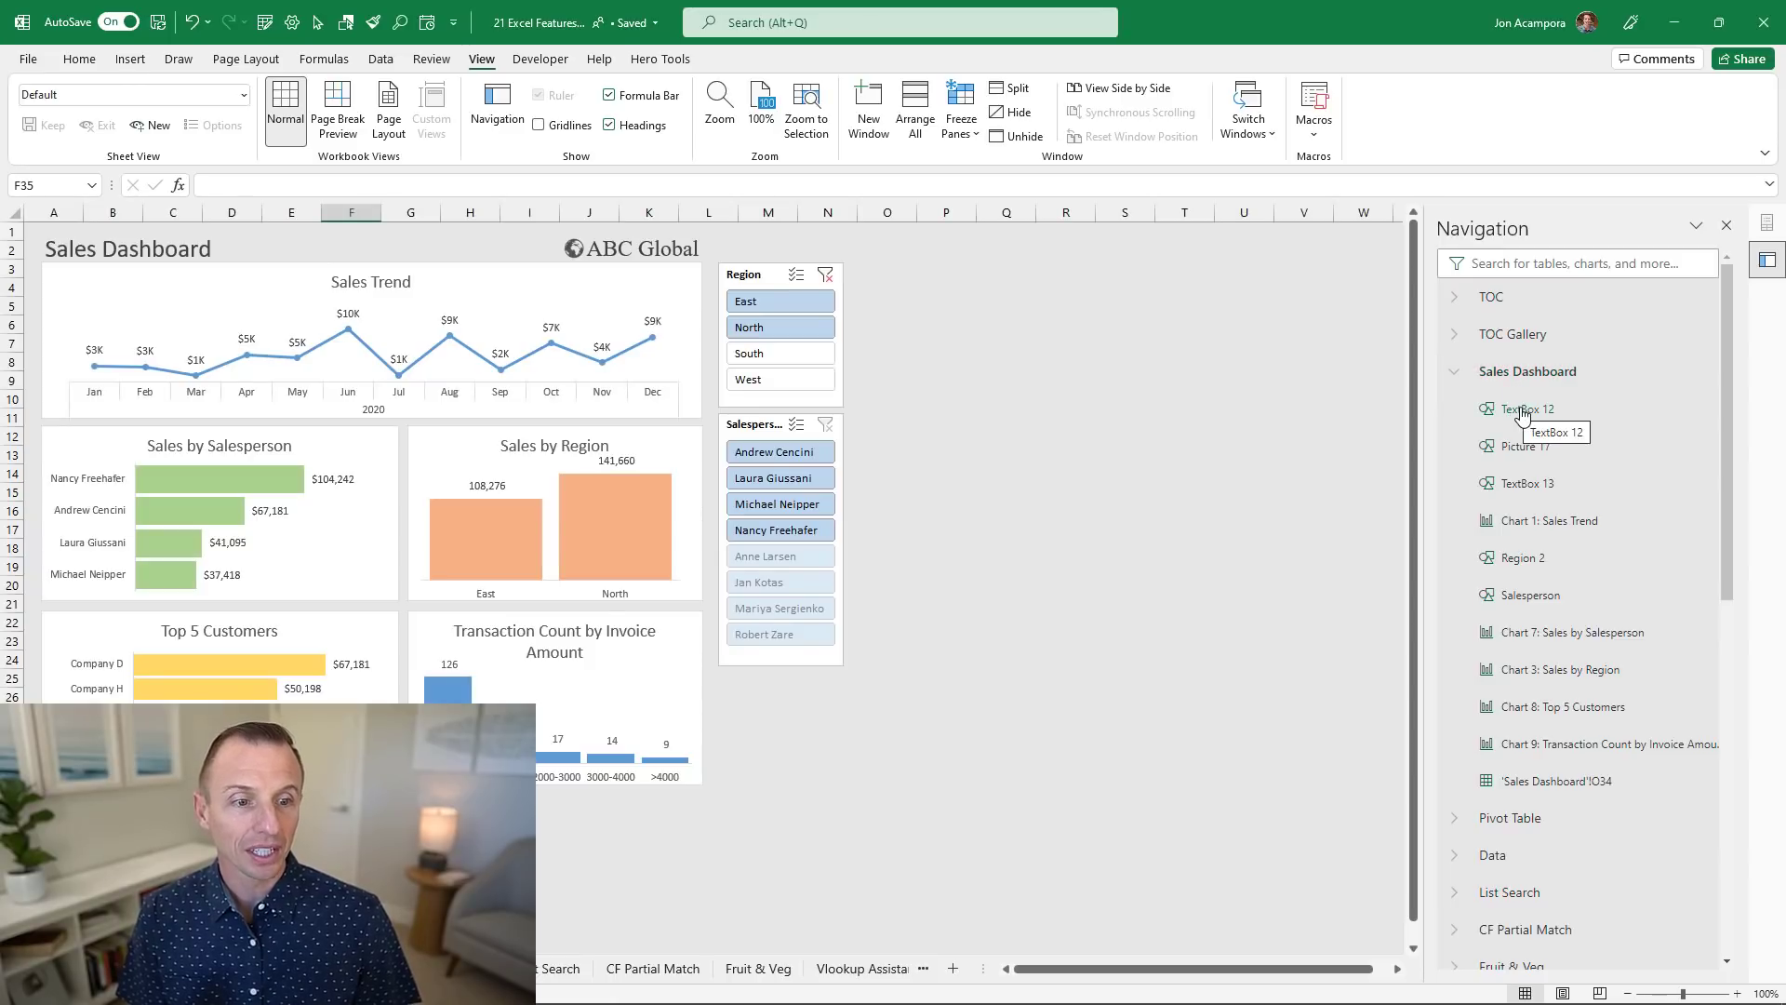
left_click(1527, 410)
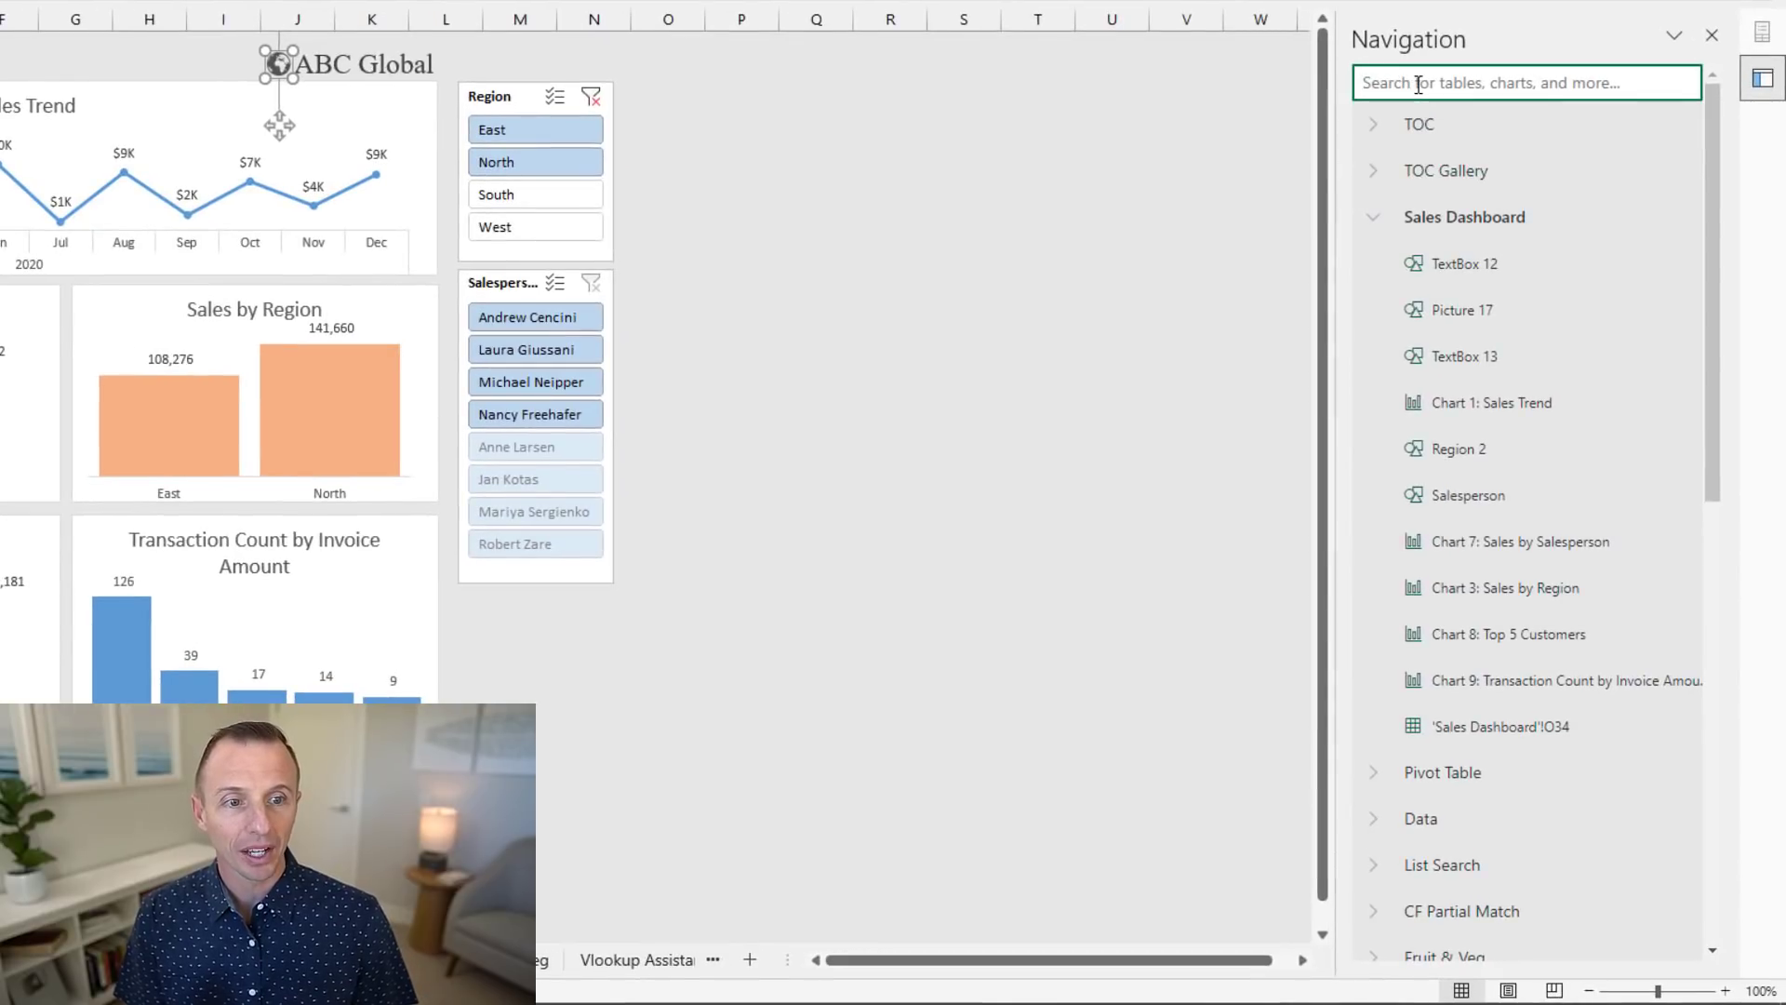
type("tabl")
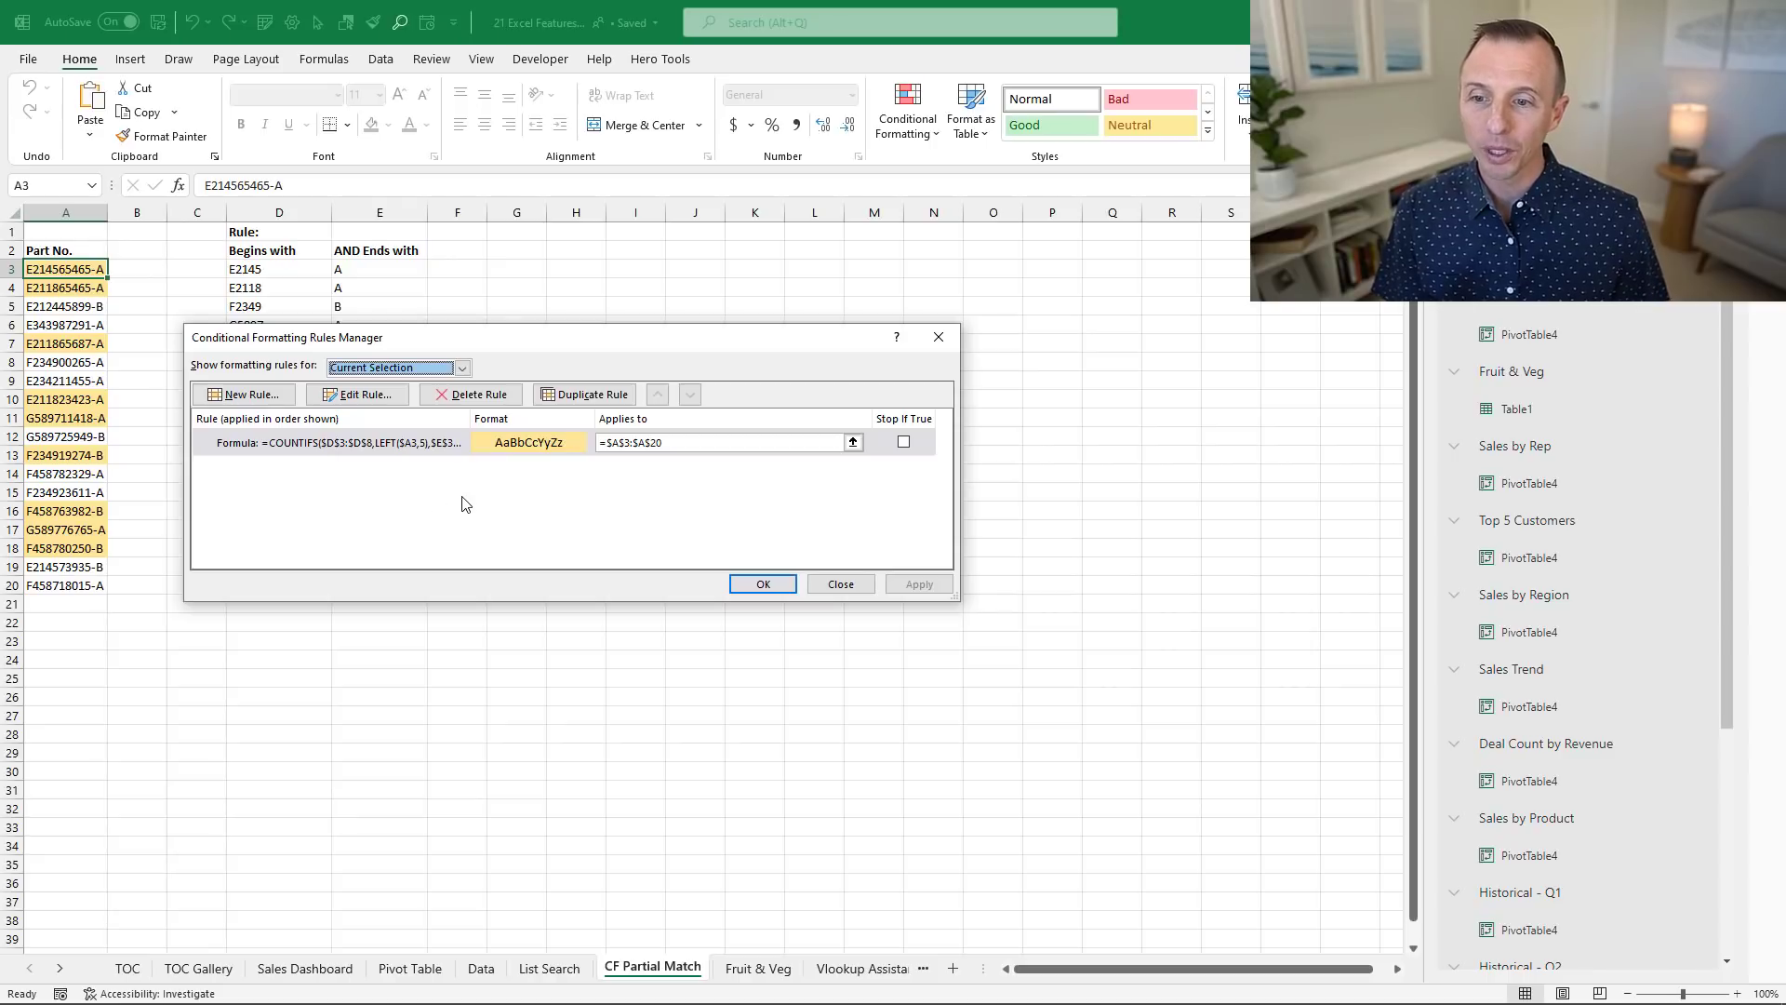
mouse_move(740, 548)
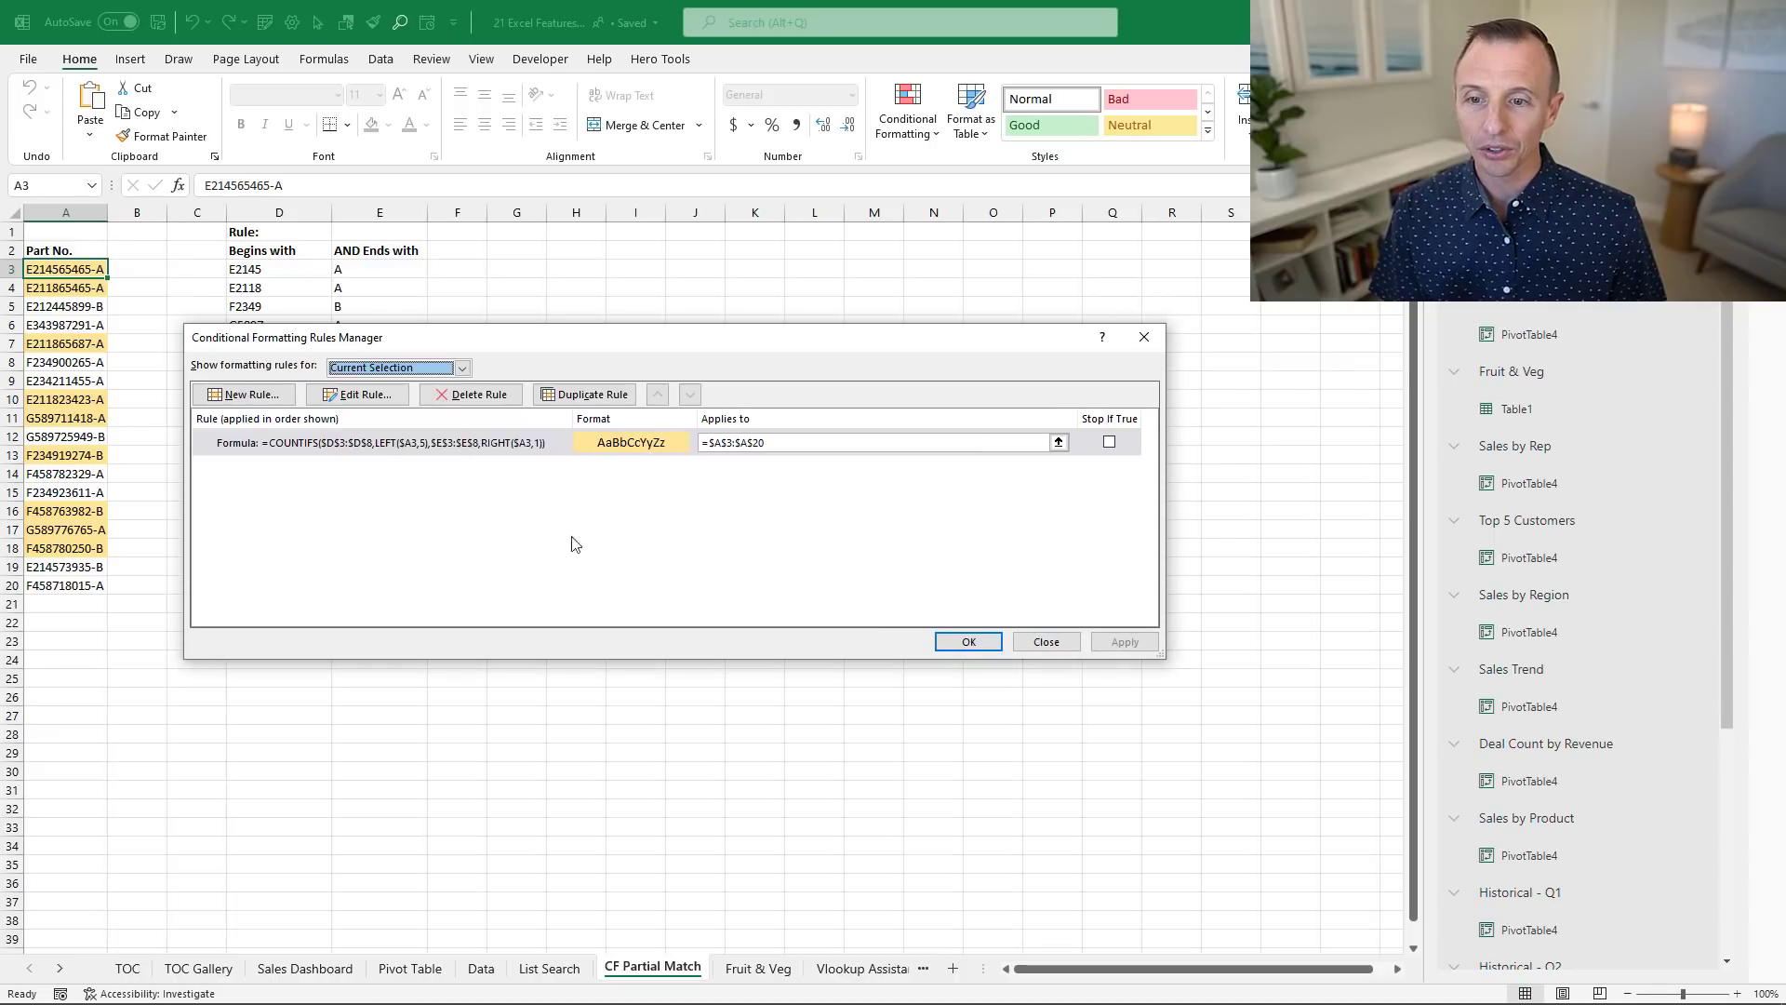
mouse_move(446, 459)
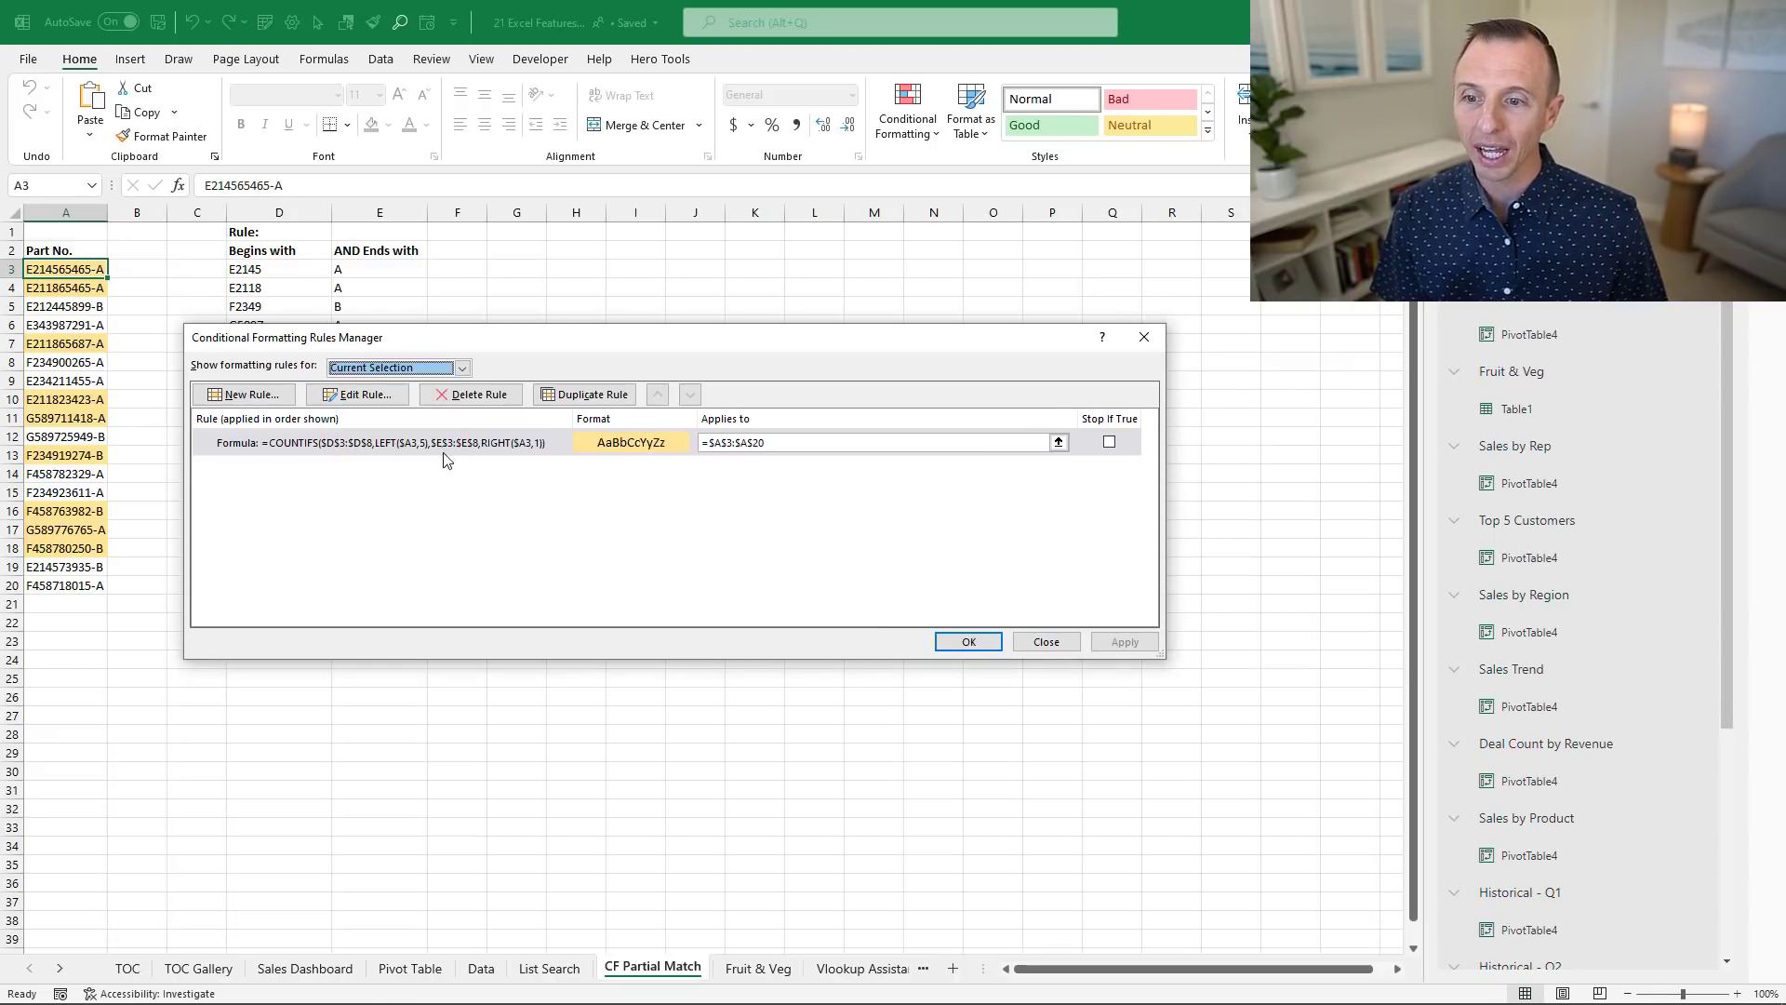
mouse_move(471, 494)
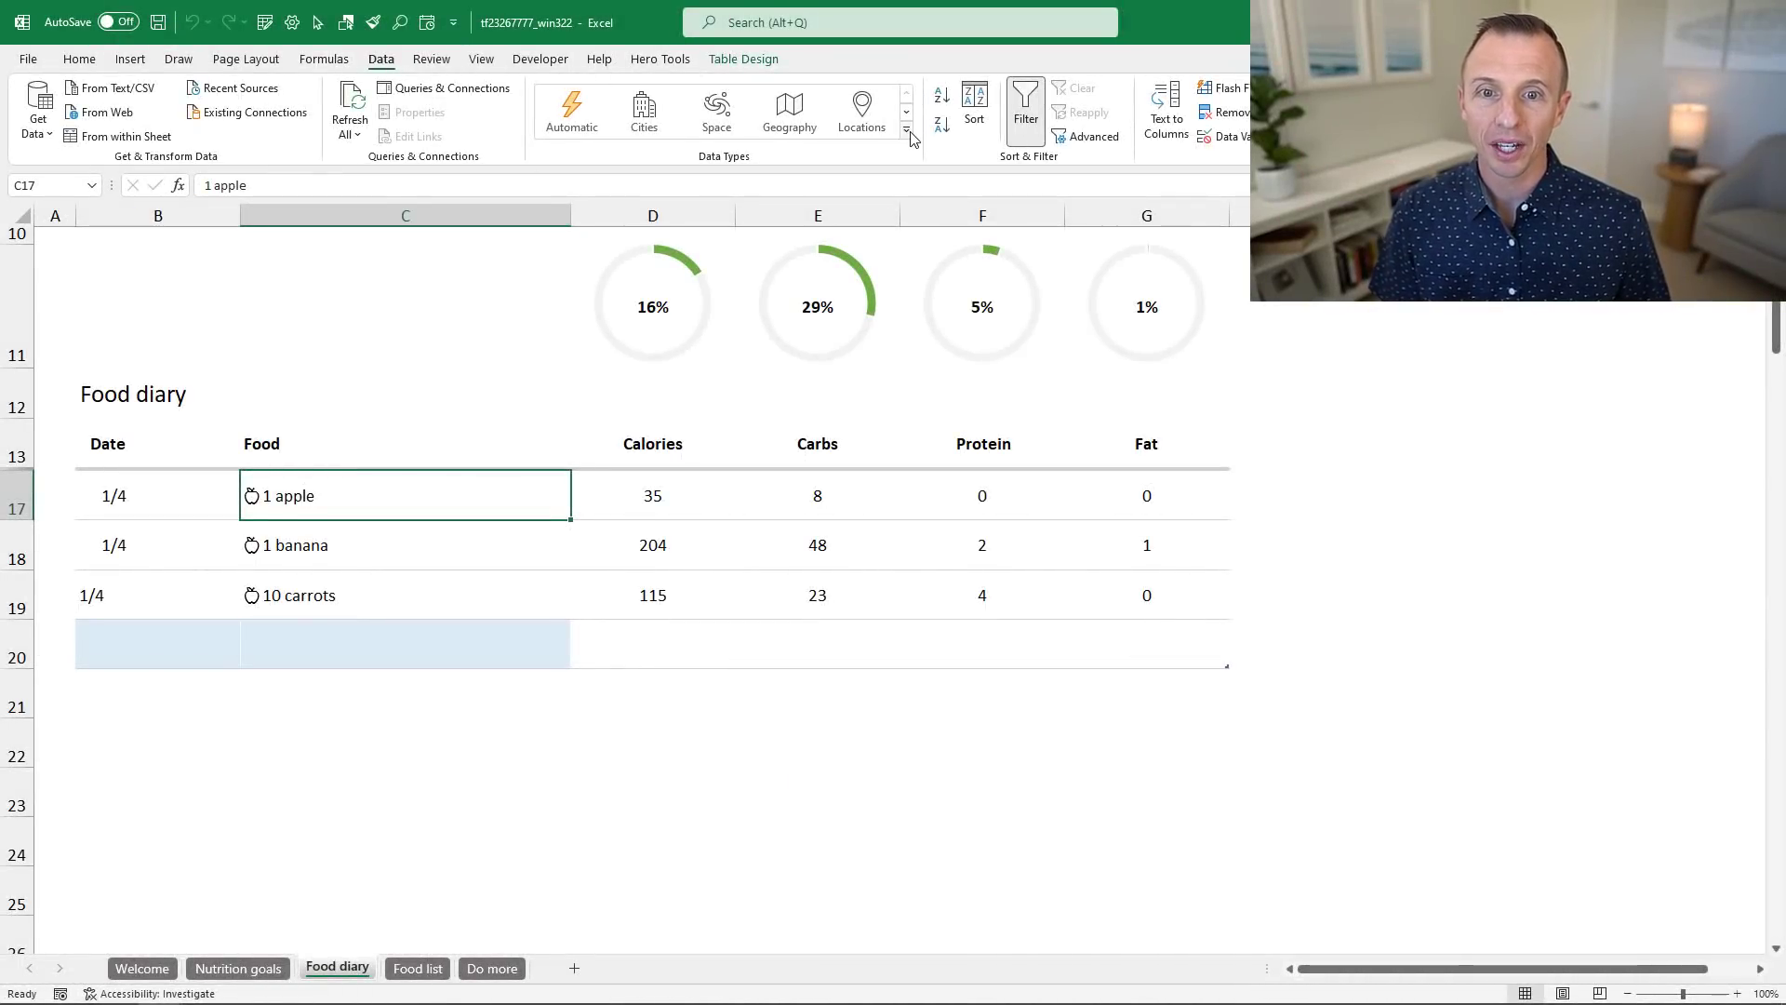
- Expand the Data Types gallery, then view and dismiss the 1 apple nutrition facts card
left_click(905, 138)
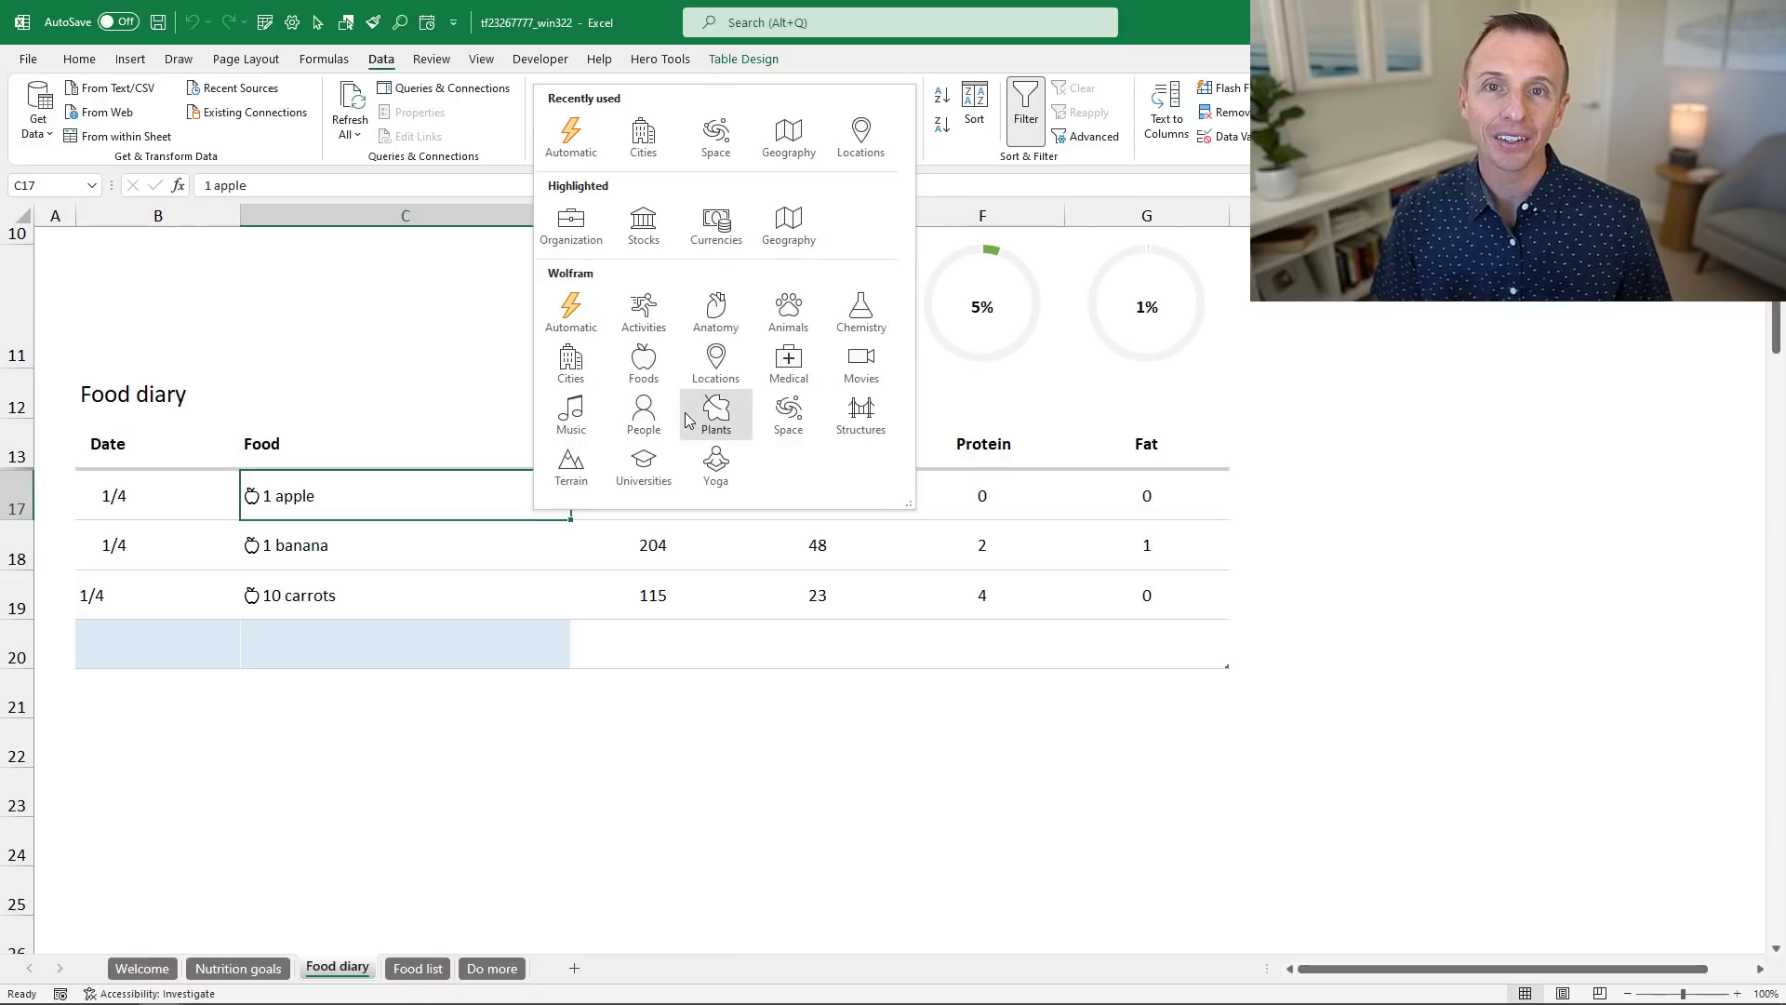
mouse_move(715, 413)
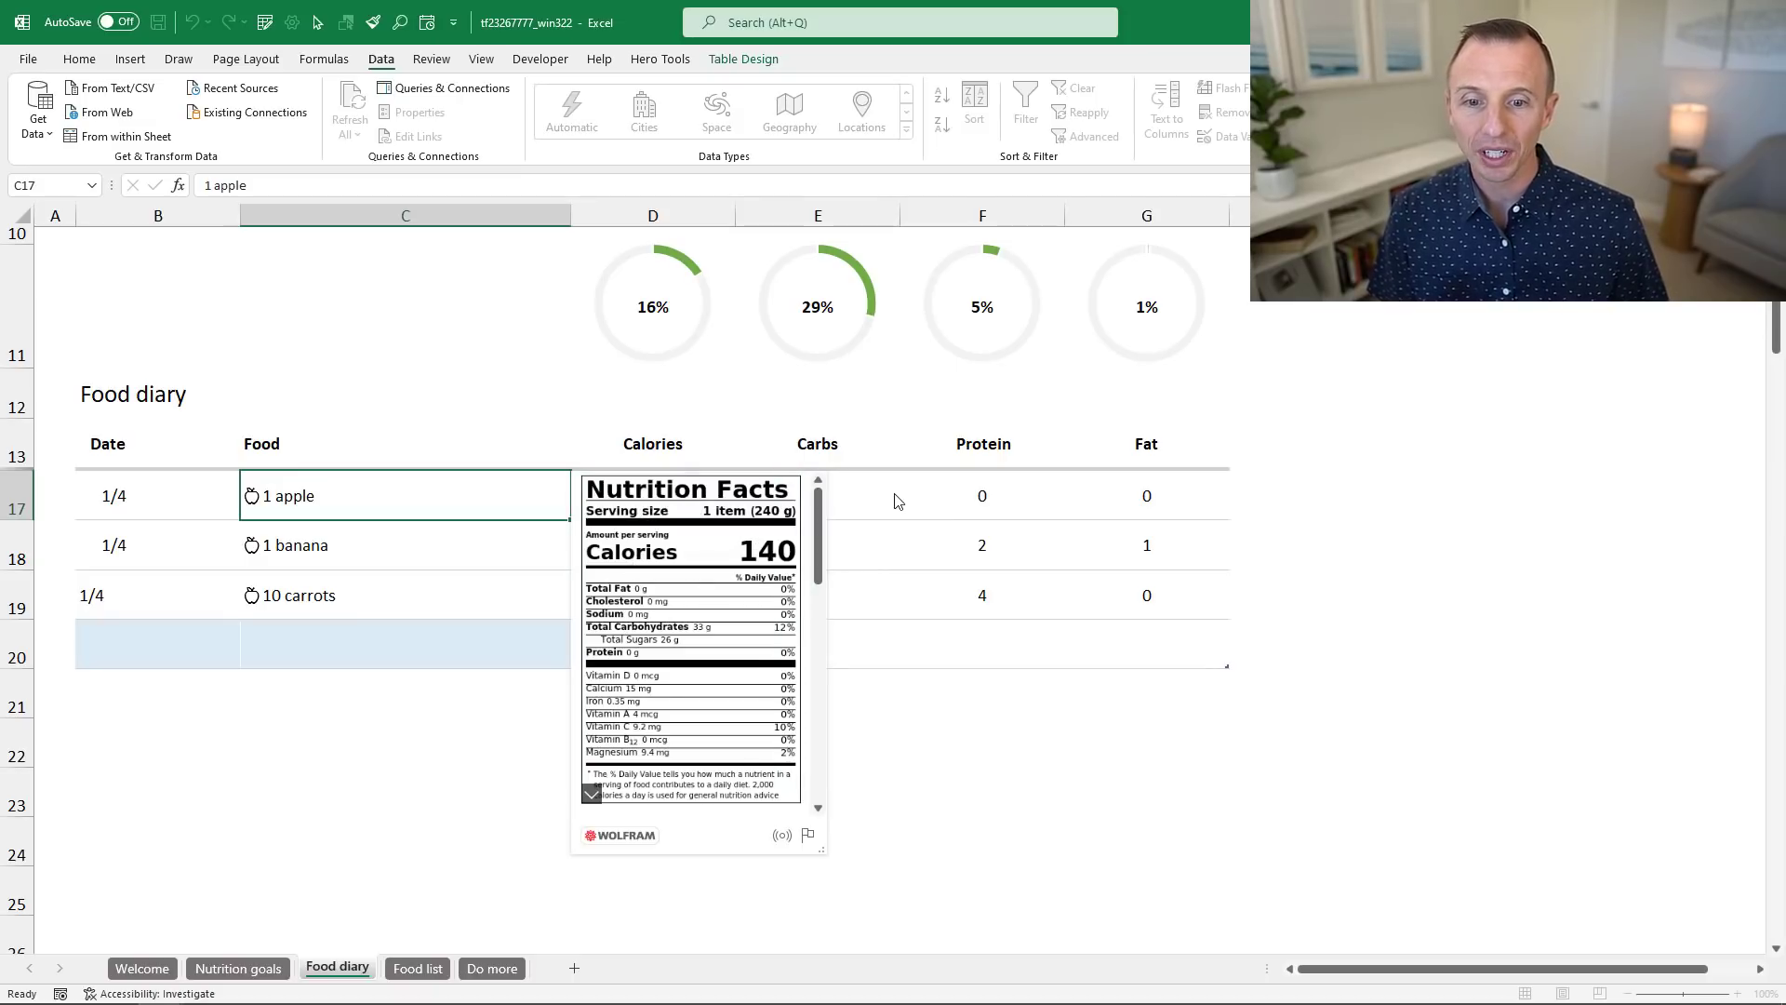
left_click(816, 494)
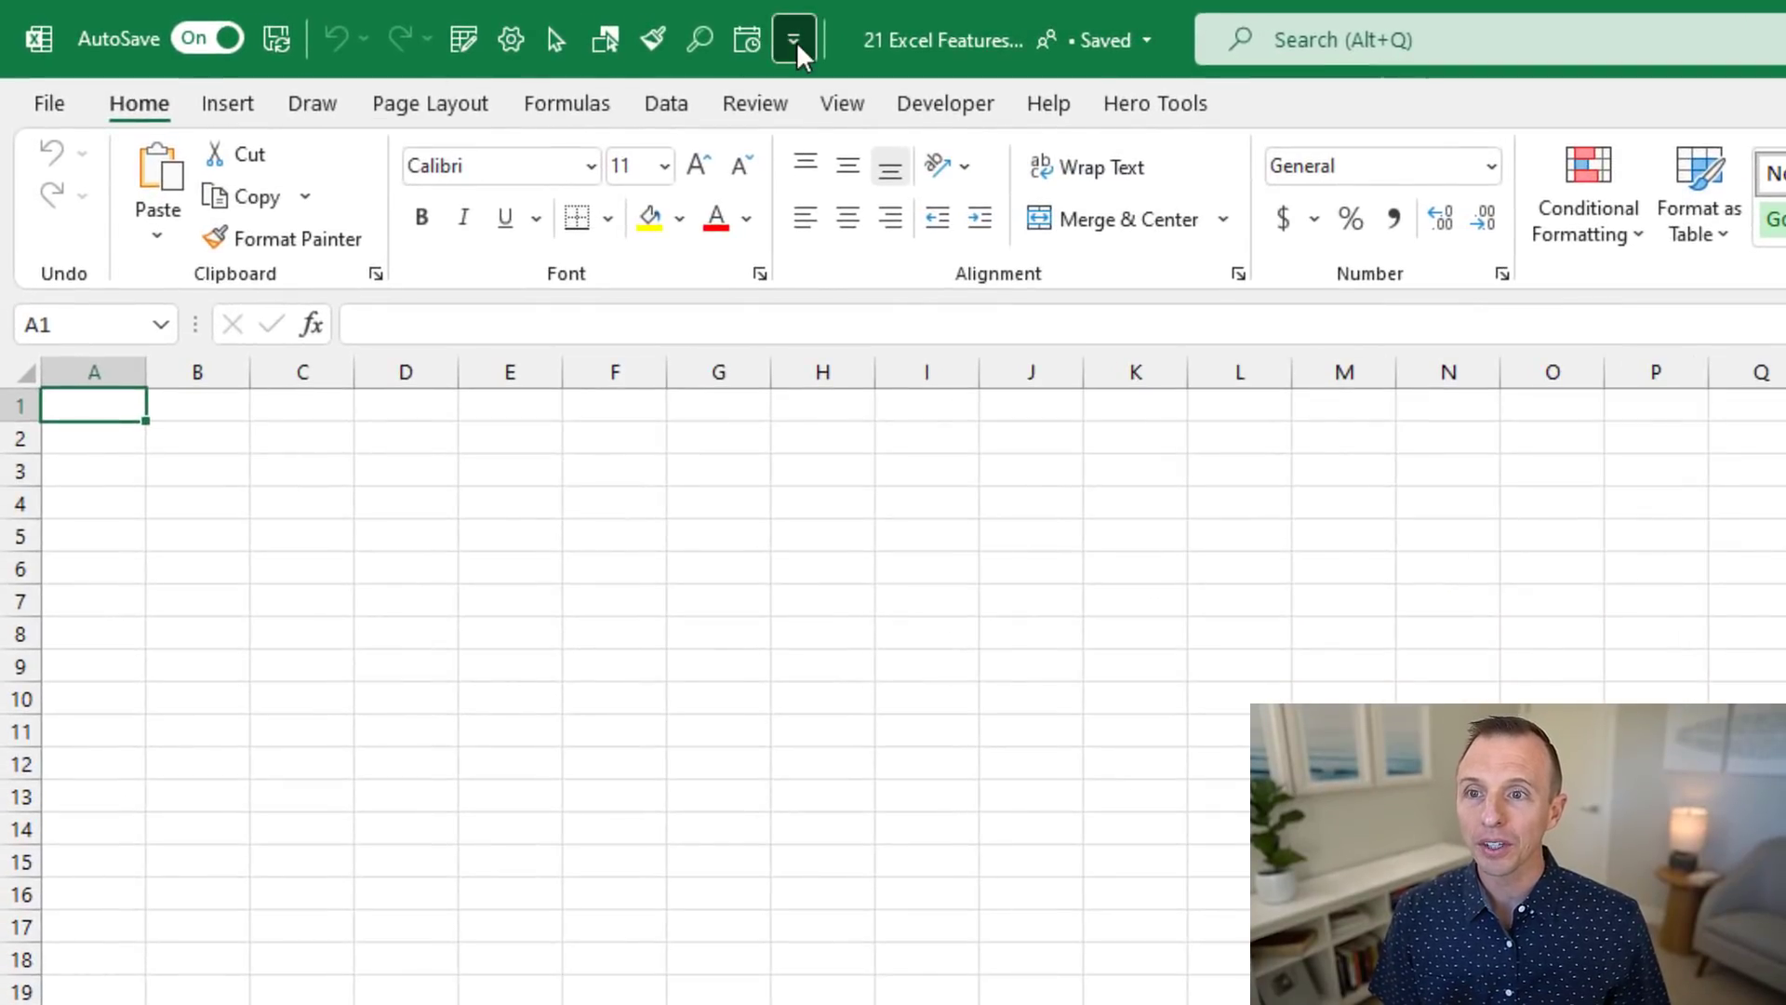
- Show the Quick Access Toolbar below the ribbon with command labels
left_click(792, 39)
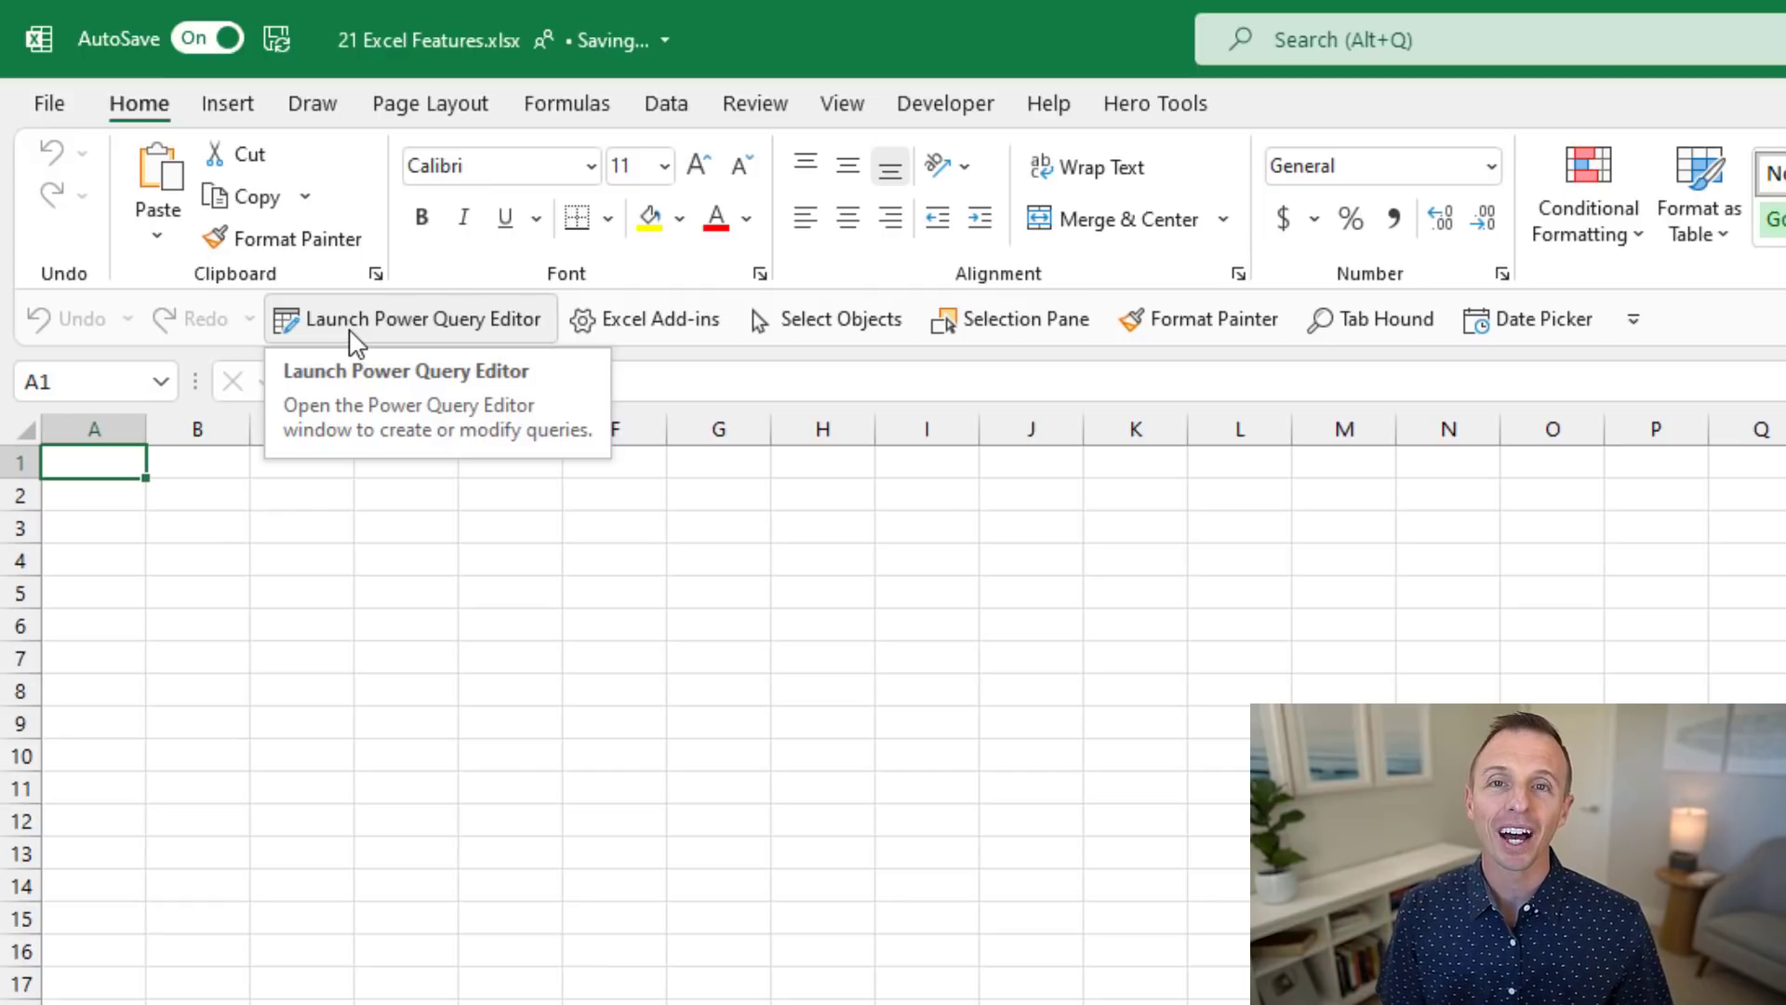
mouse_move(370, 342)
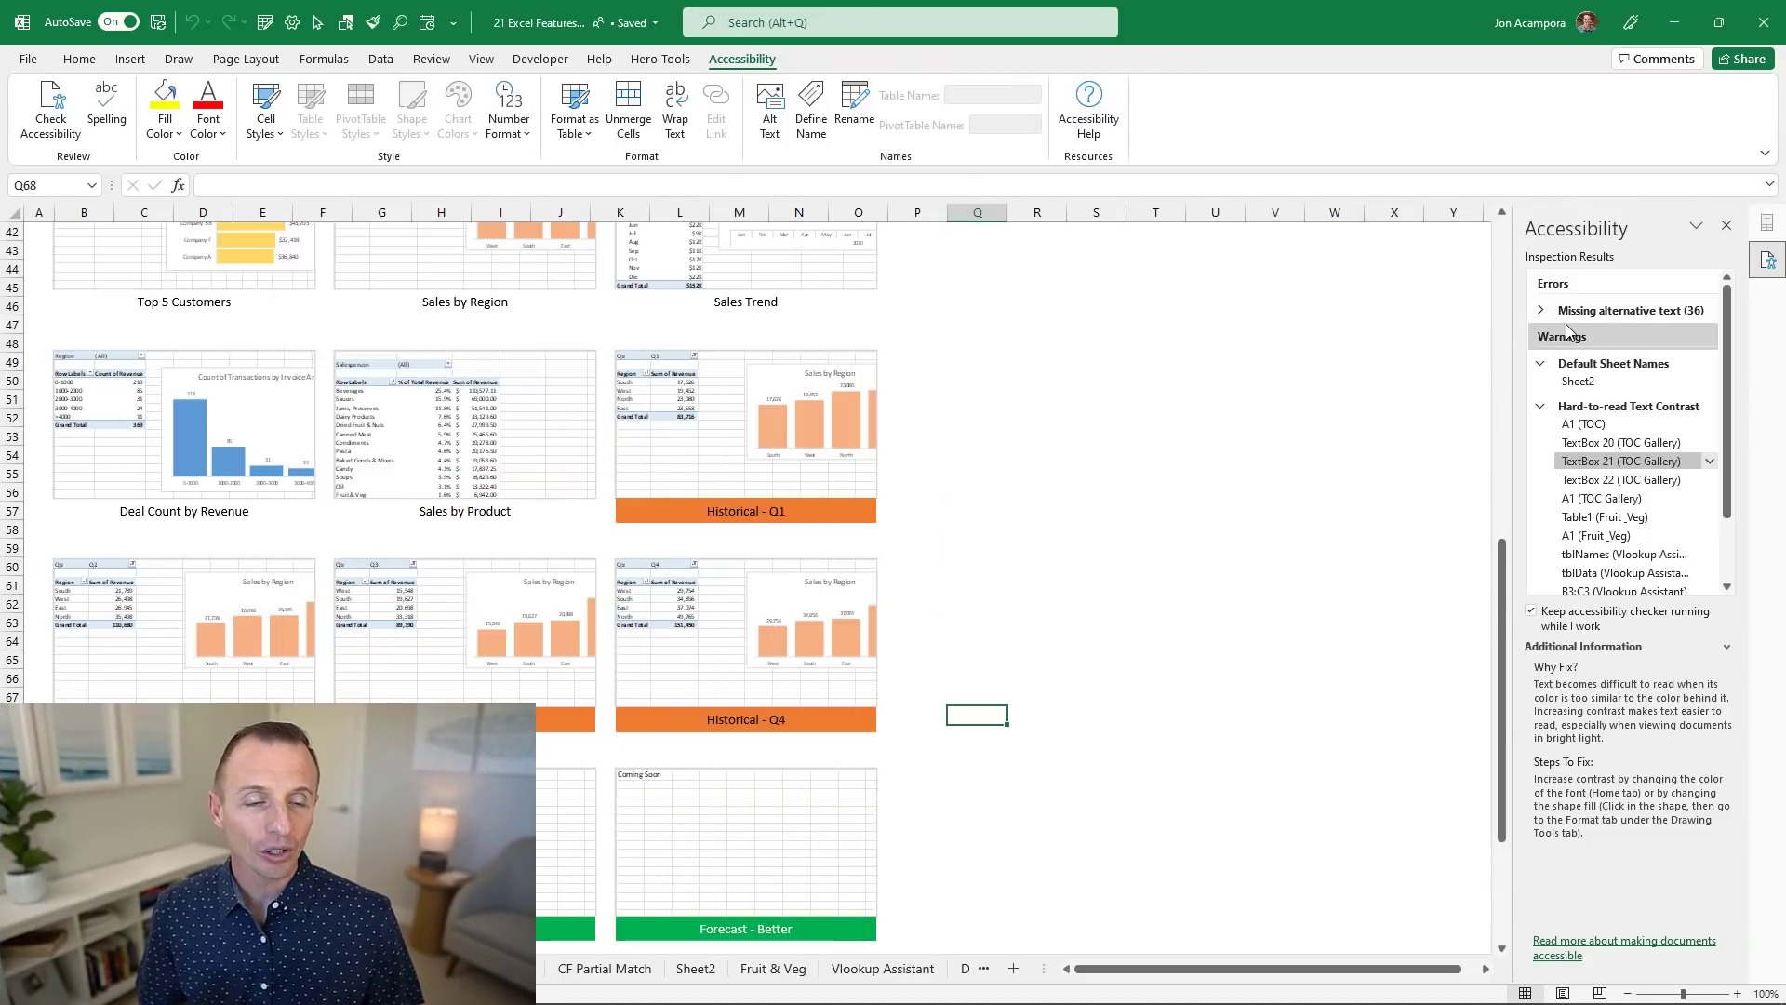
mouse_move(1562, 335)
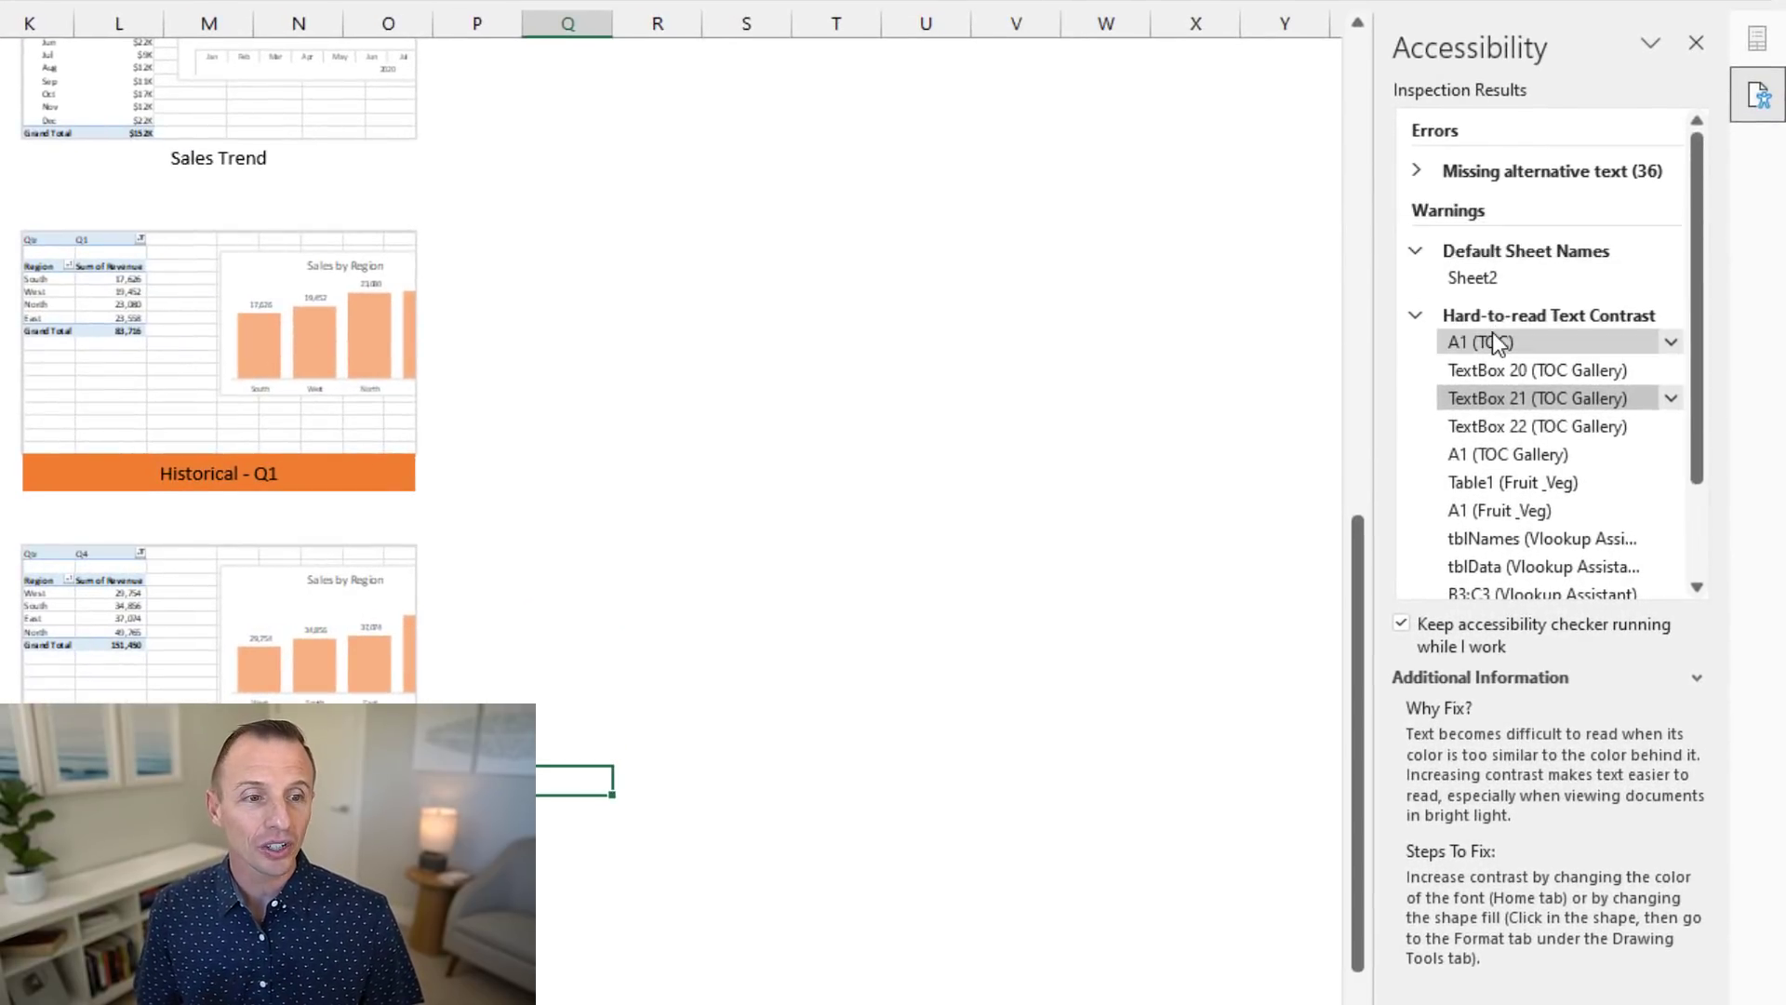
- Review the A1 (TOC) hard-to-read text contrast warning in the accessibility checker
left_click(1472, 277)
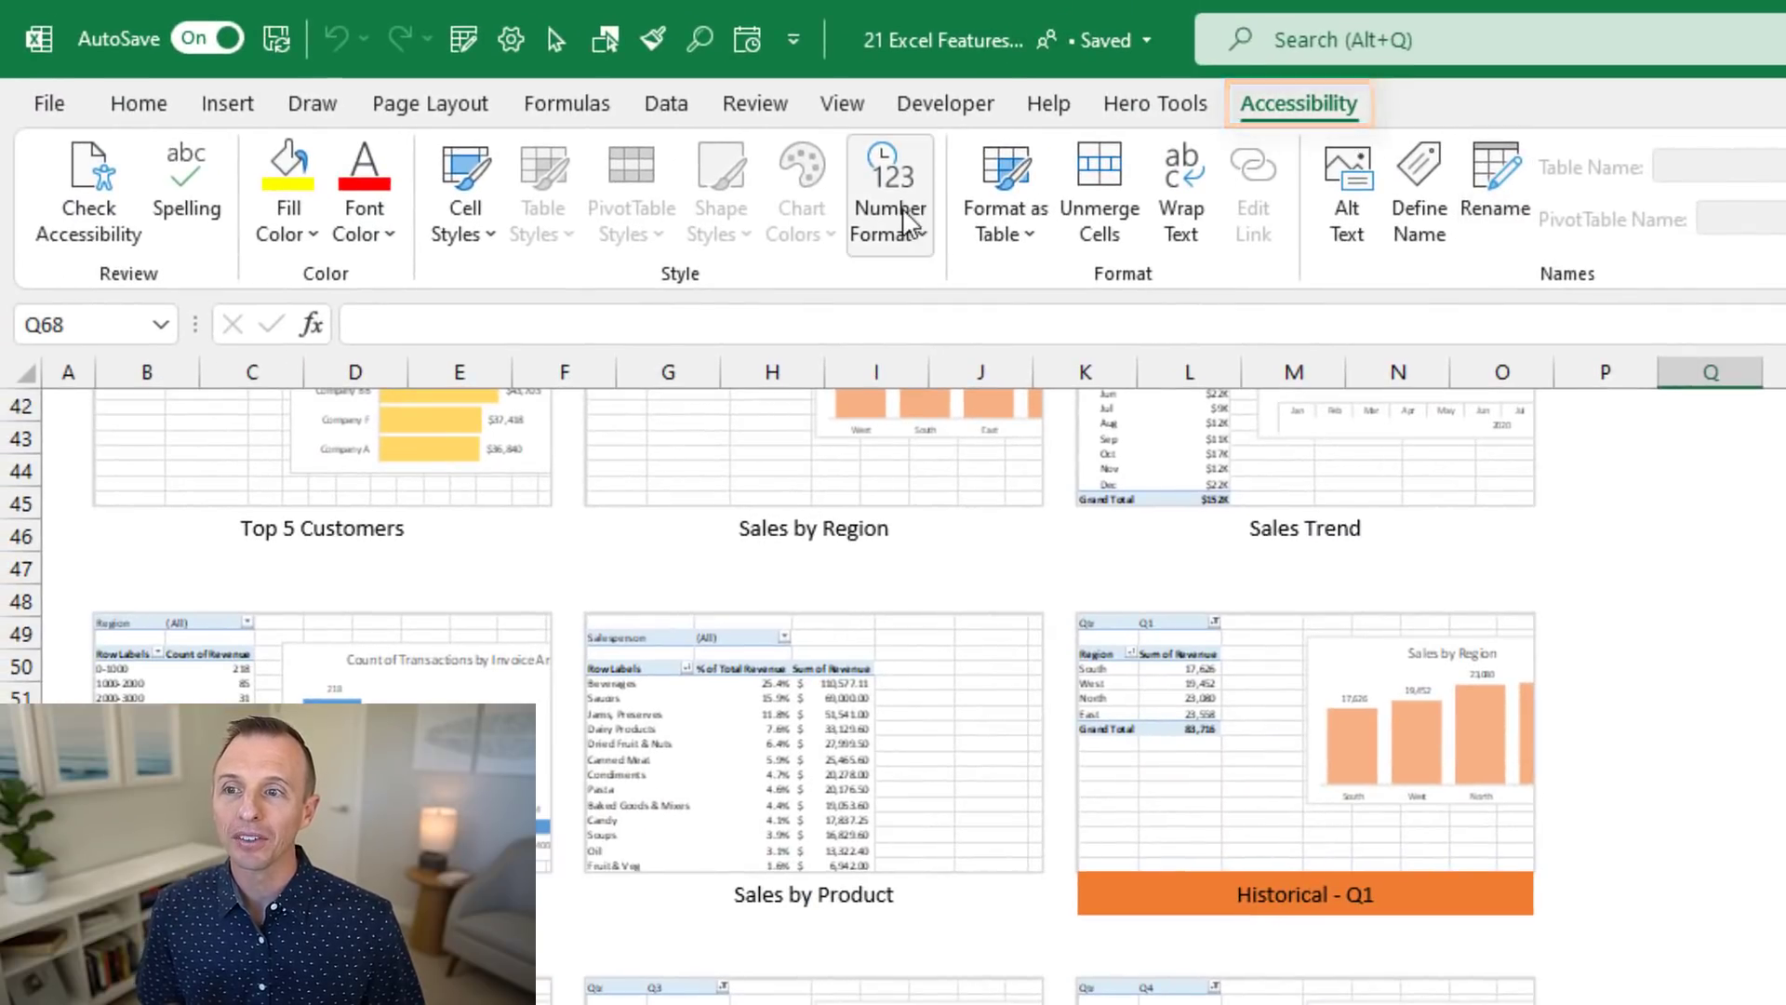
mouse_move(889, 194)
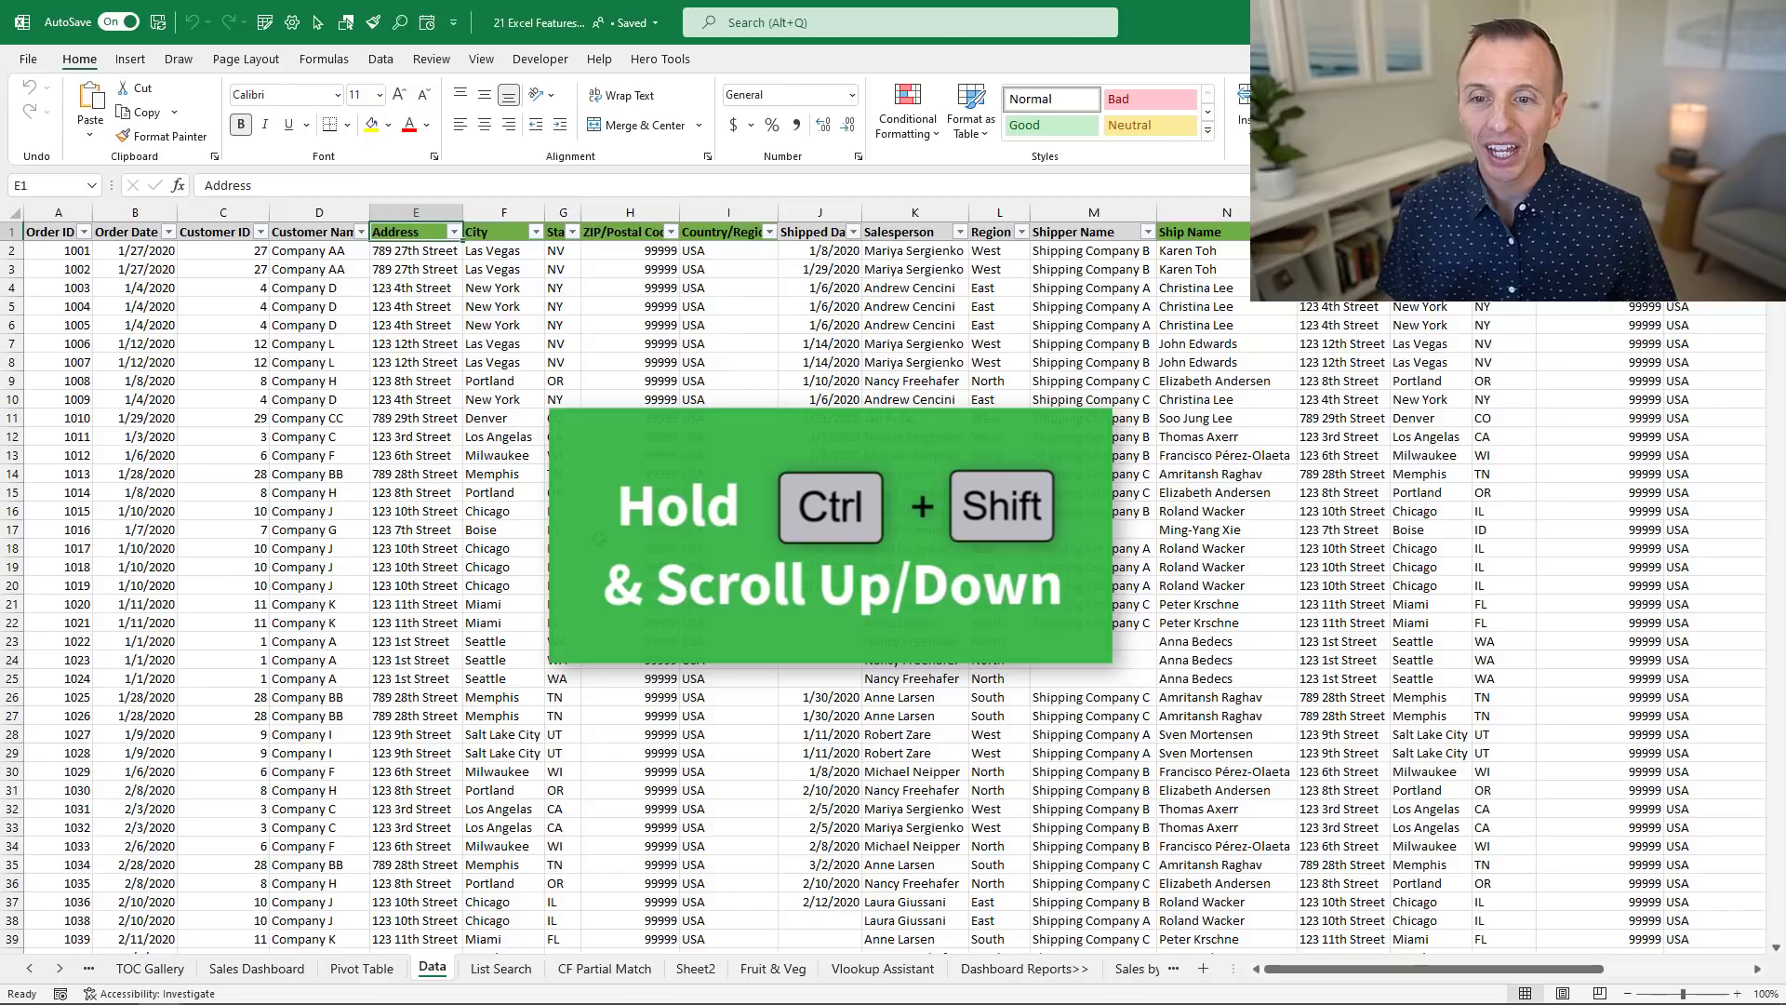
scroll("right", 3)
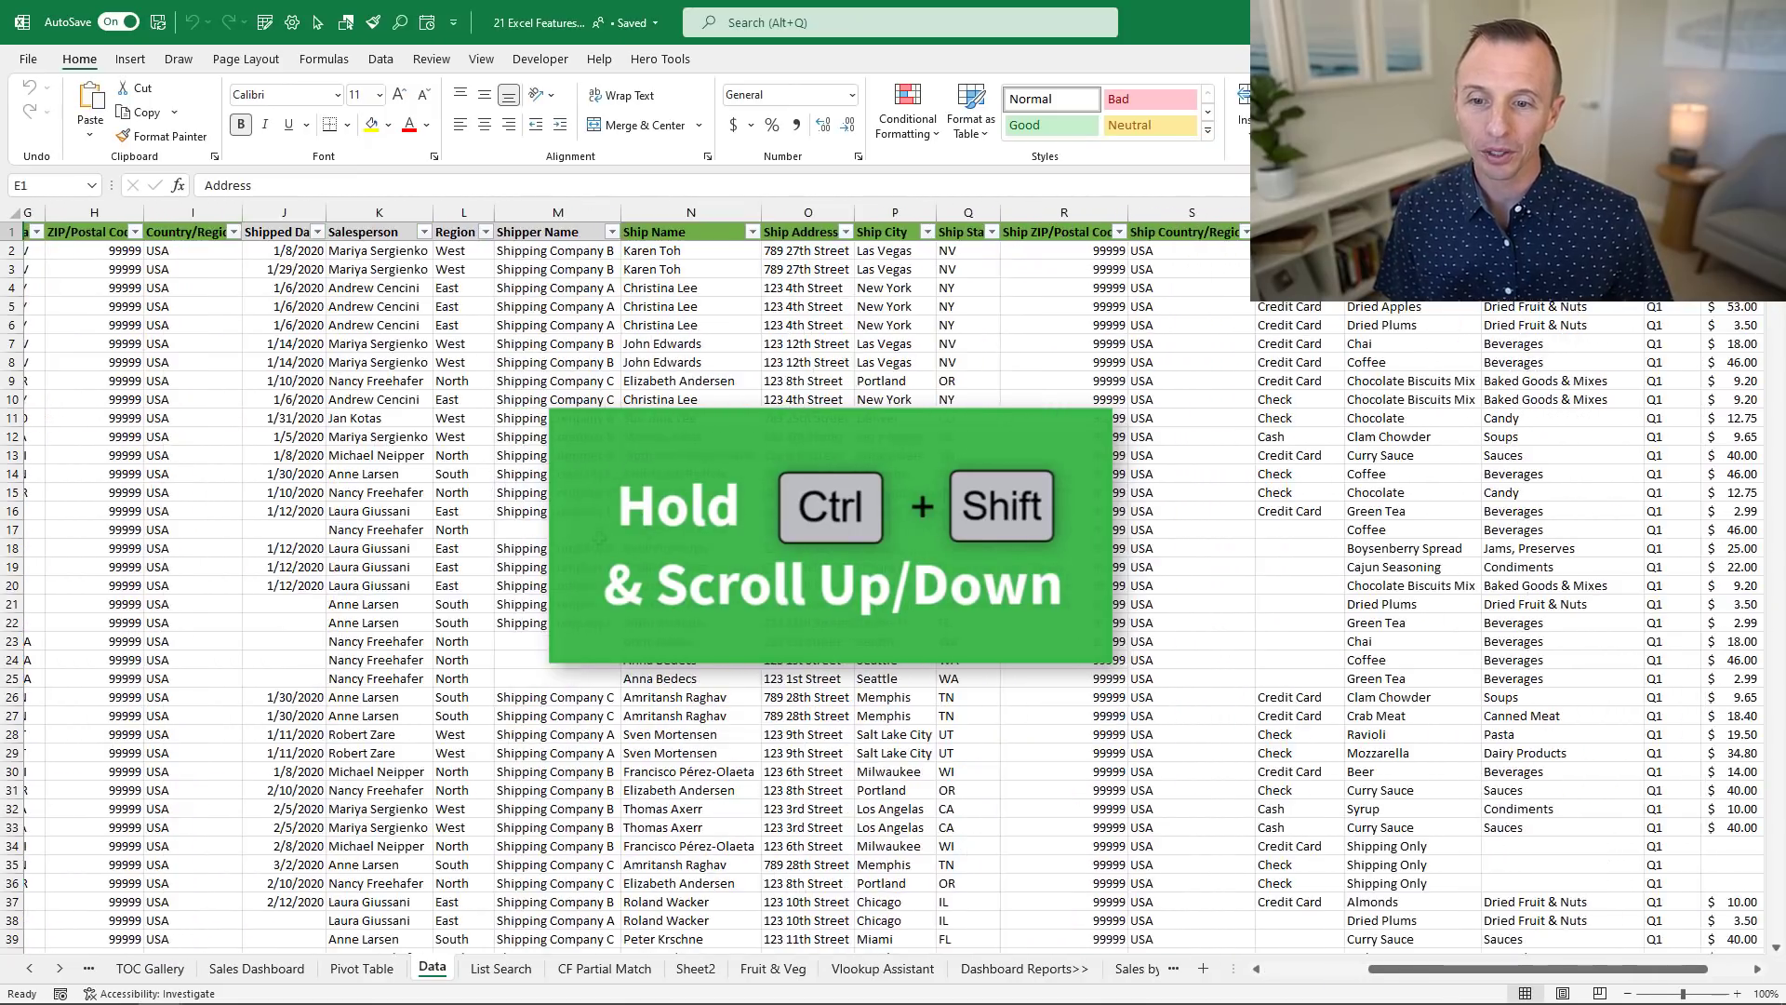
scroll("right", 3)
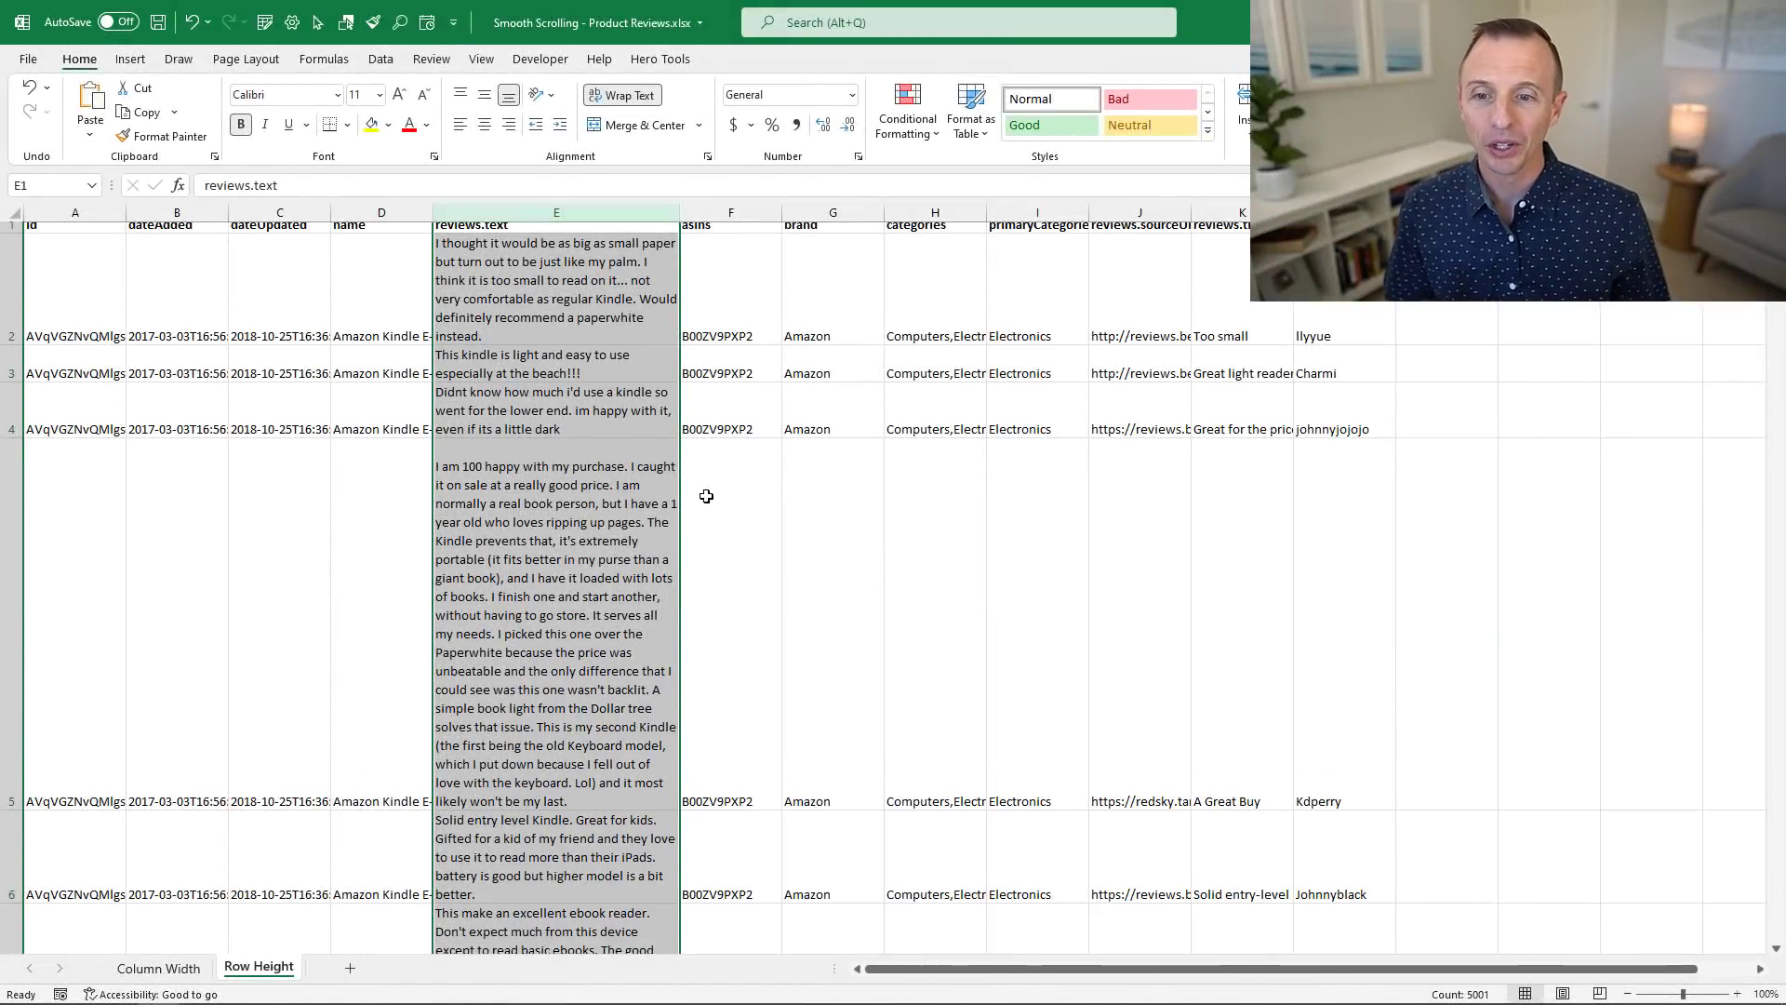
- Scroll through the tall review rows on the Row Height sheet
scroll("down", 3)
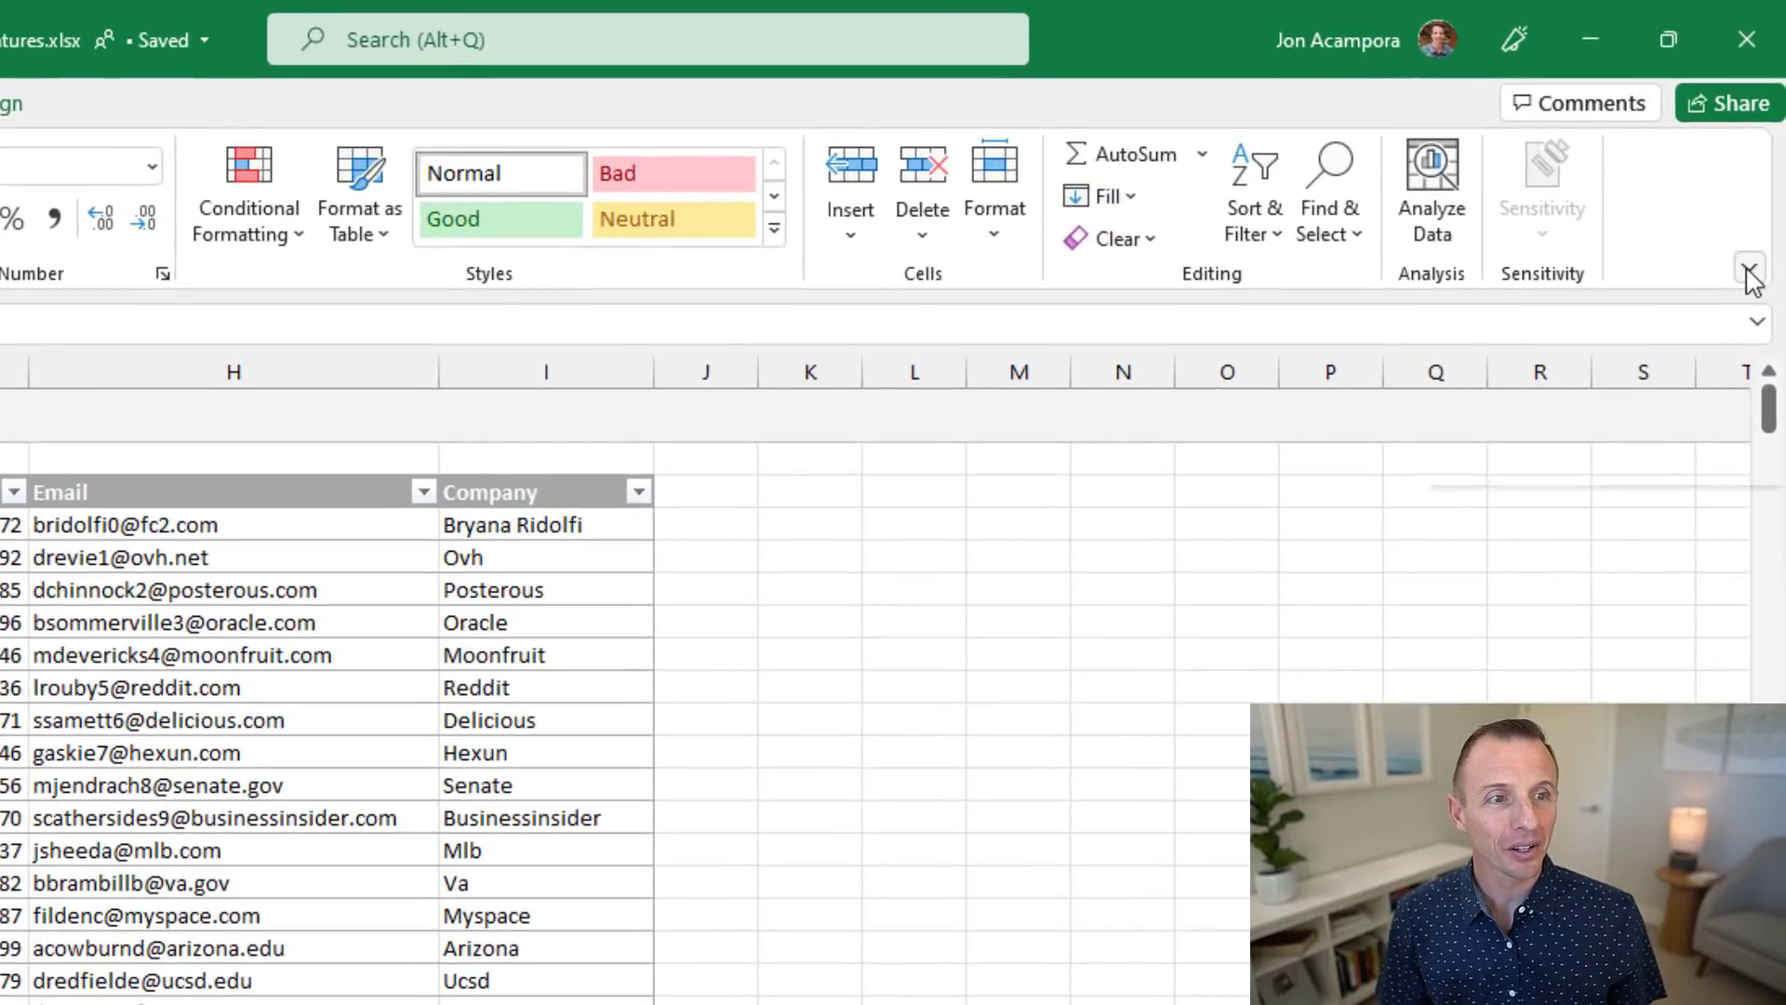
left_click(1750, 267)
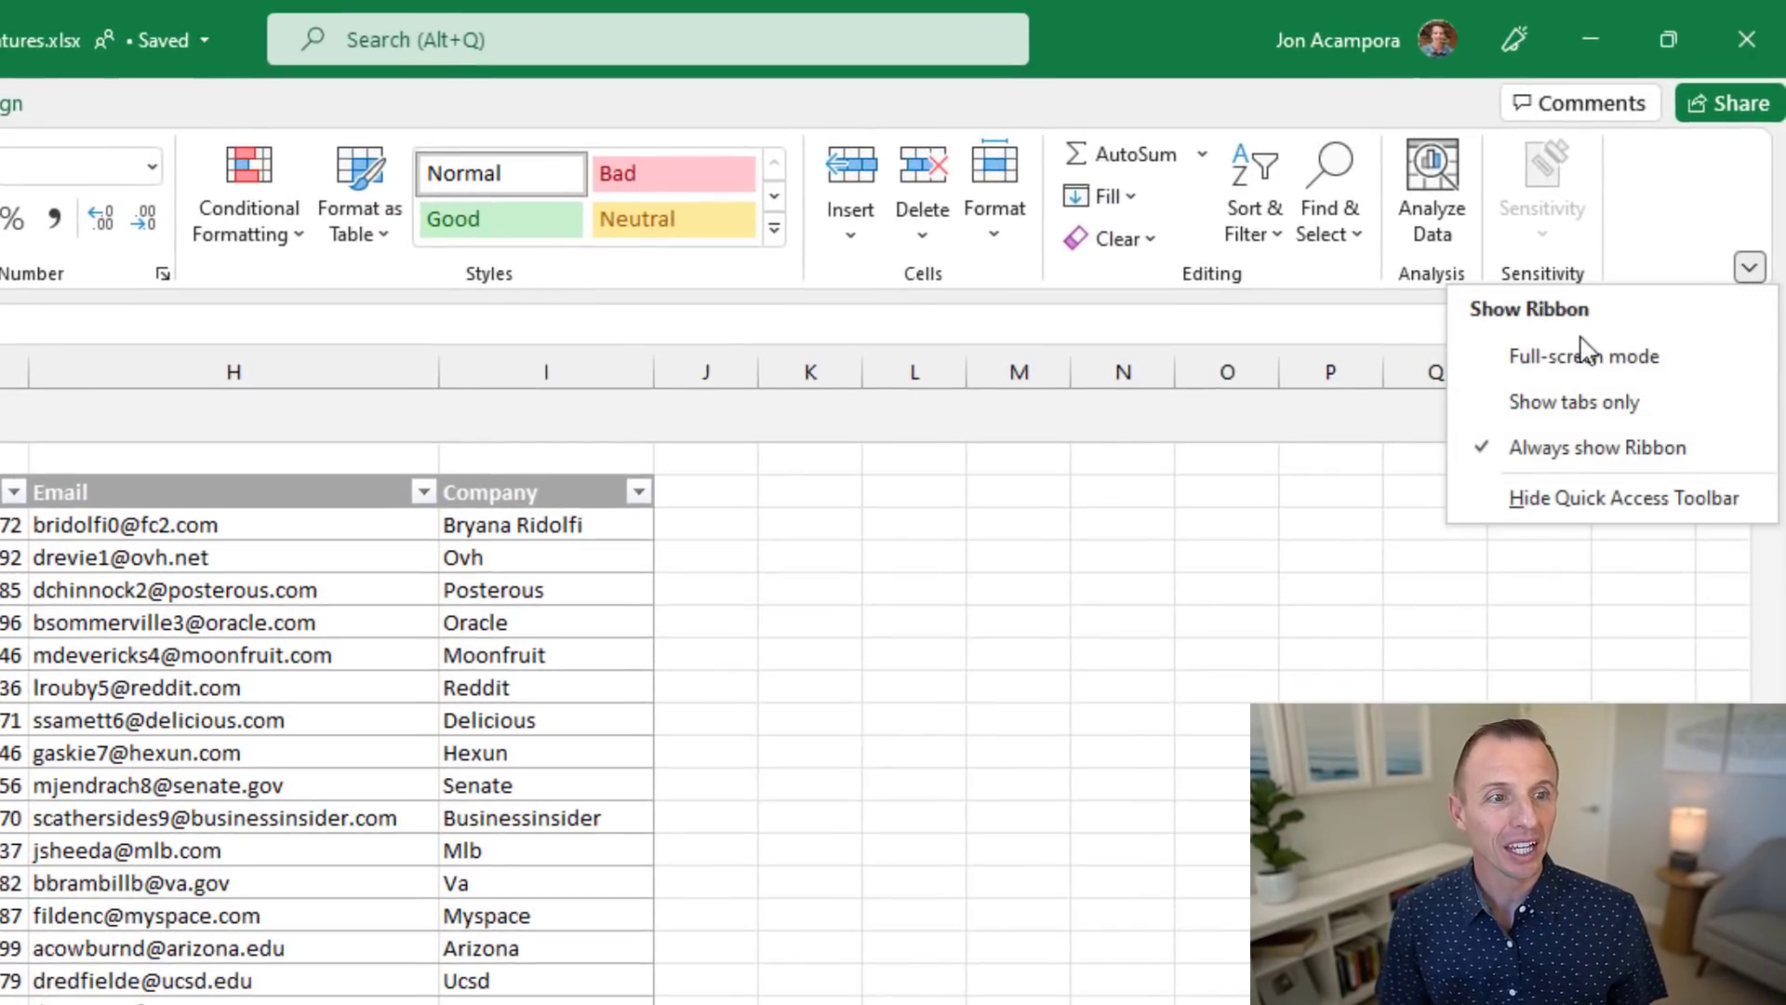
left_click(1583, 356)
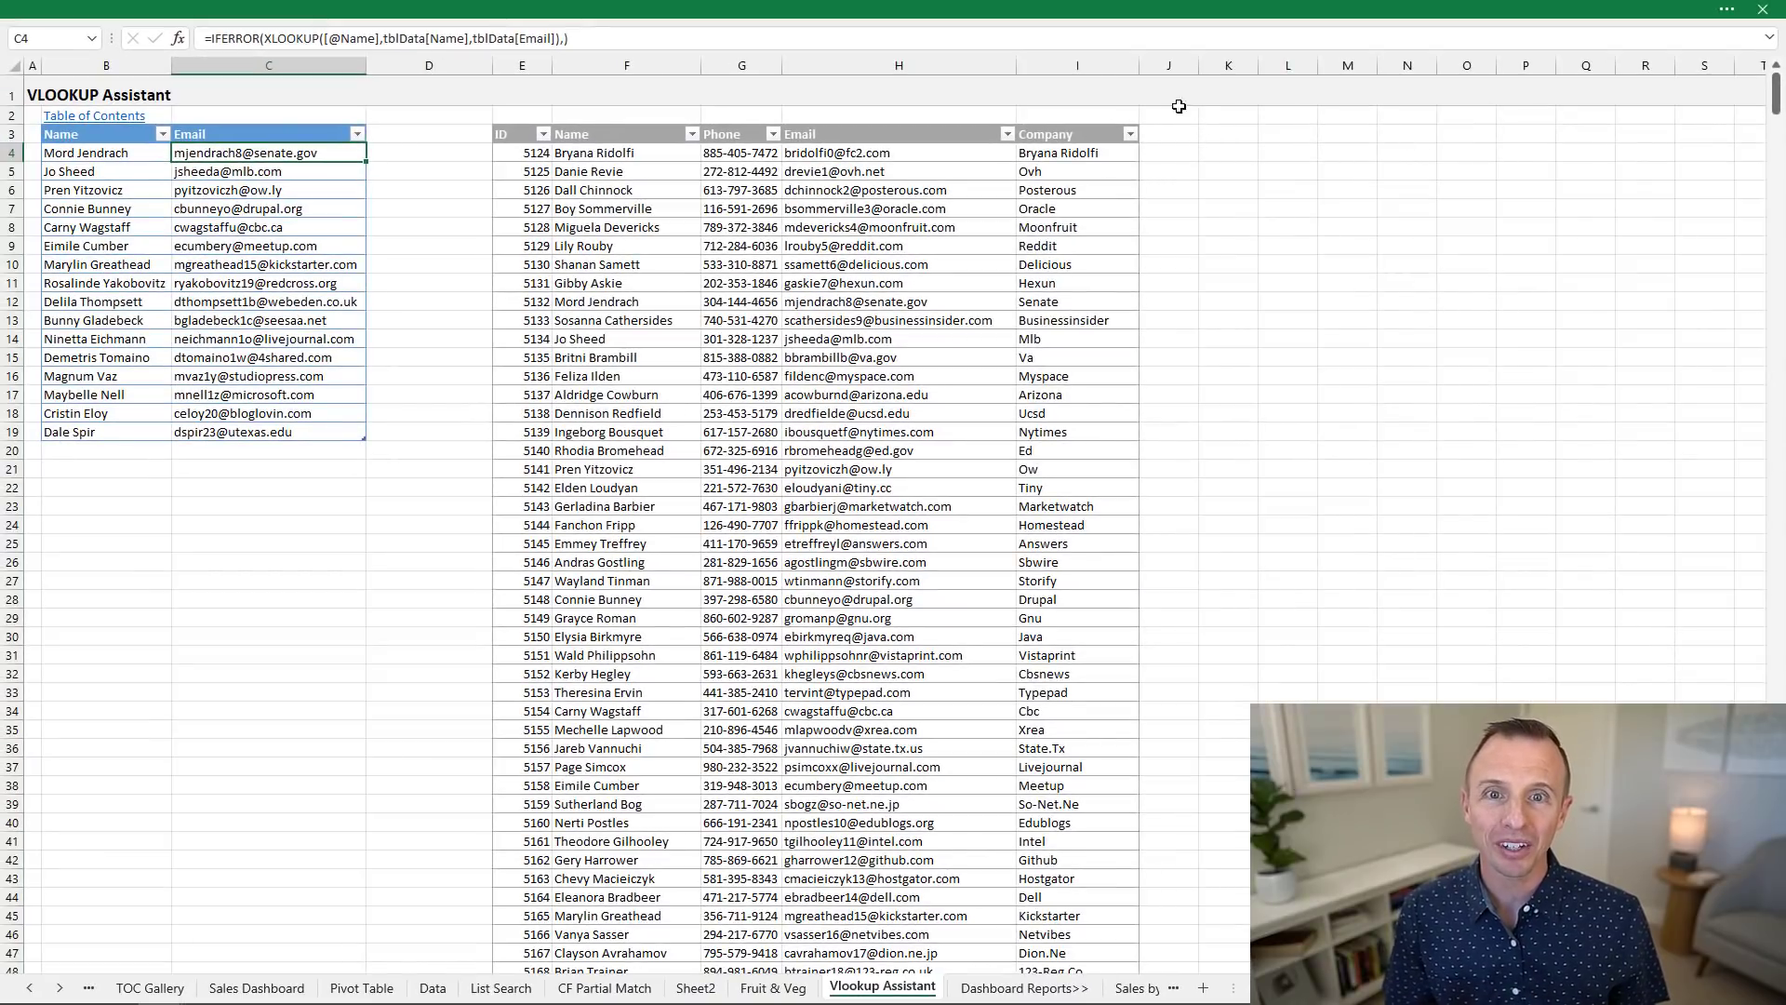
mouse_move(811, 100)
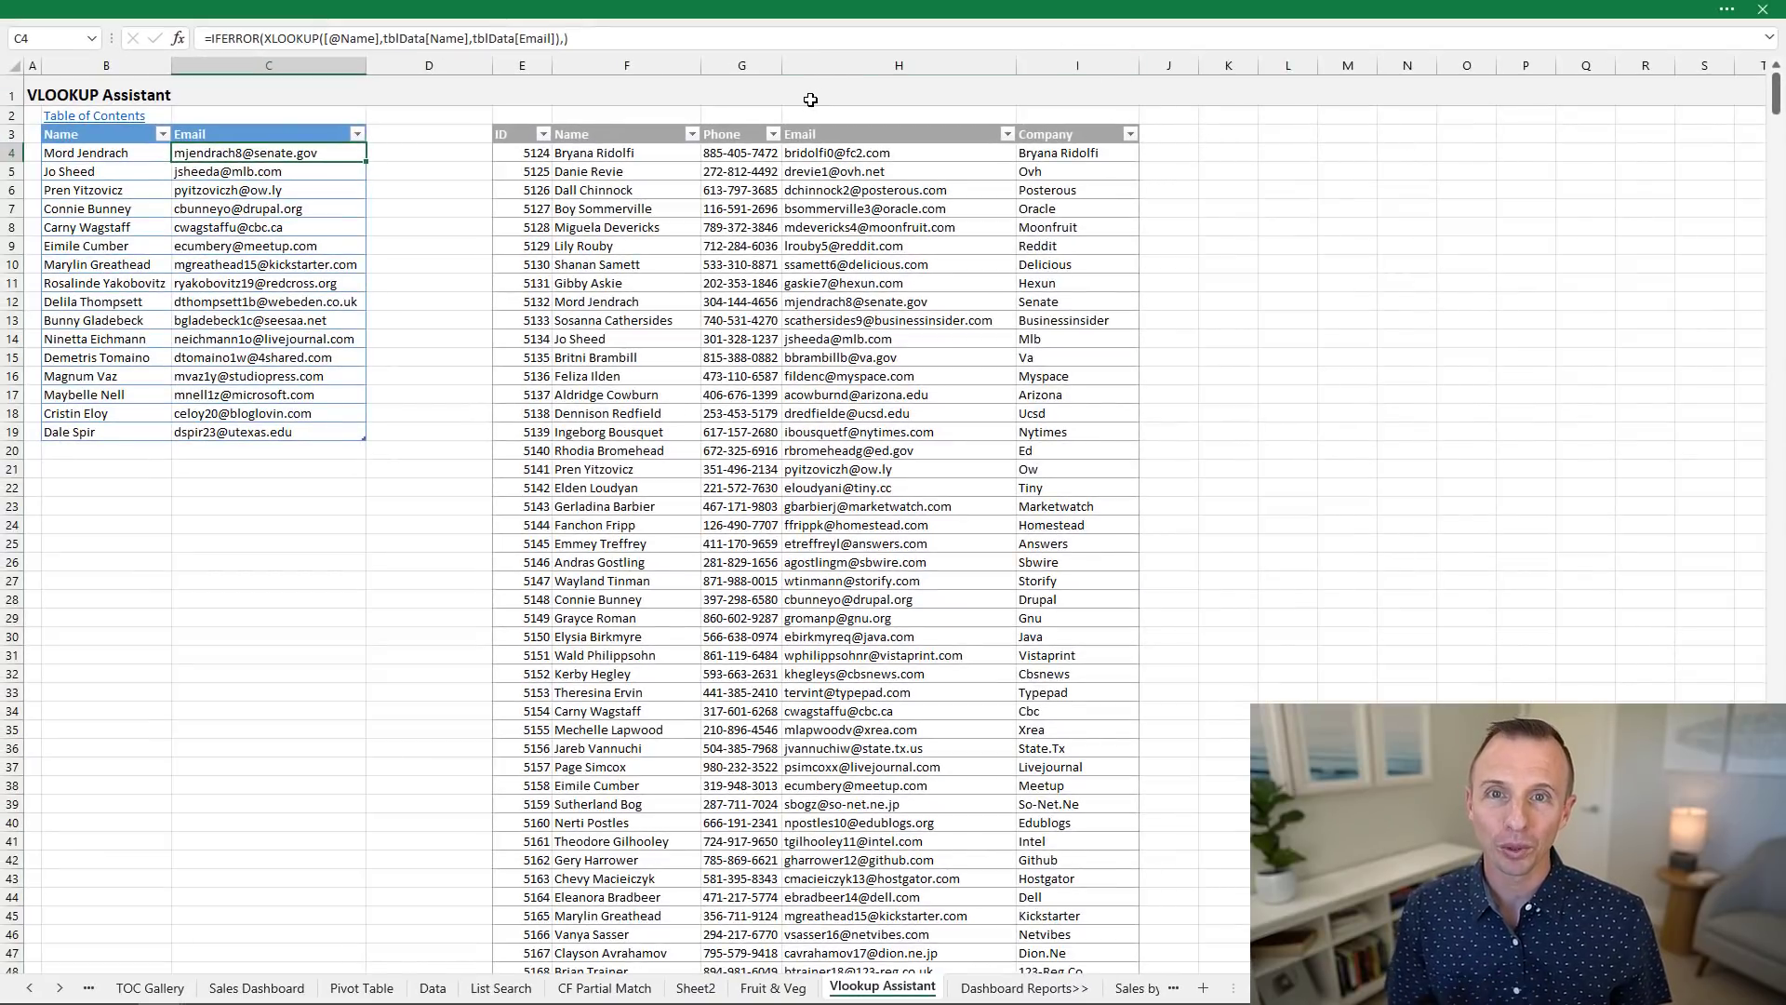
mouse_move(692, 10)
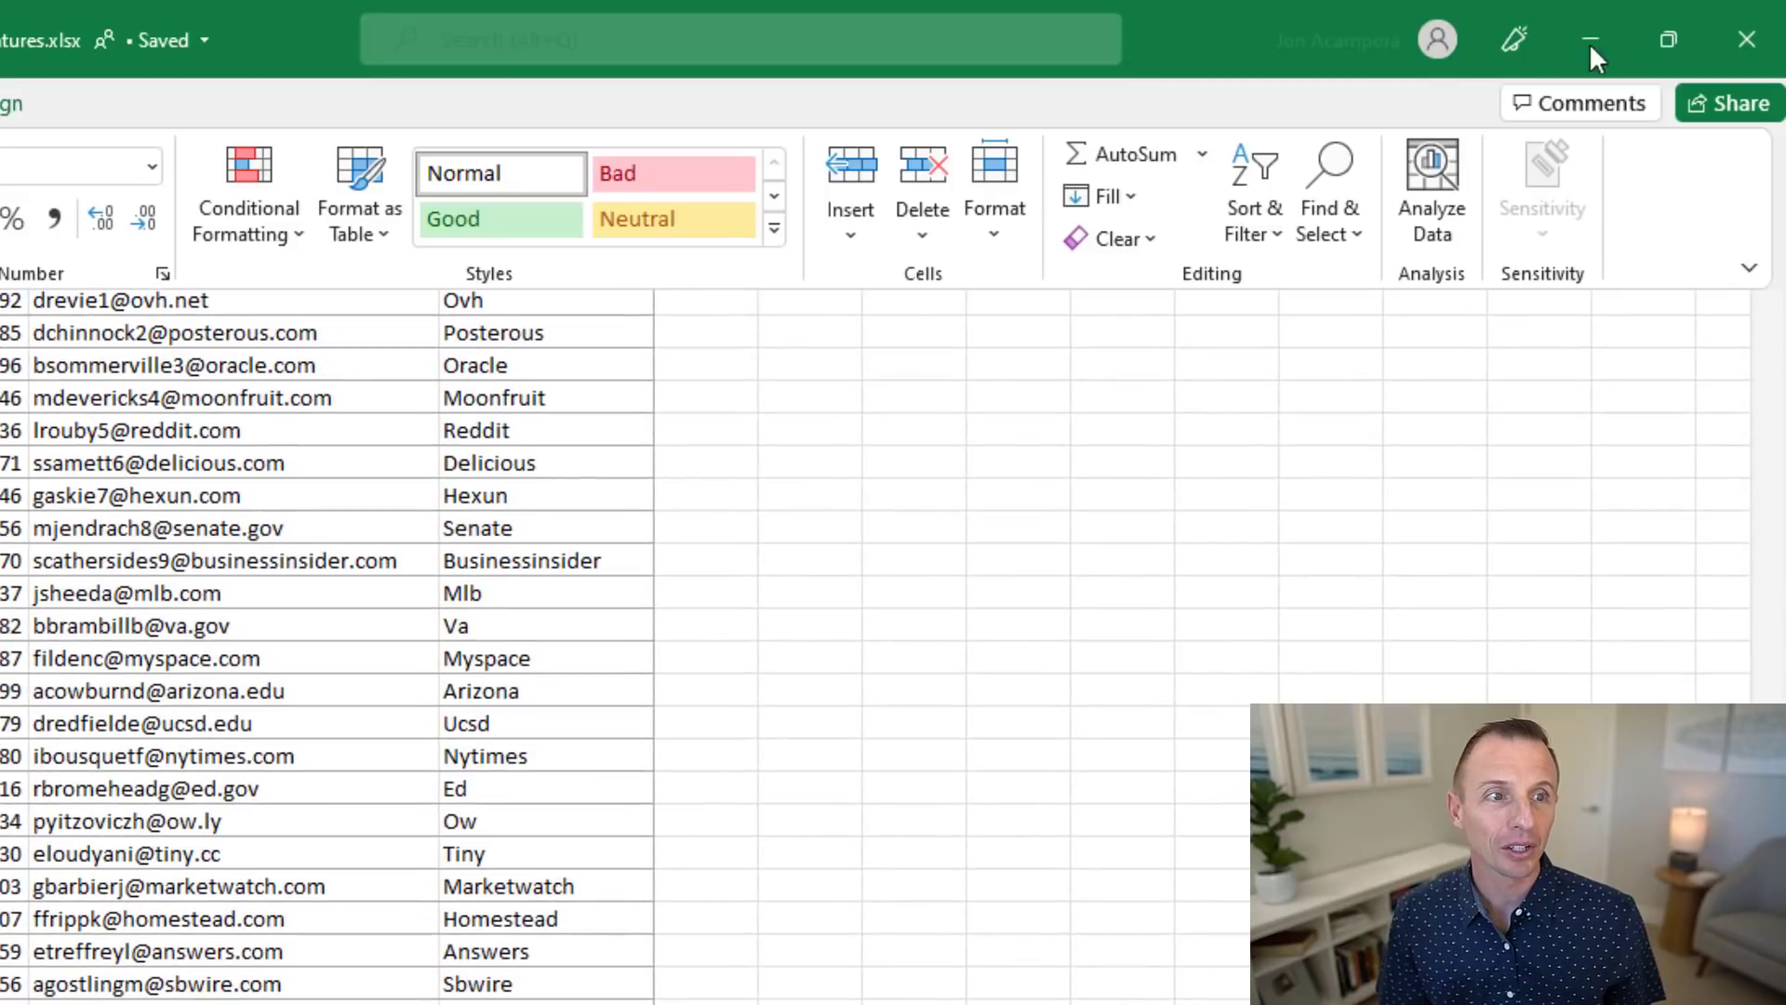
left_click(1750, 270)
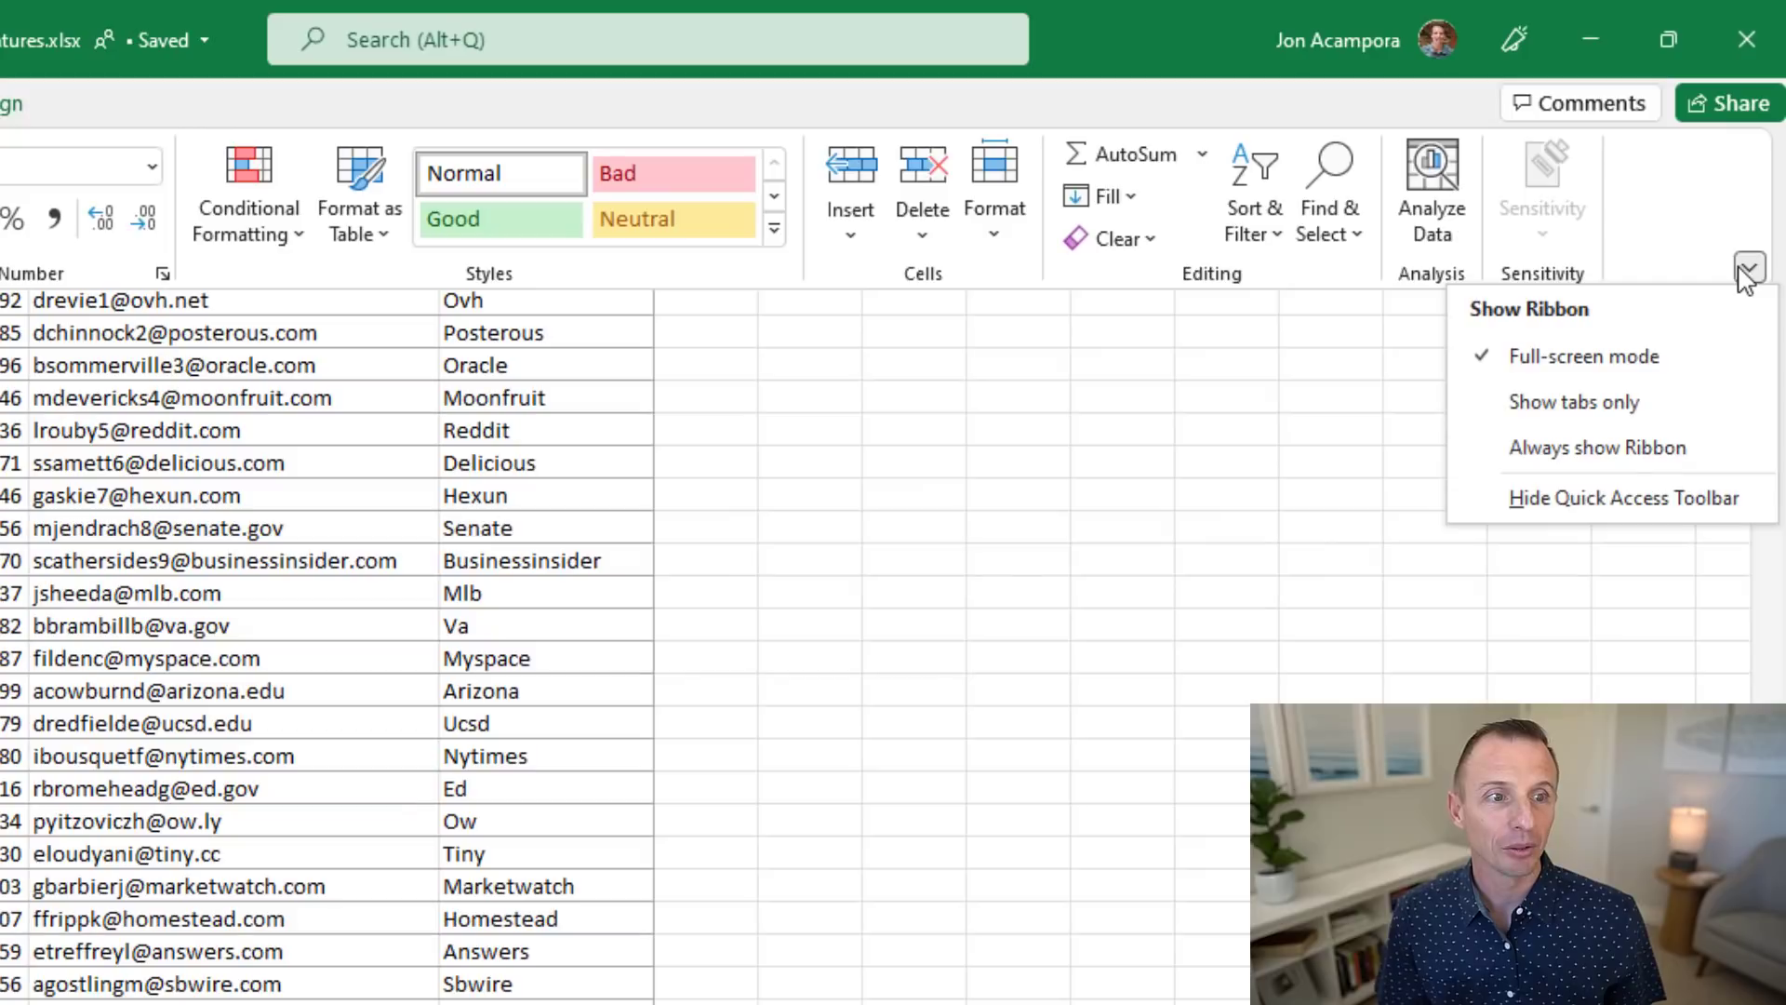
mouse_move(1597, 446)
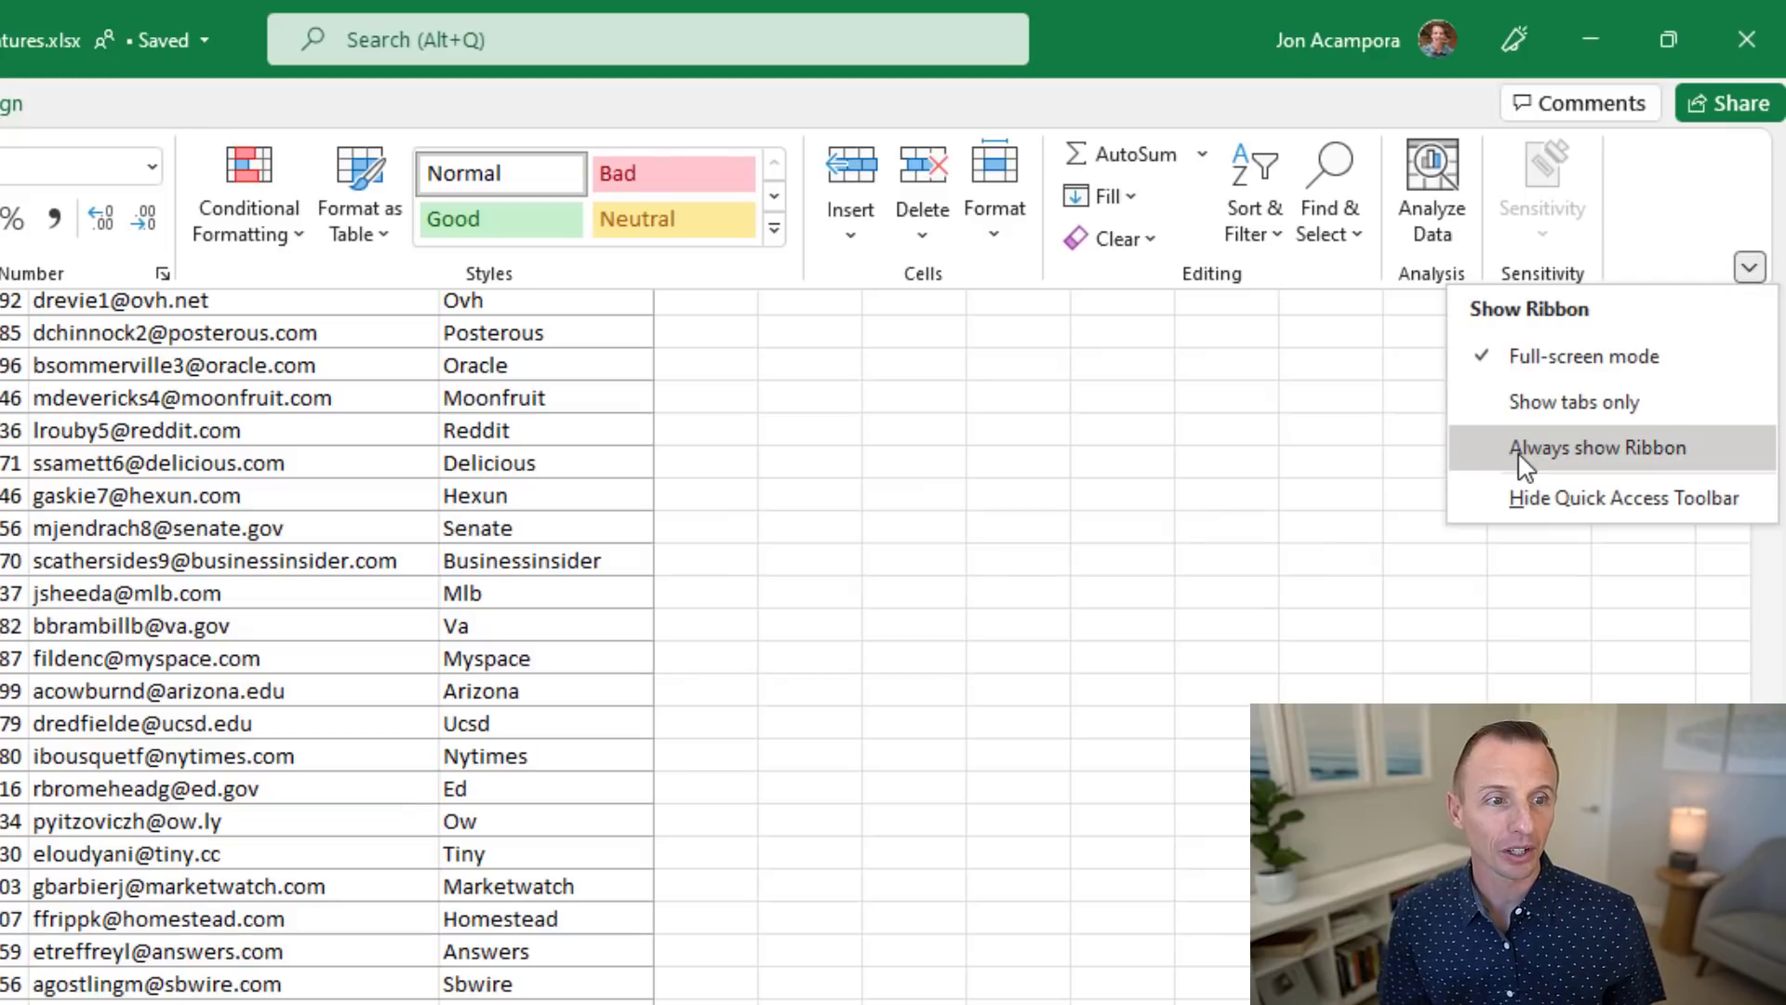
left_click(1597, 446)
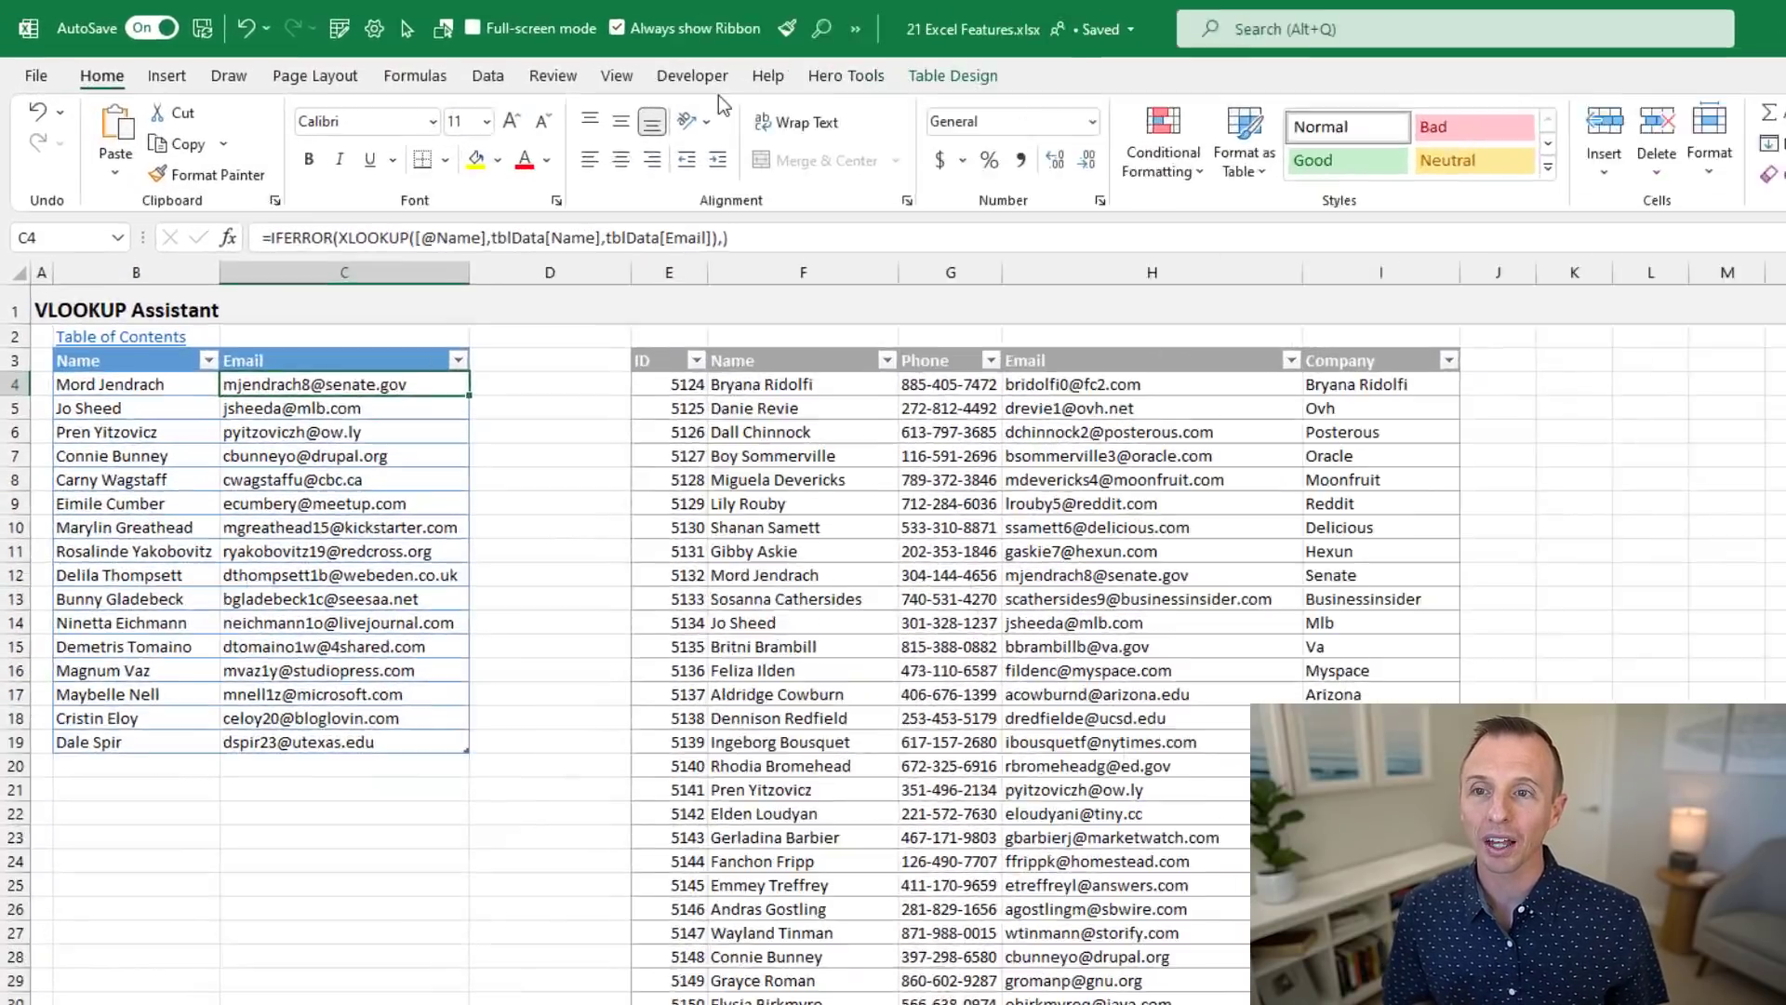
mouse_move(596, 27)
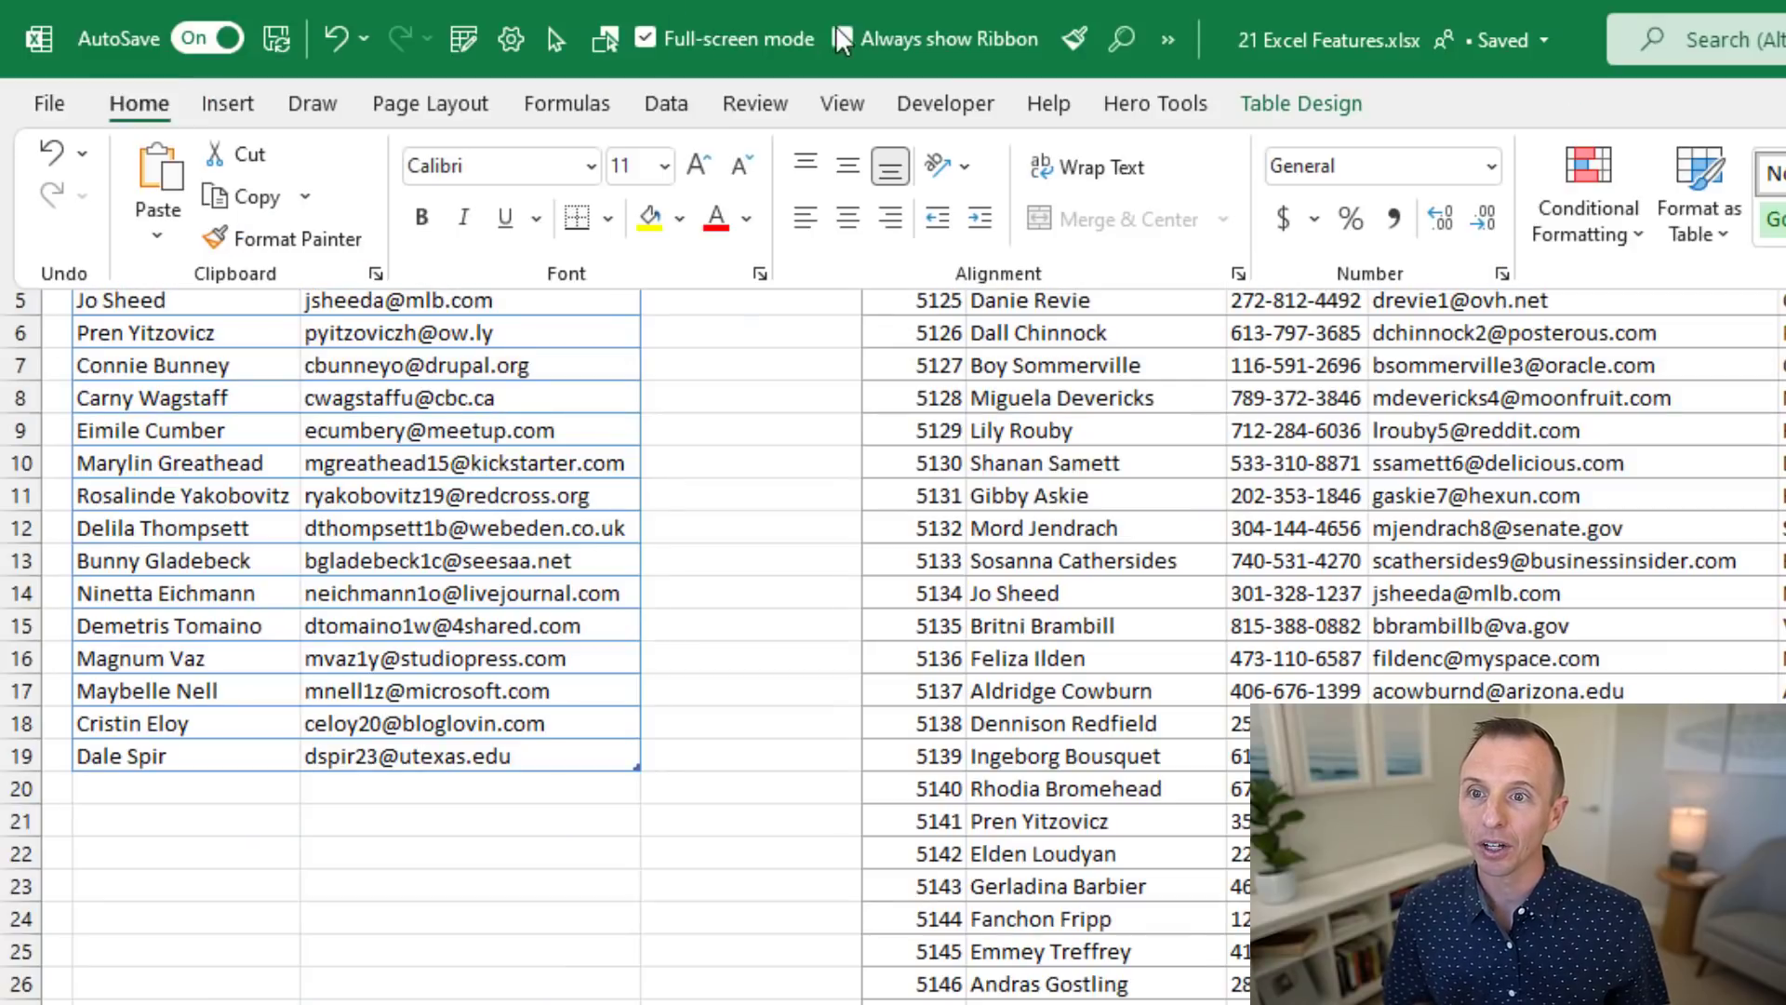
left_click(646, 37)
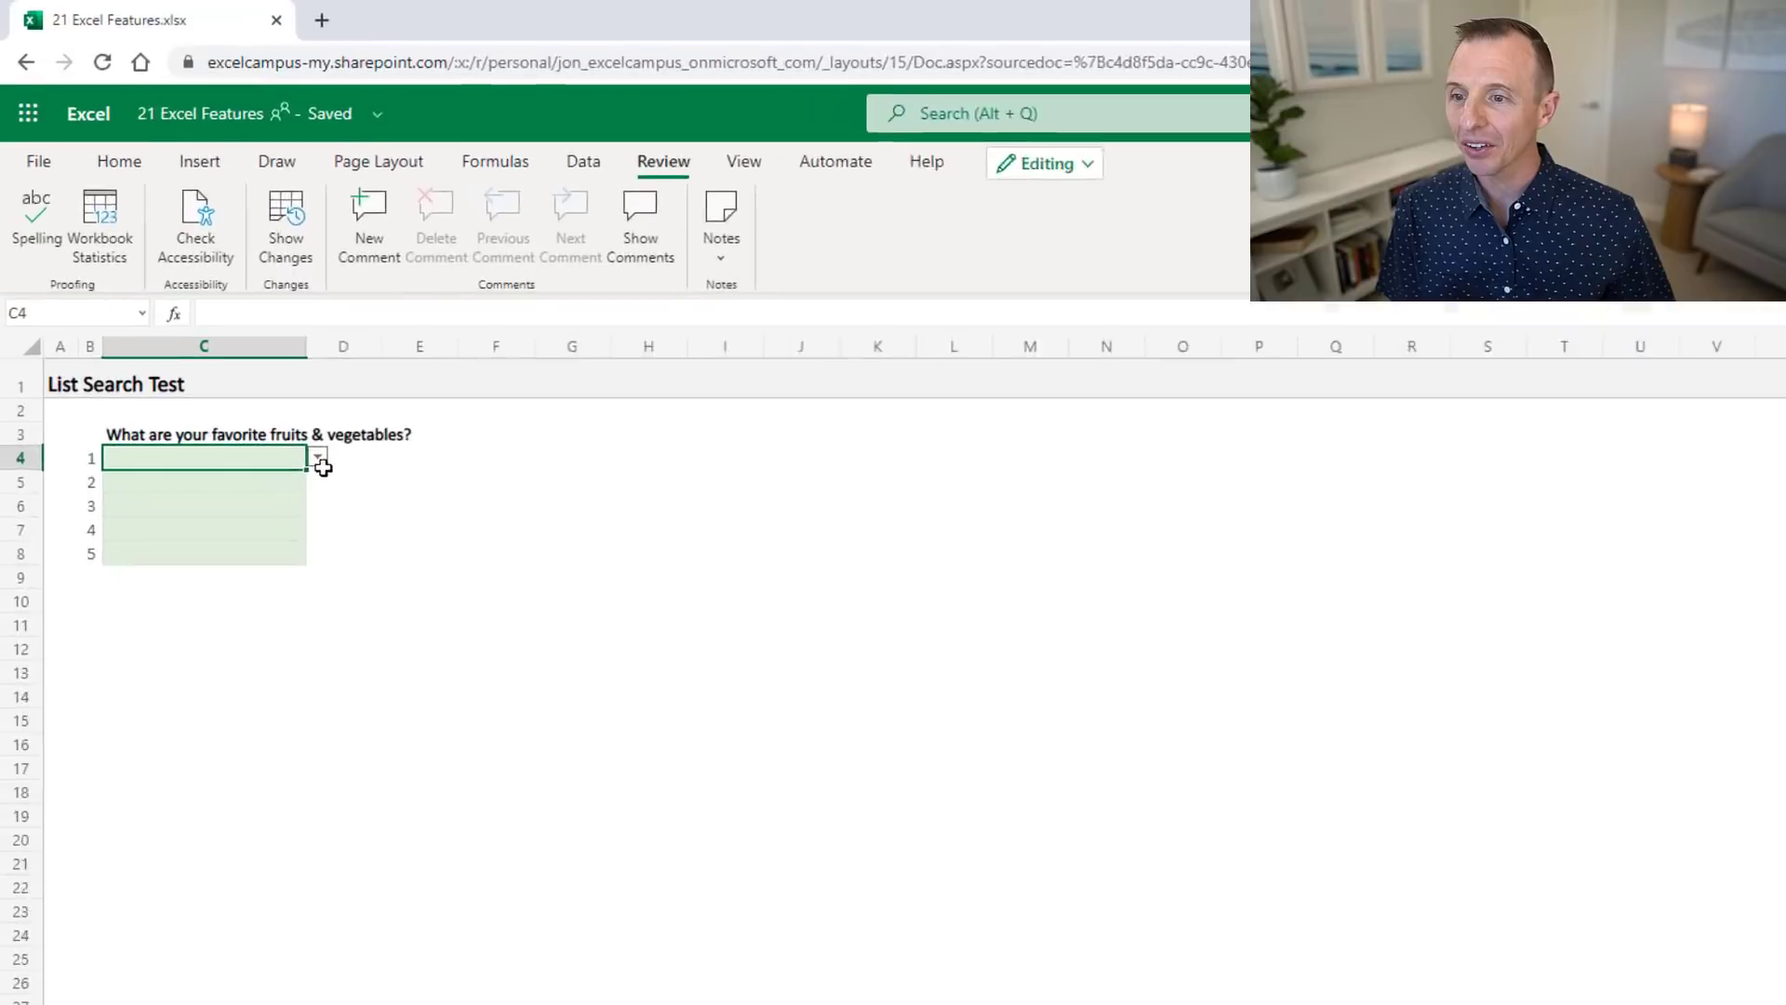
- Search the C4 list for 'apple' and enter Balsam Apple as the first answer
left_click(320, 458)
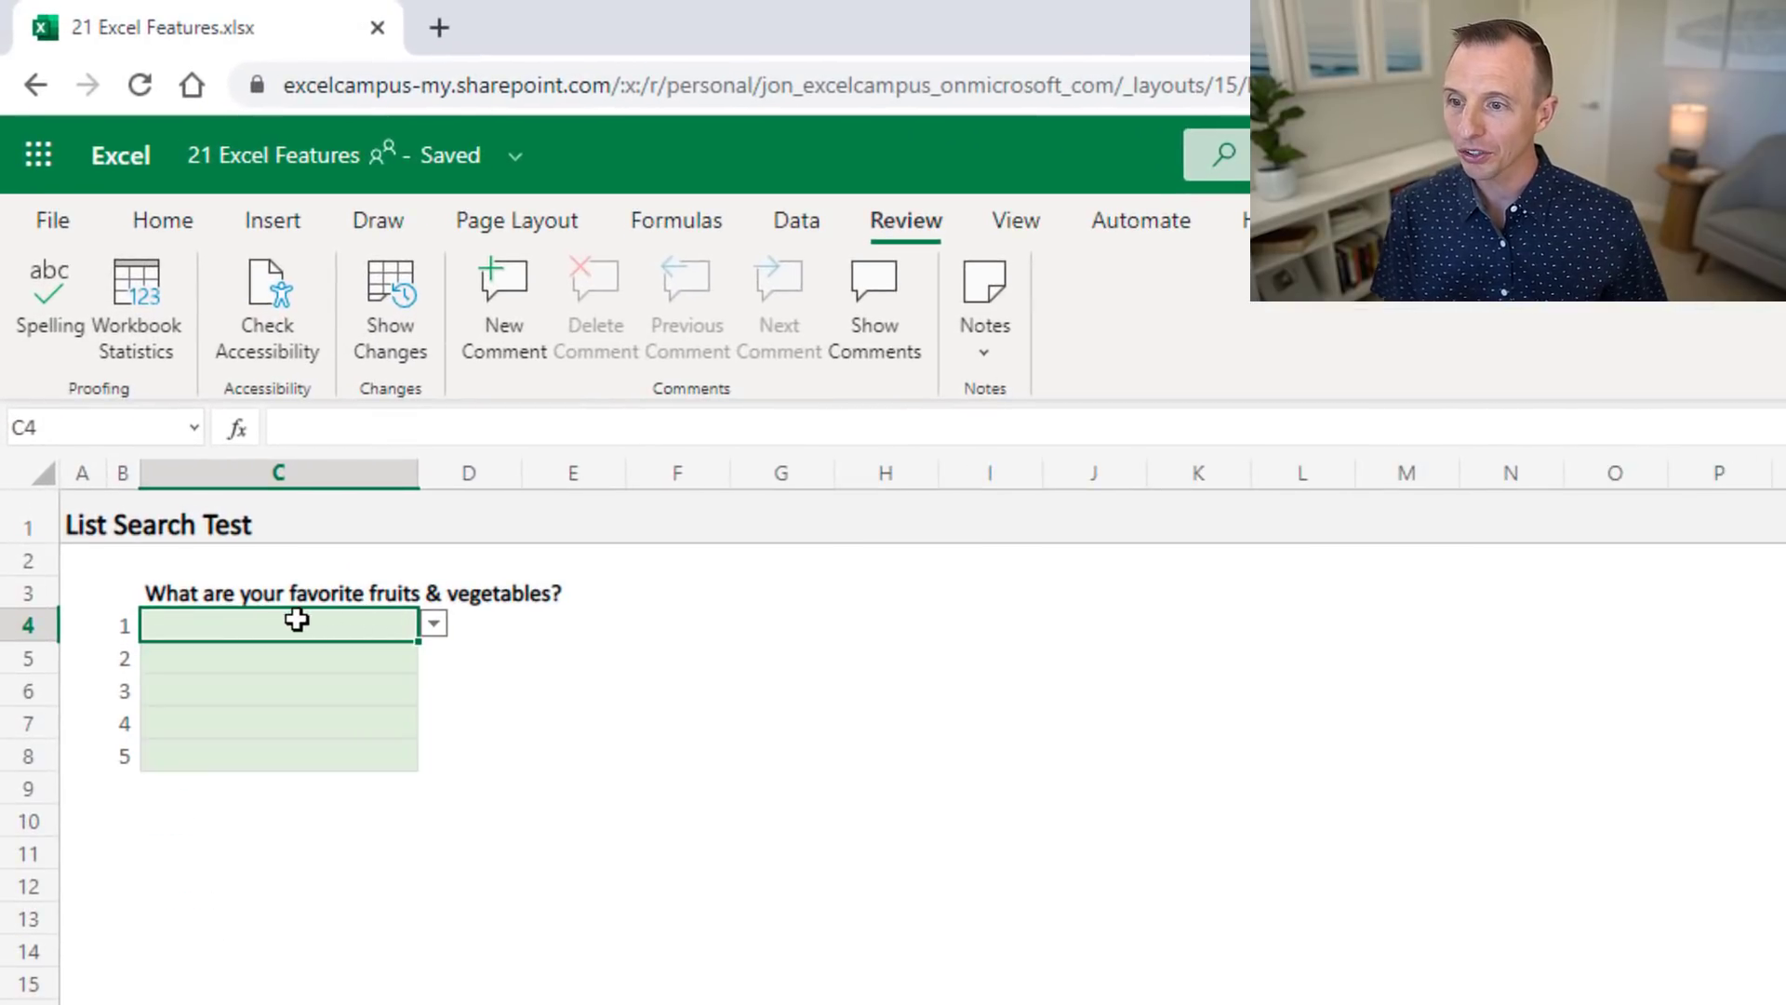
type("app")
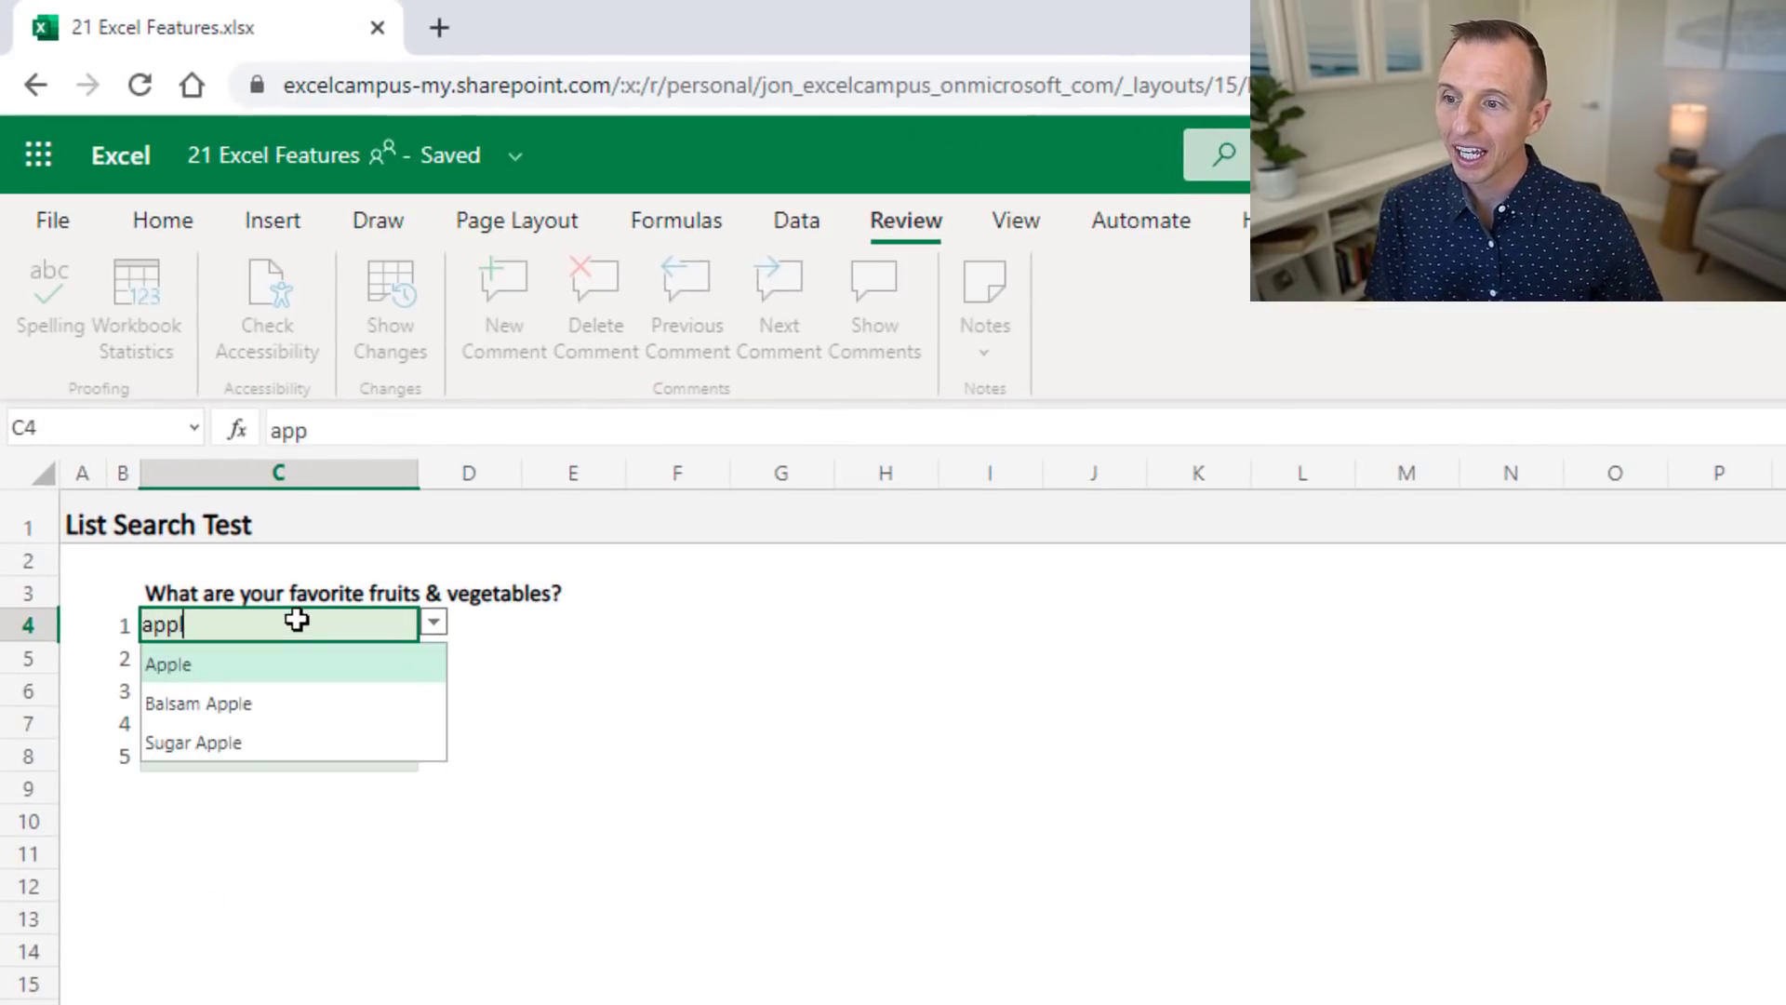
type("le")
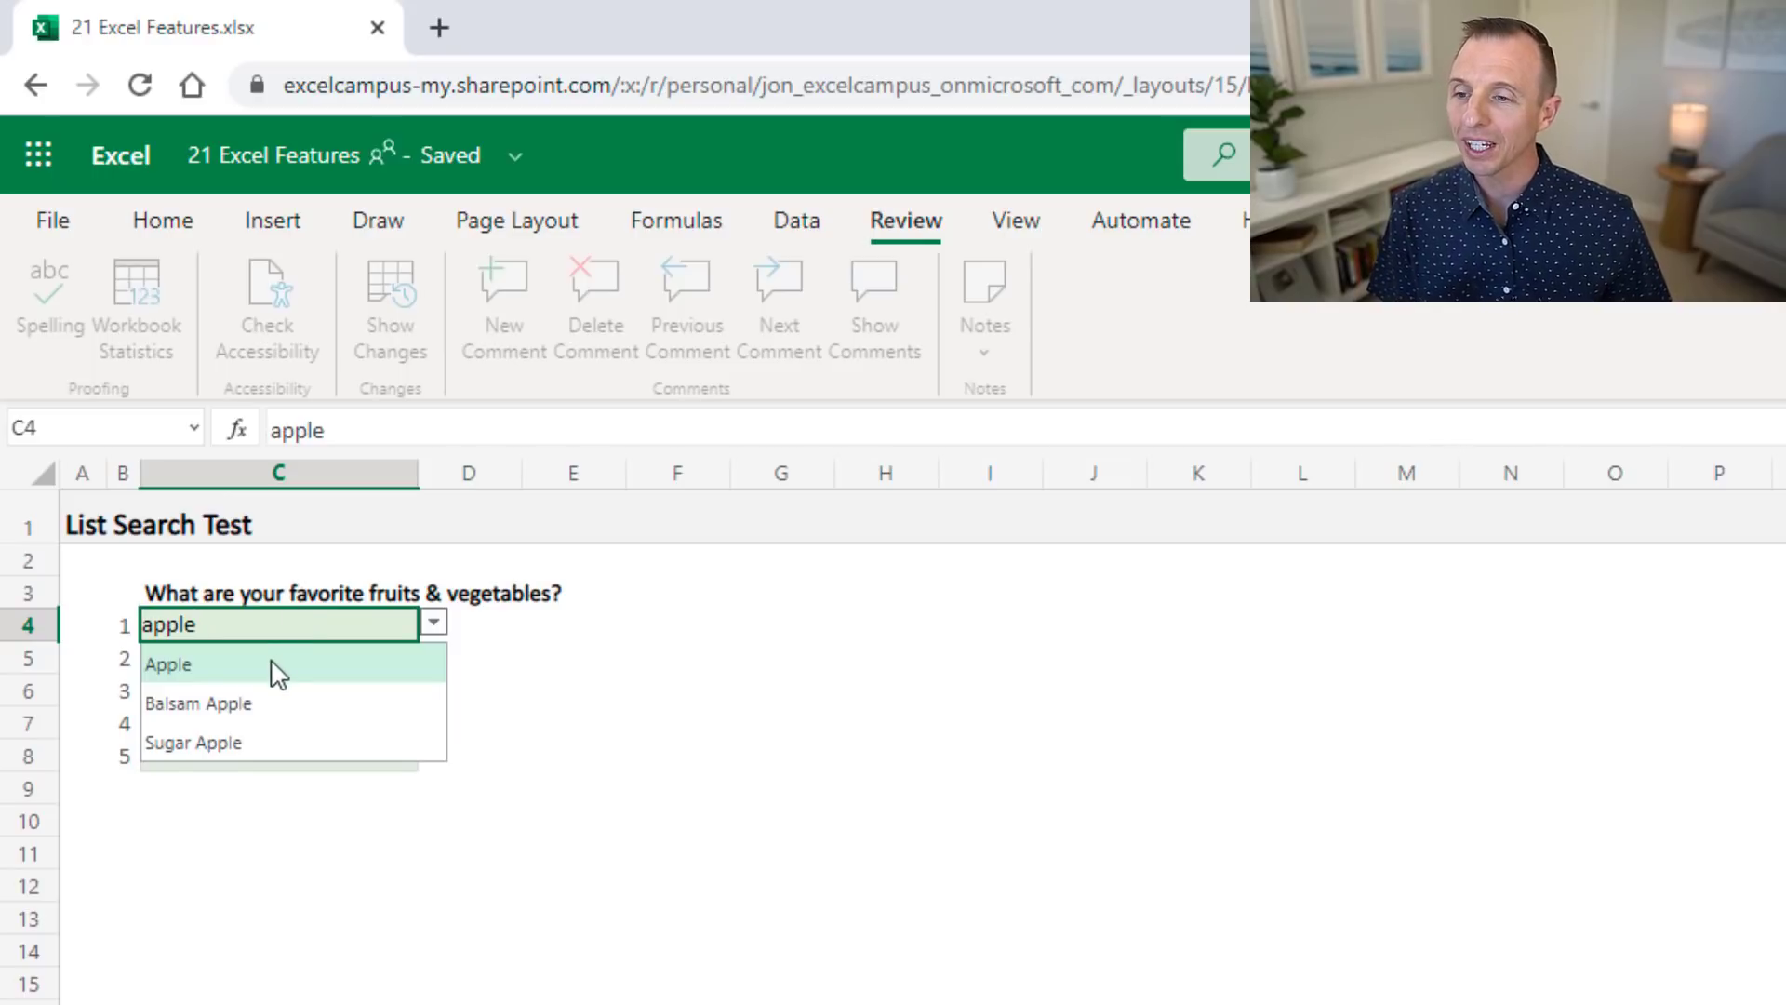
mouse_move(239, 689)
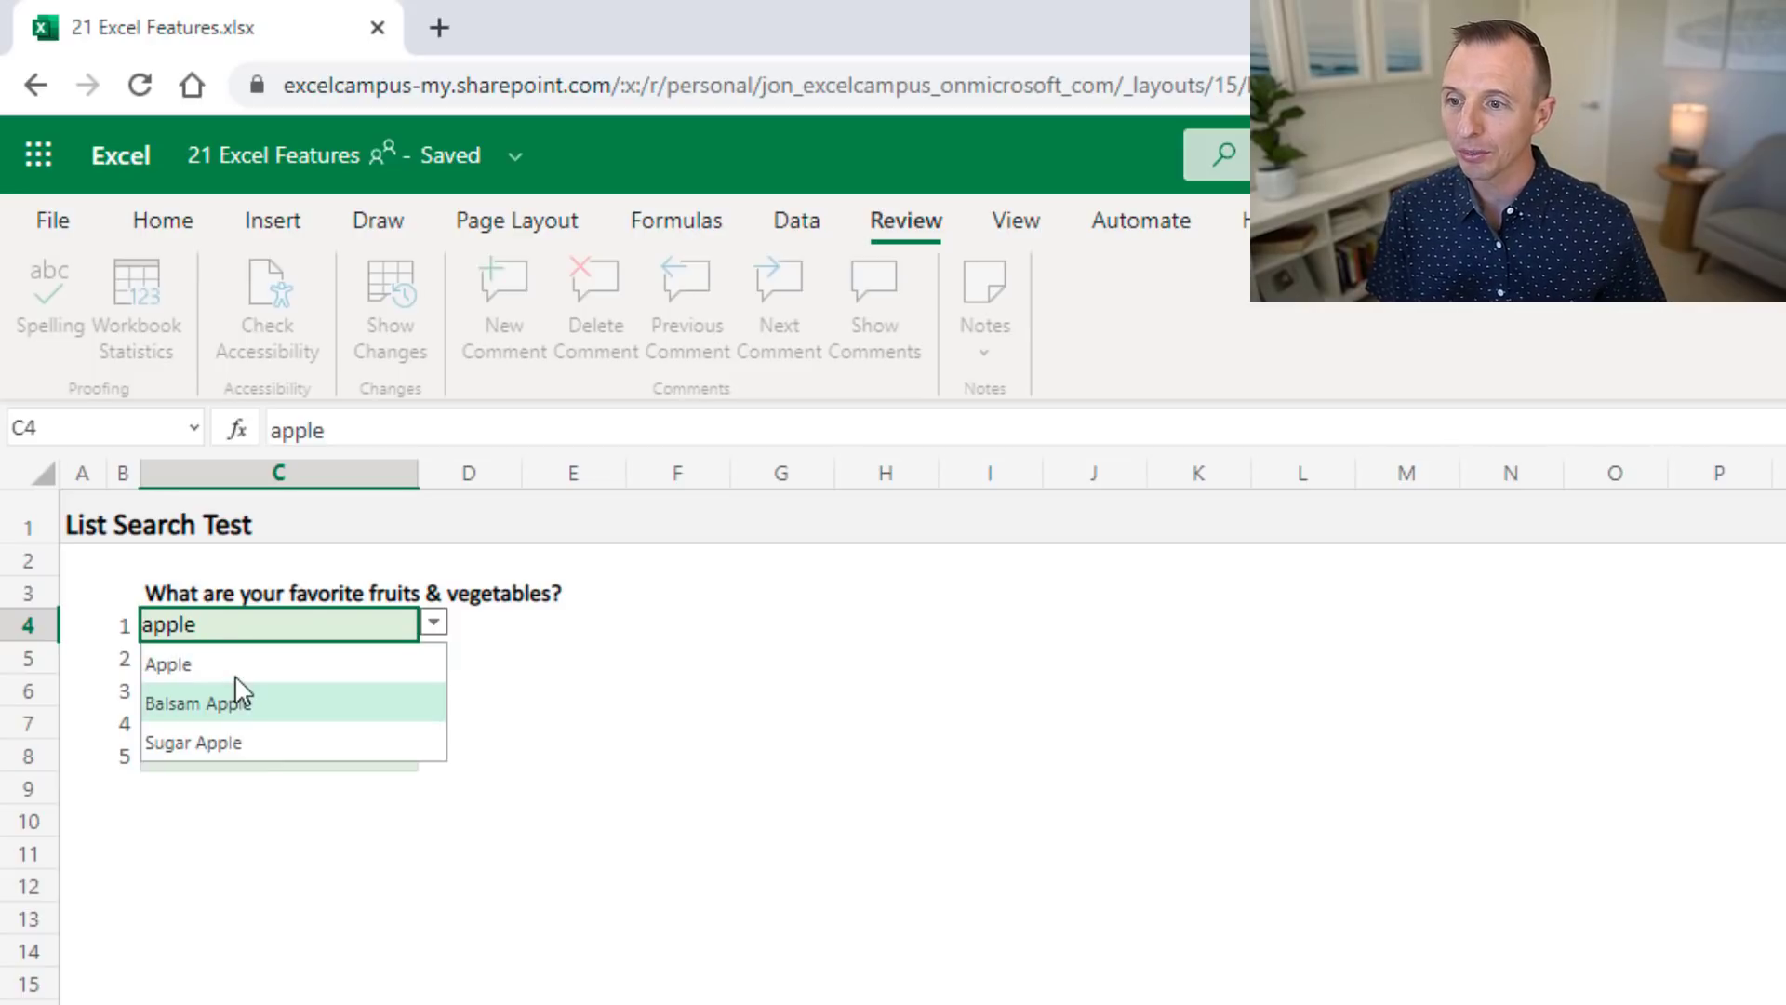
left_click(198, 703)
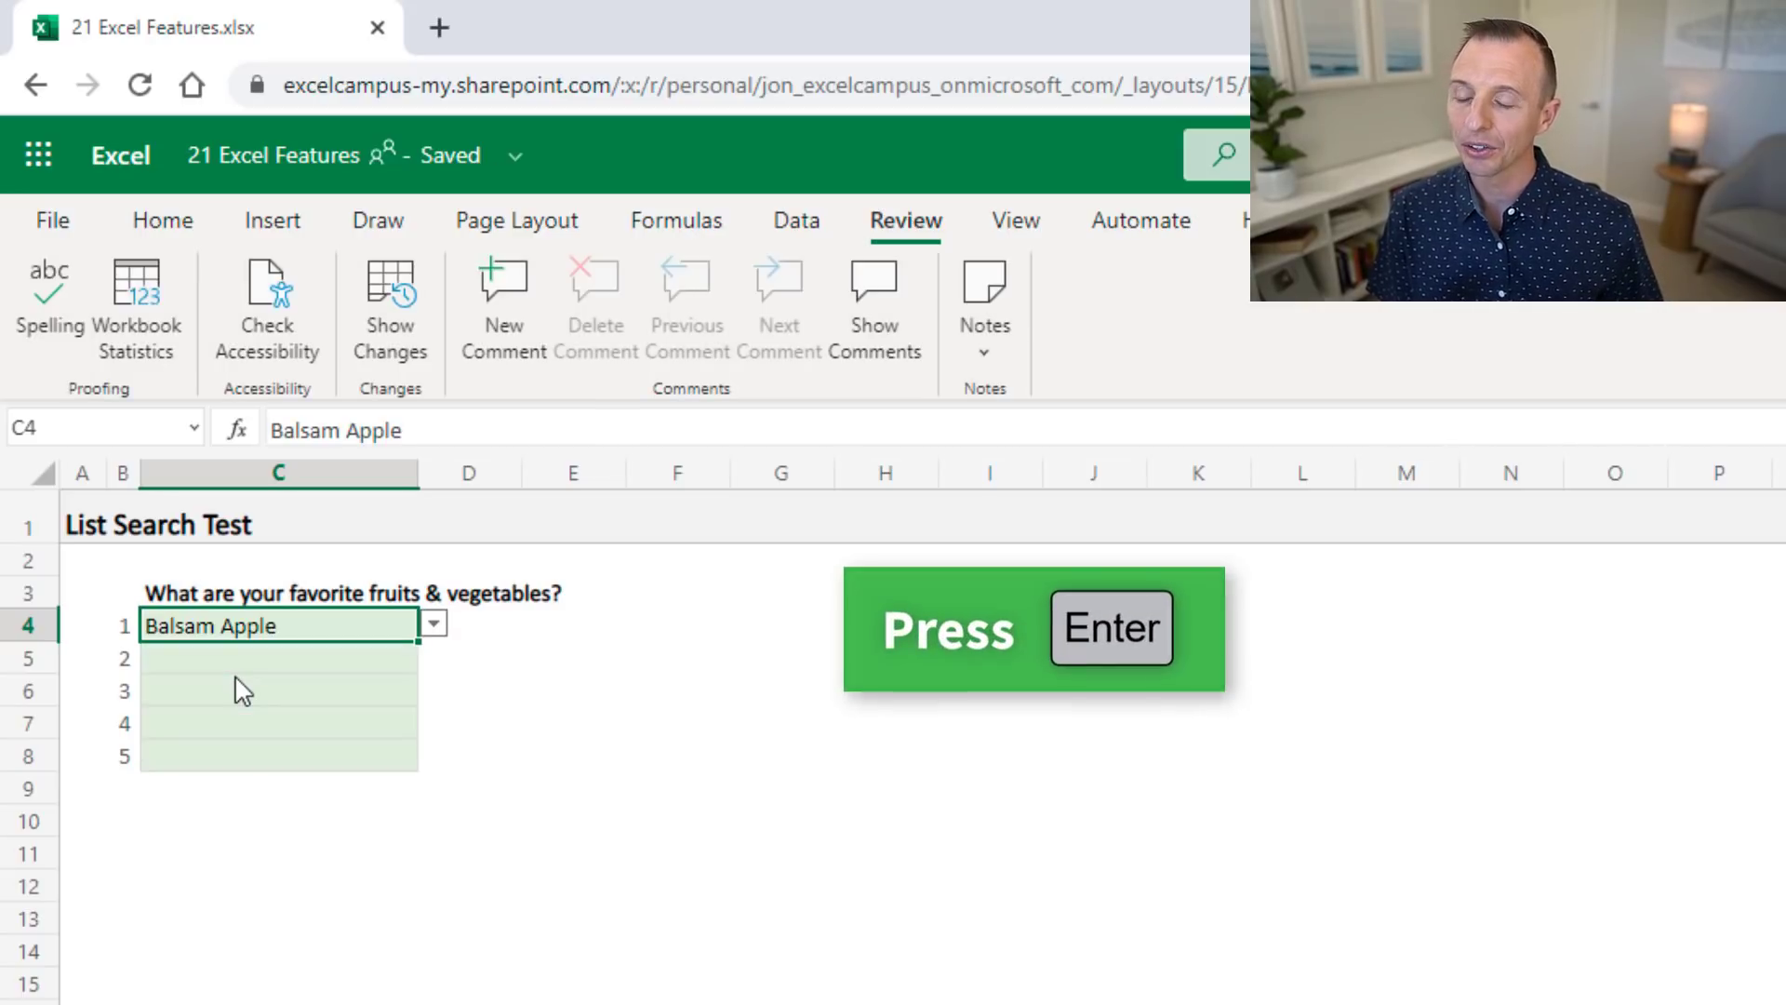
key("Enter")
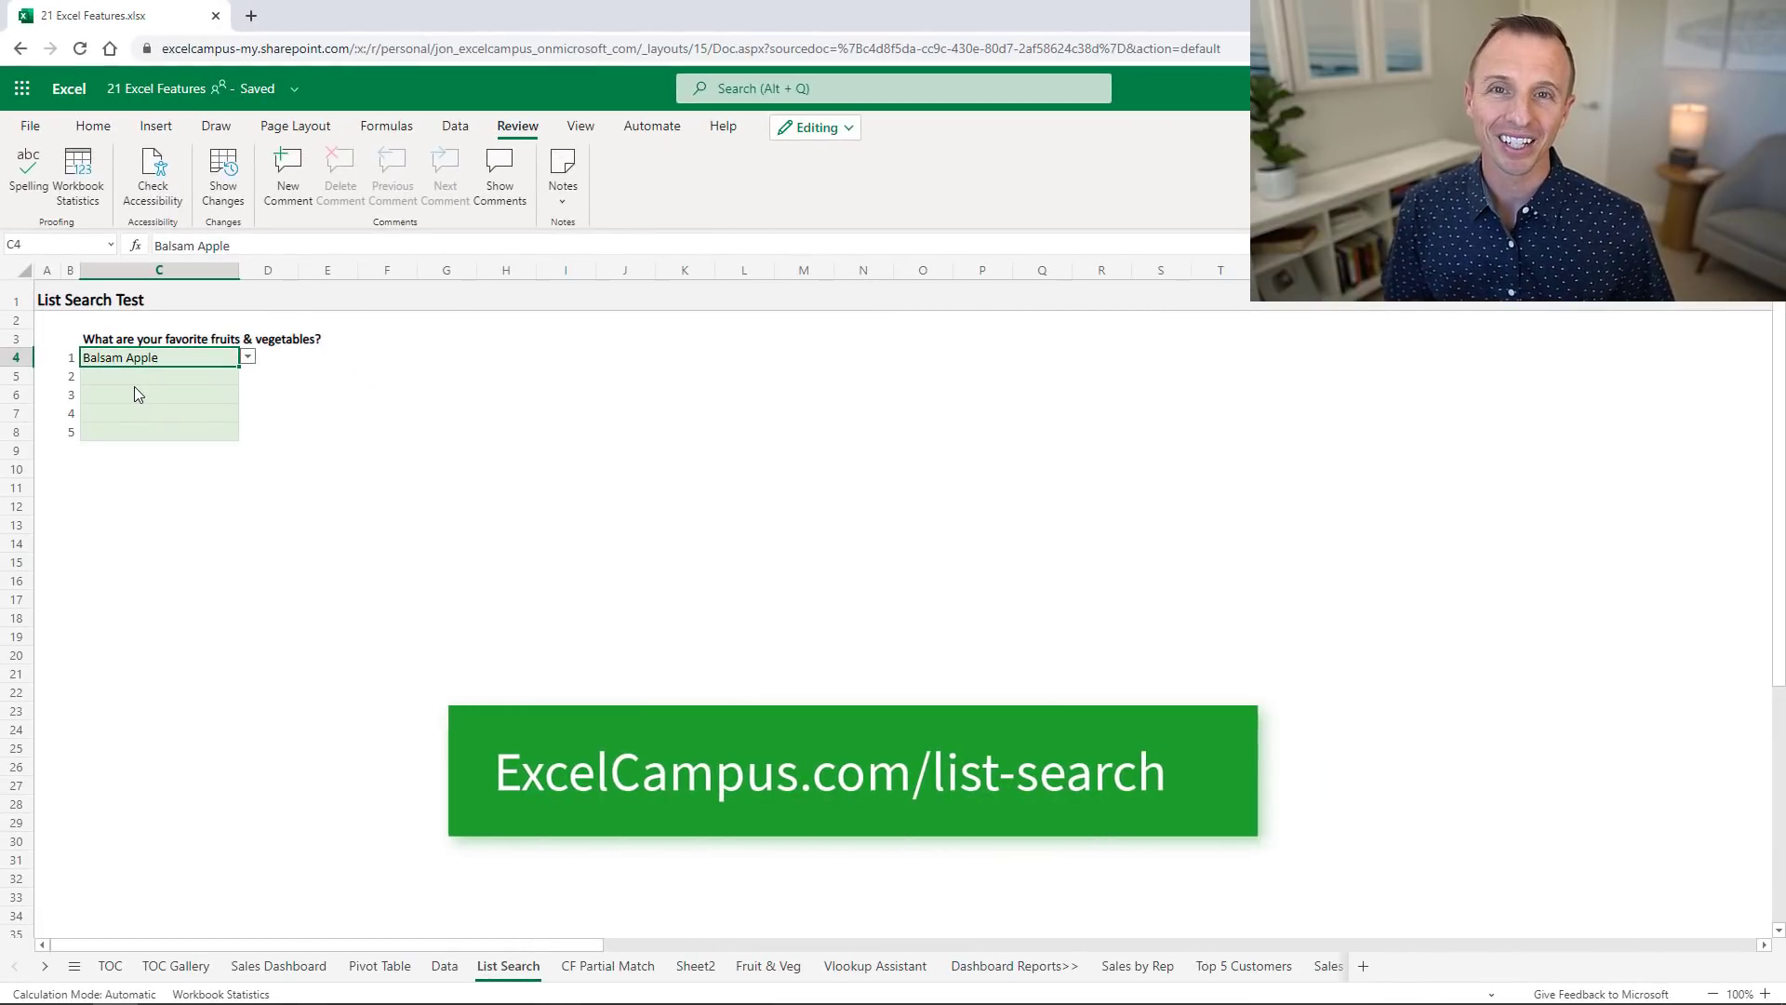
left_click(330, 15)
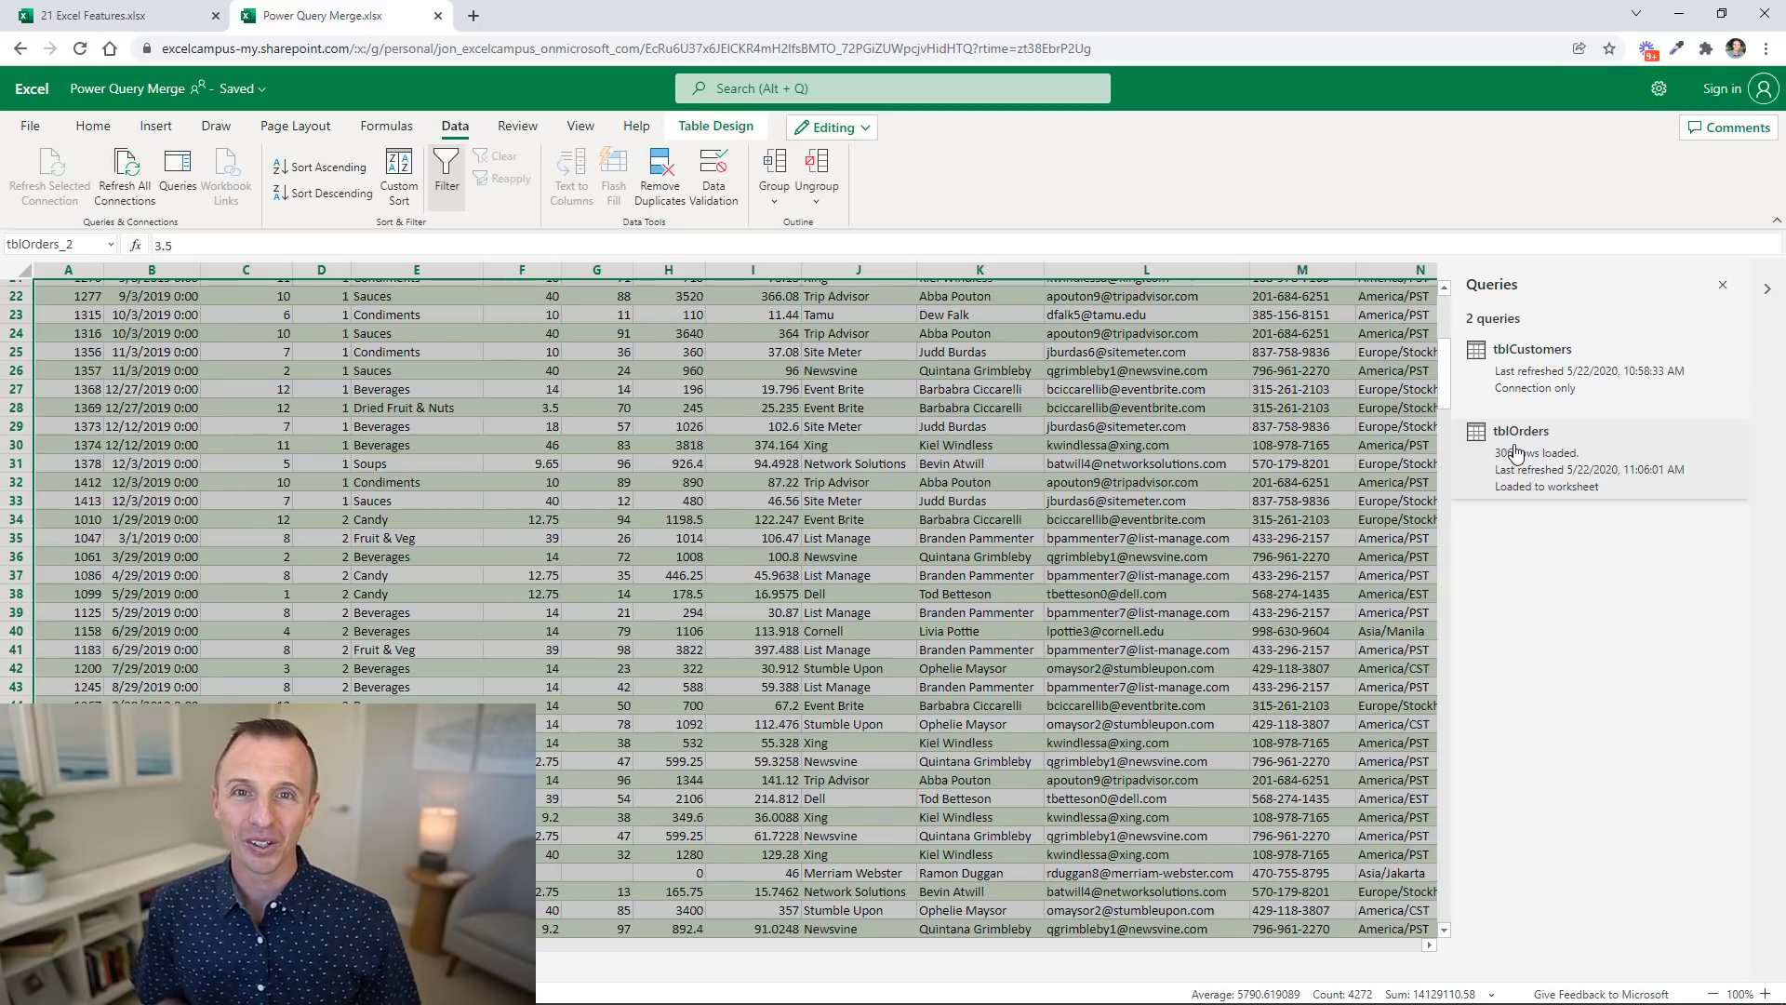
- Split the names in A2:A20 into first and last names on the Space delimiter
left_click(114, 15)
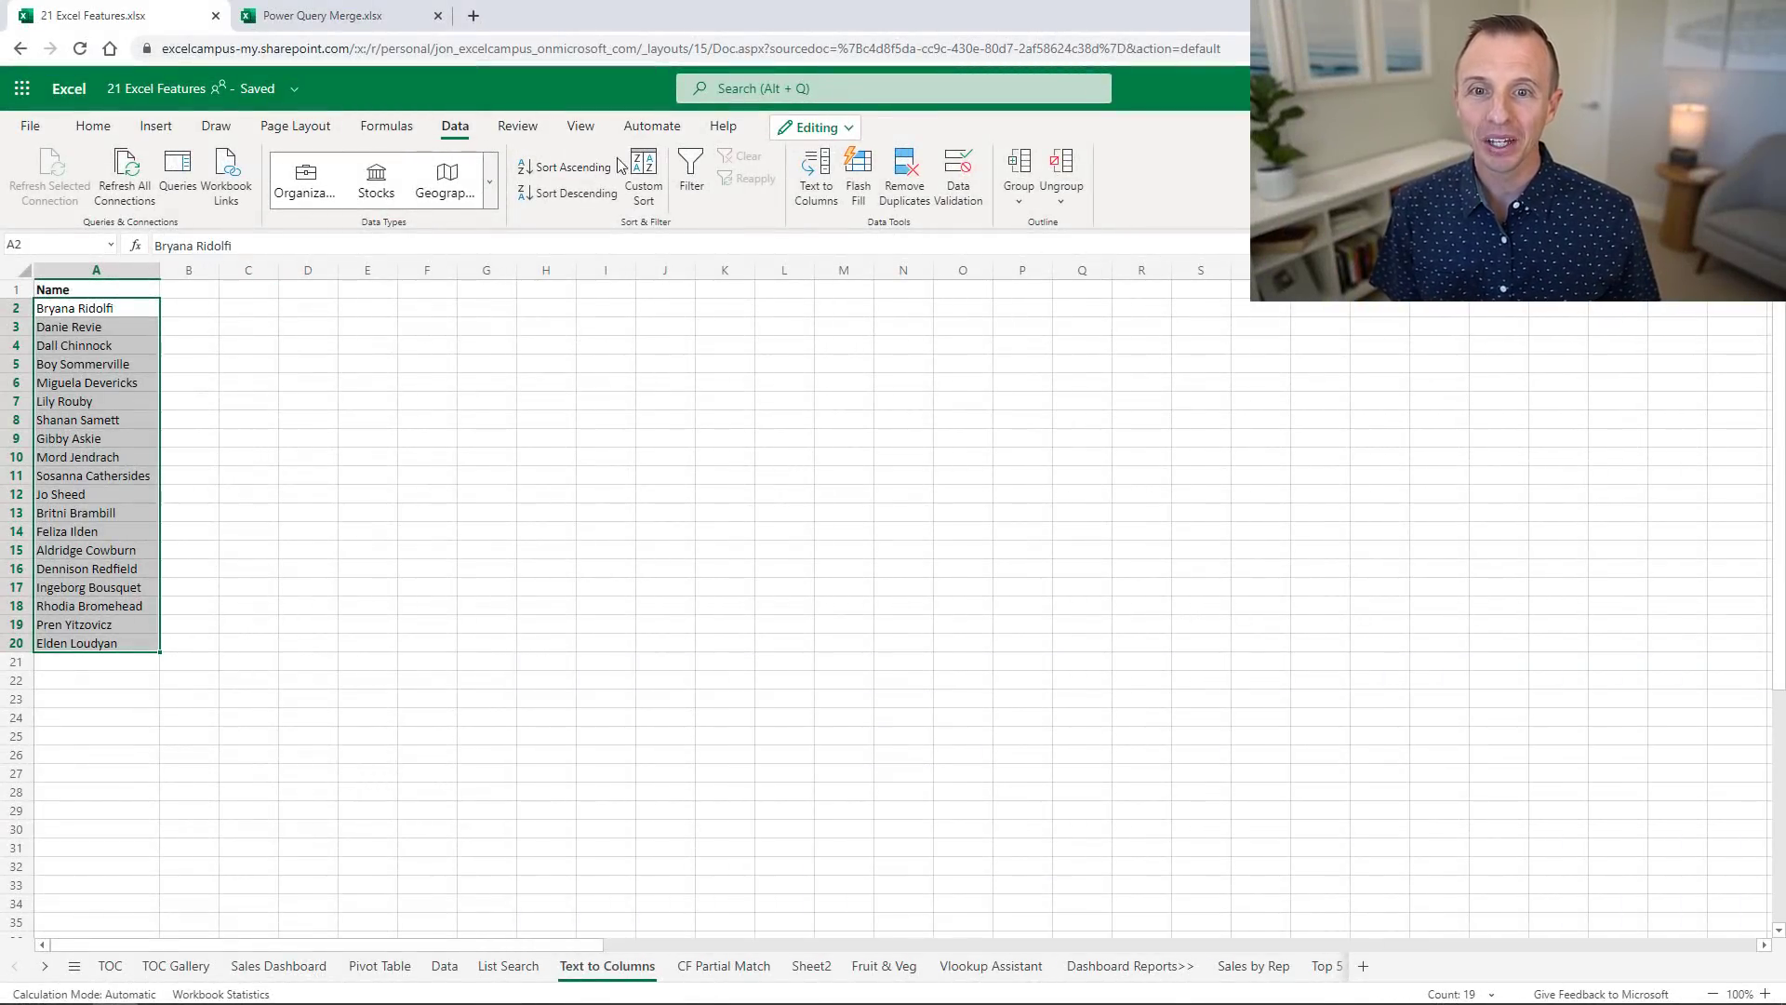
left_click(815, 179)
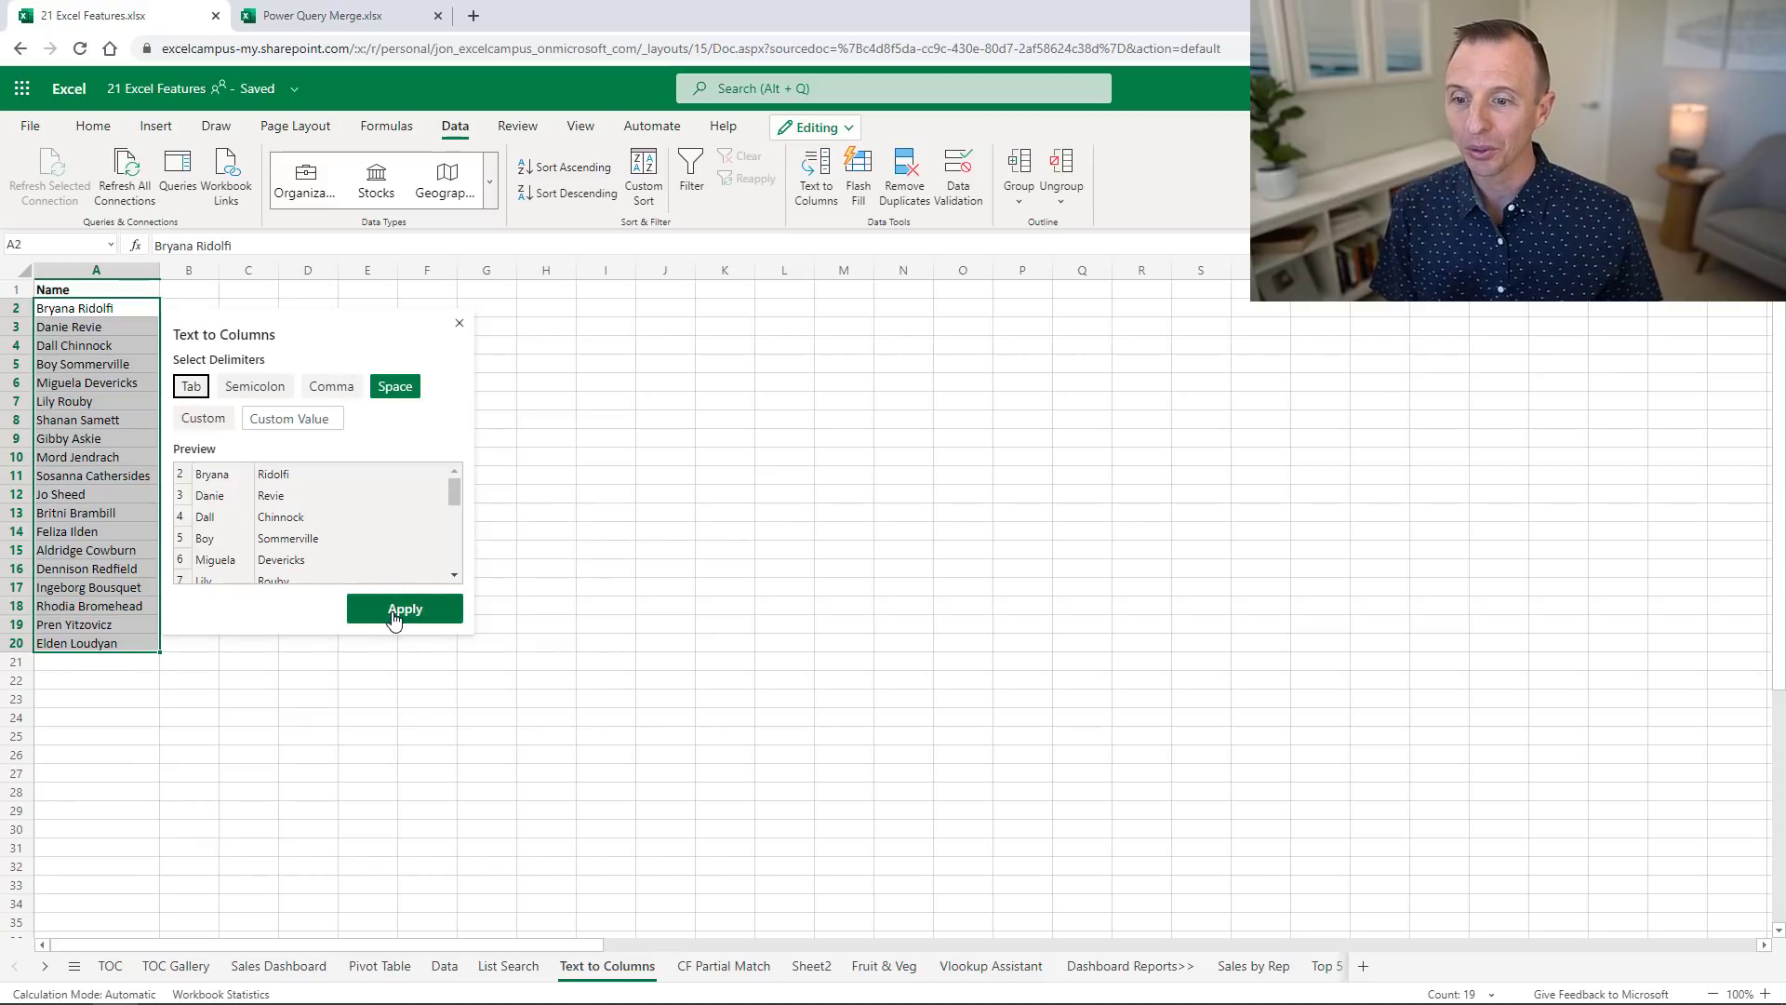
left_click(404, 609)
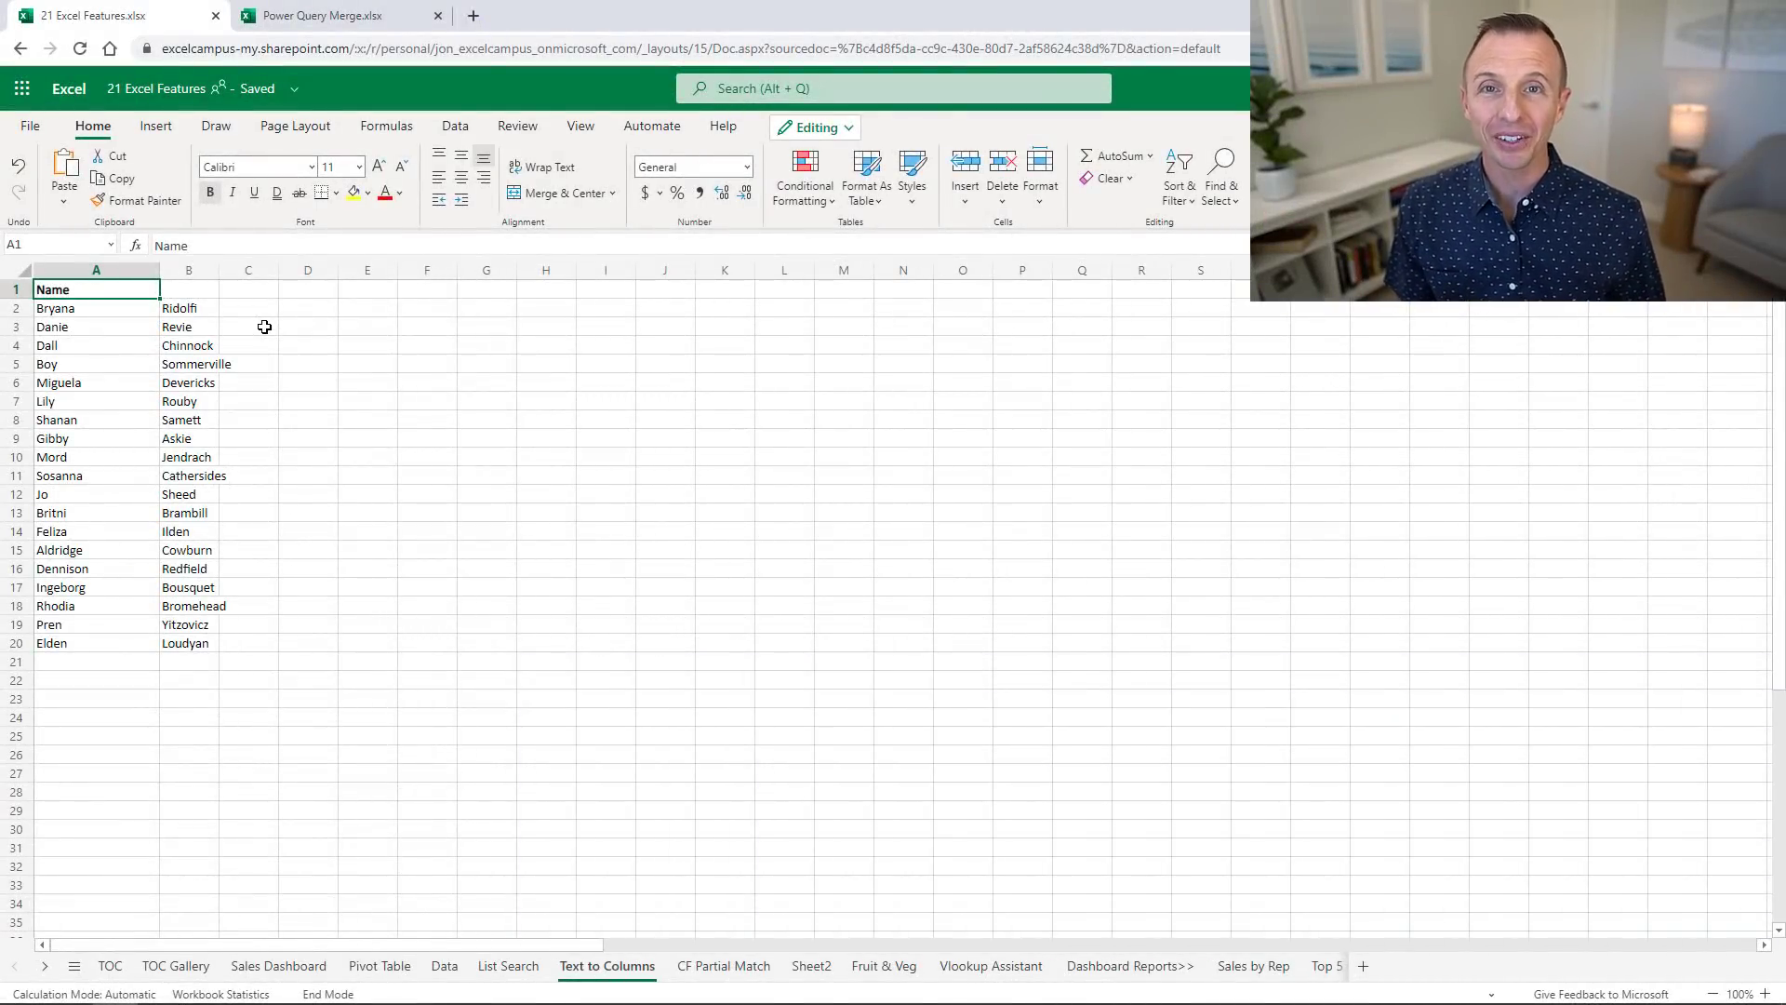
- Jump to the last split name and bring up the help and support commands
key("ctrl+Down")
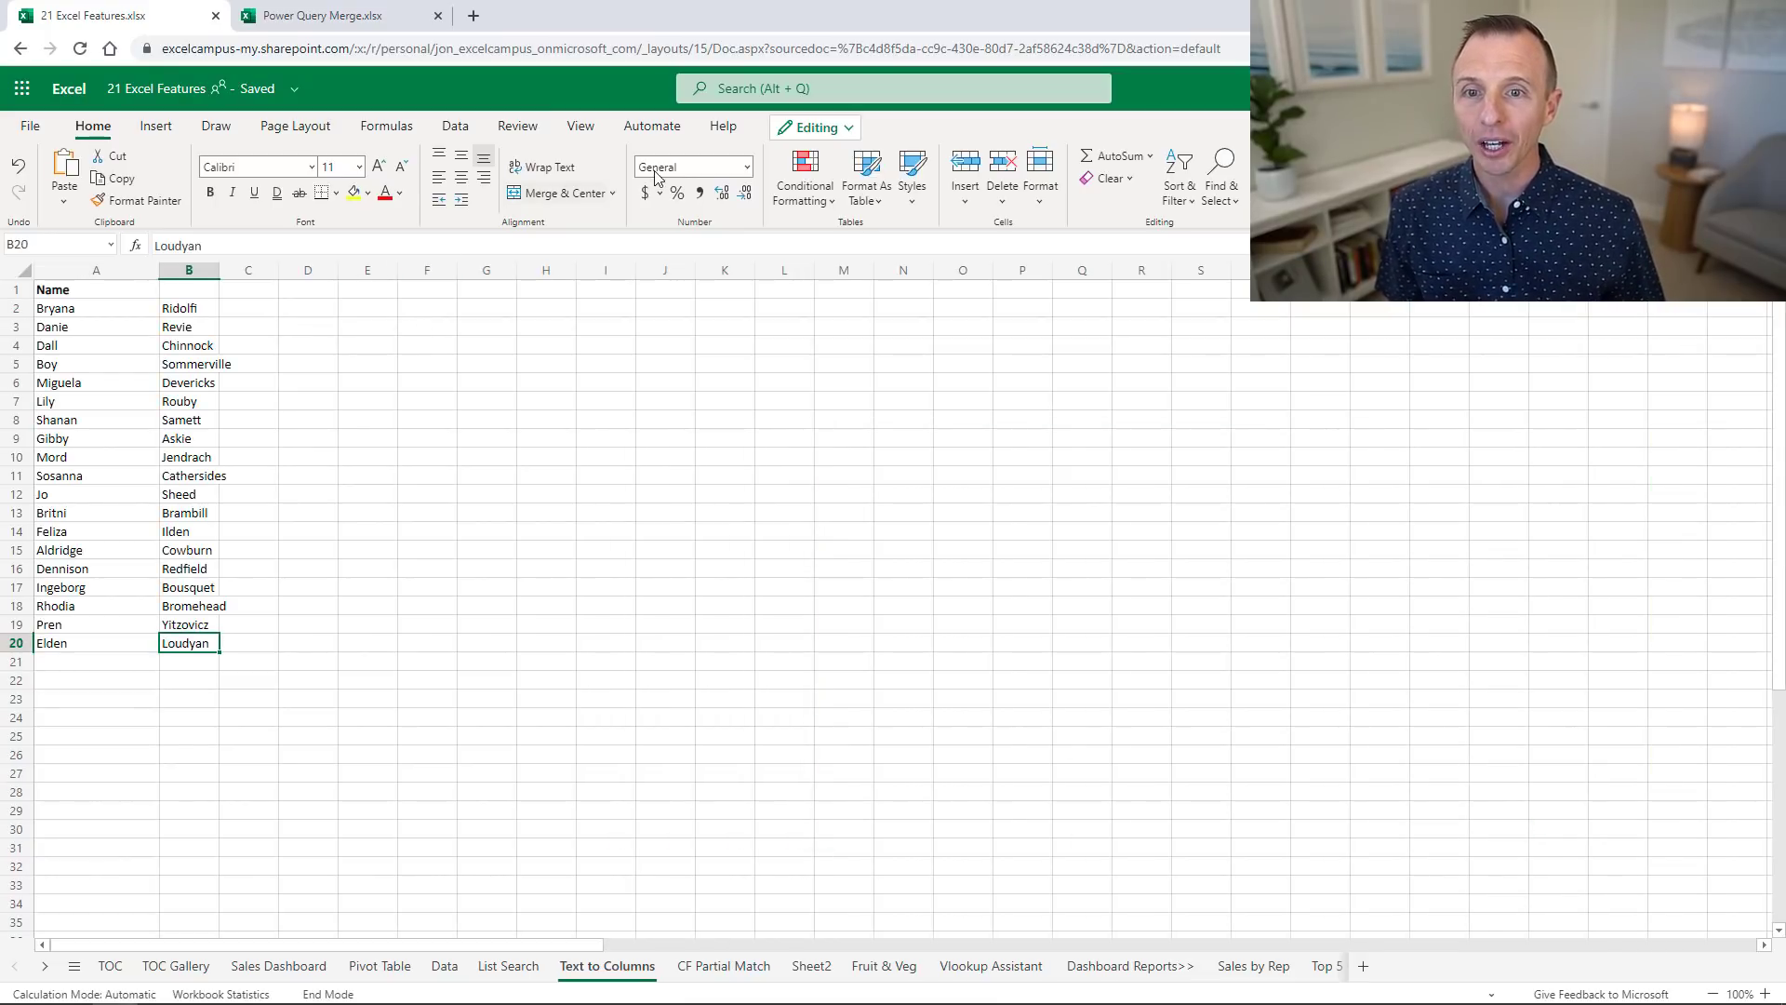
left_click(722, 126)
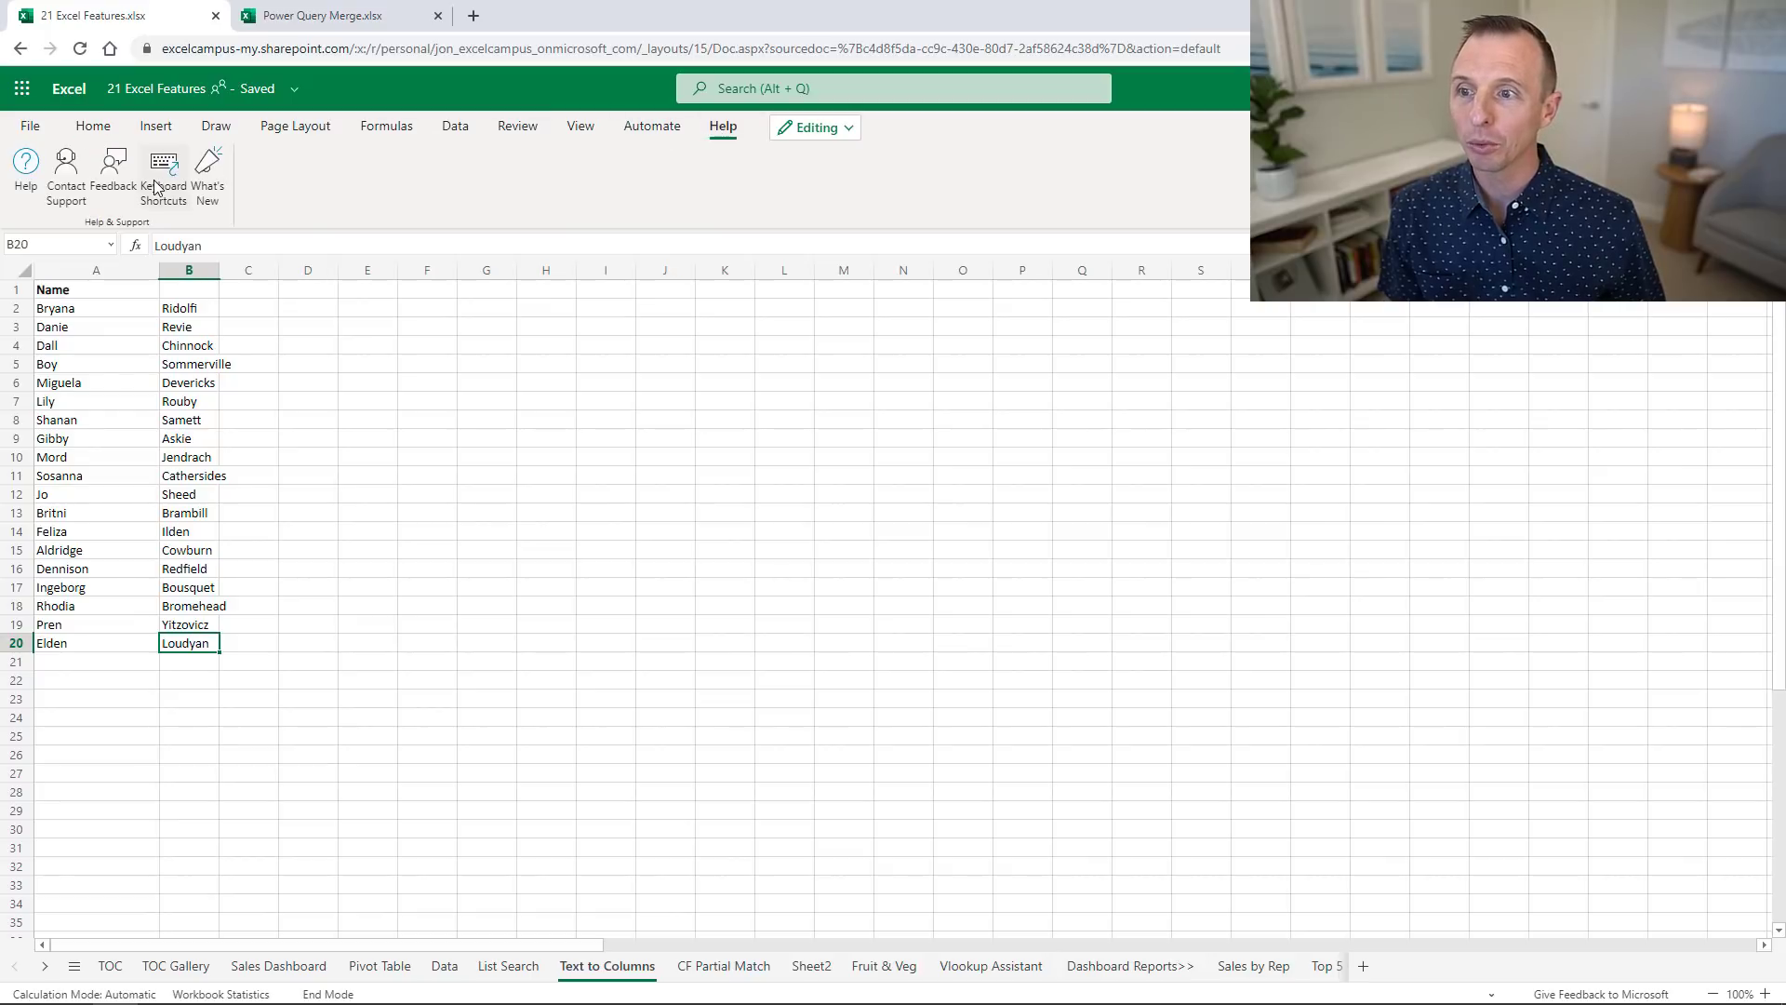
left_click(162, 172)
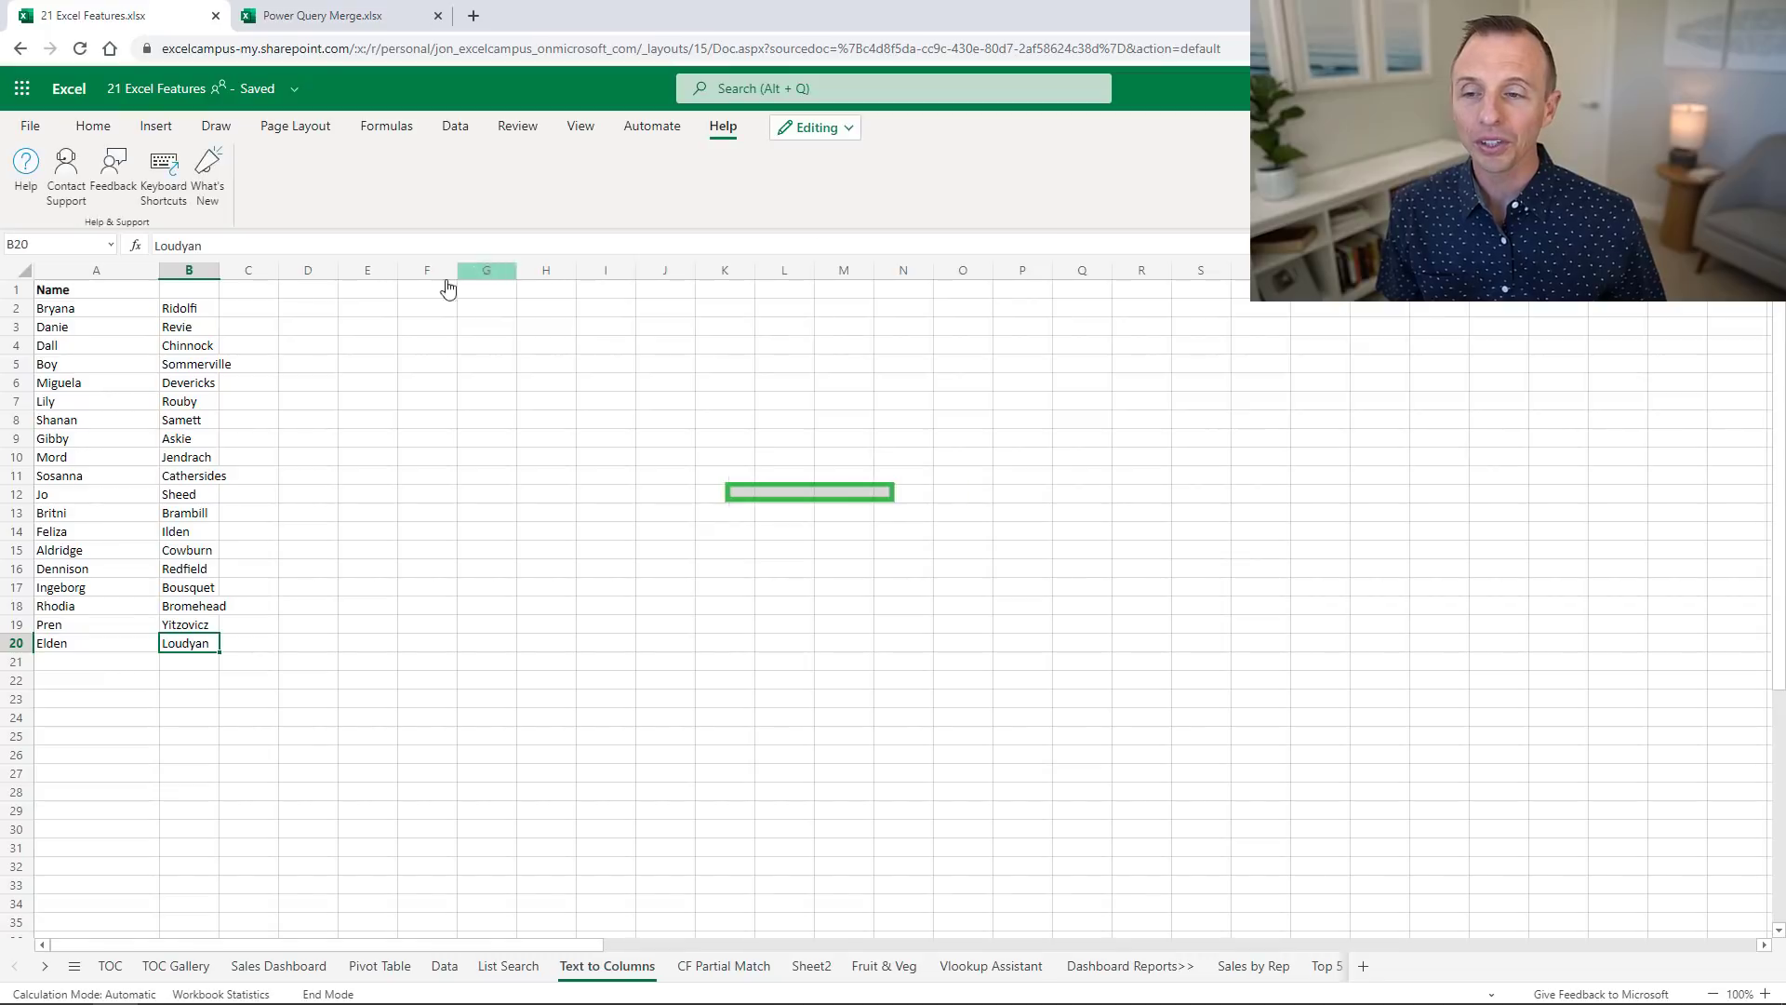
- Show the Alt key tips for the Home tab commands
key("alt")
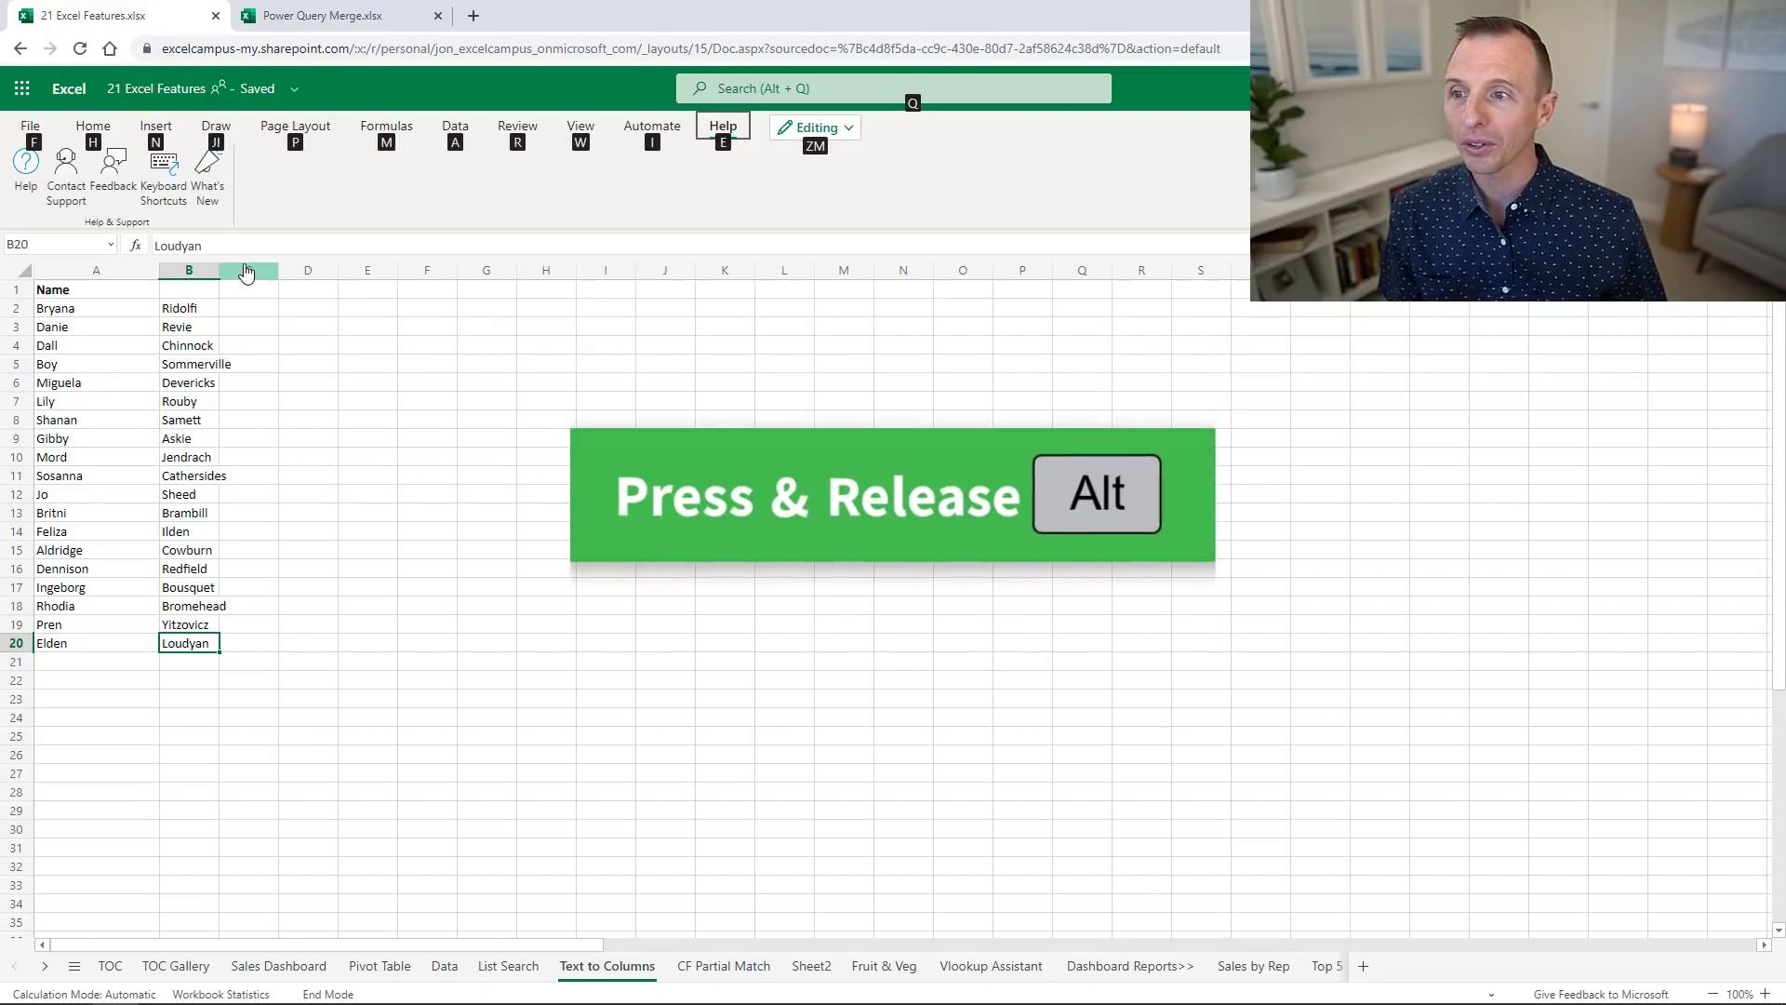
key("alt")
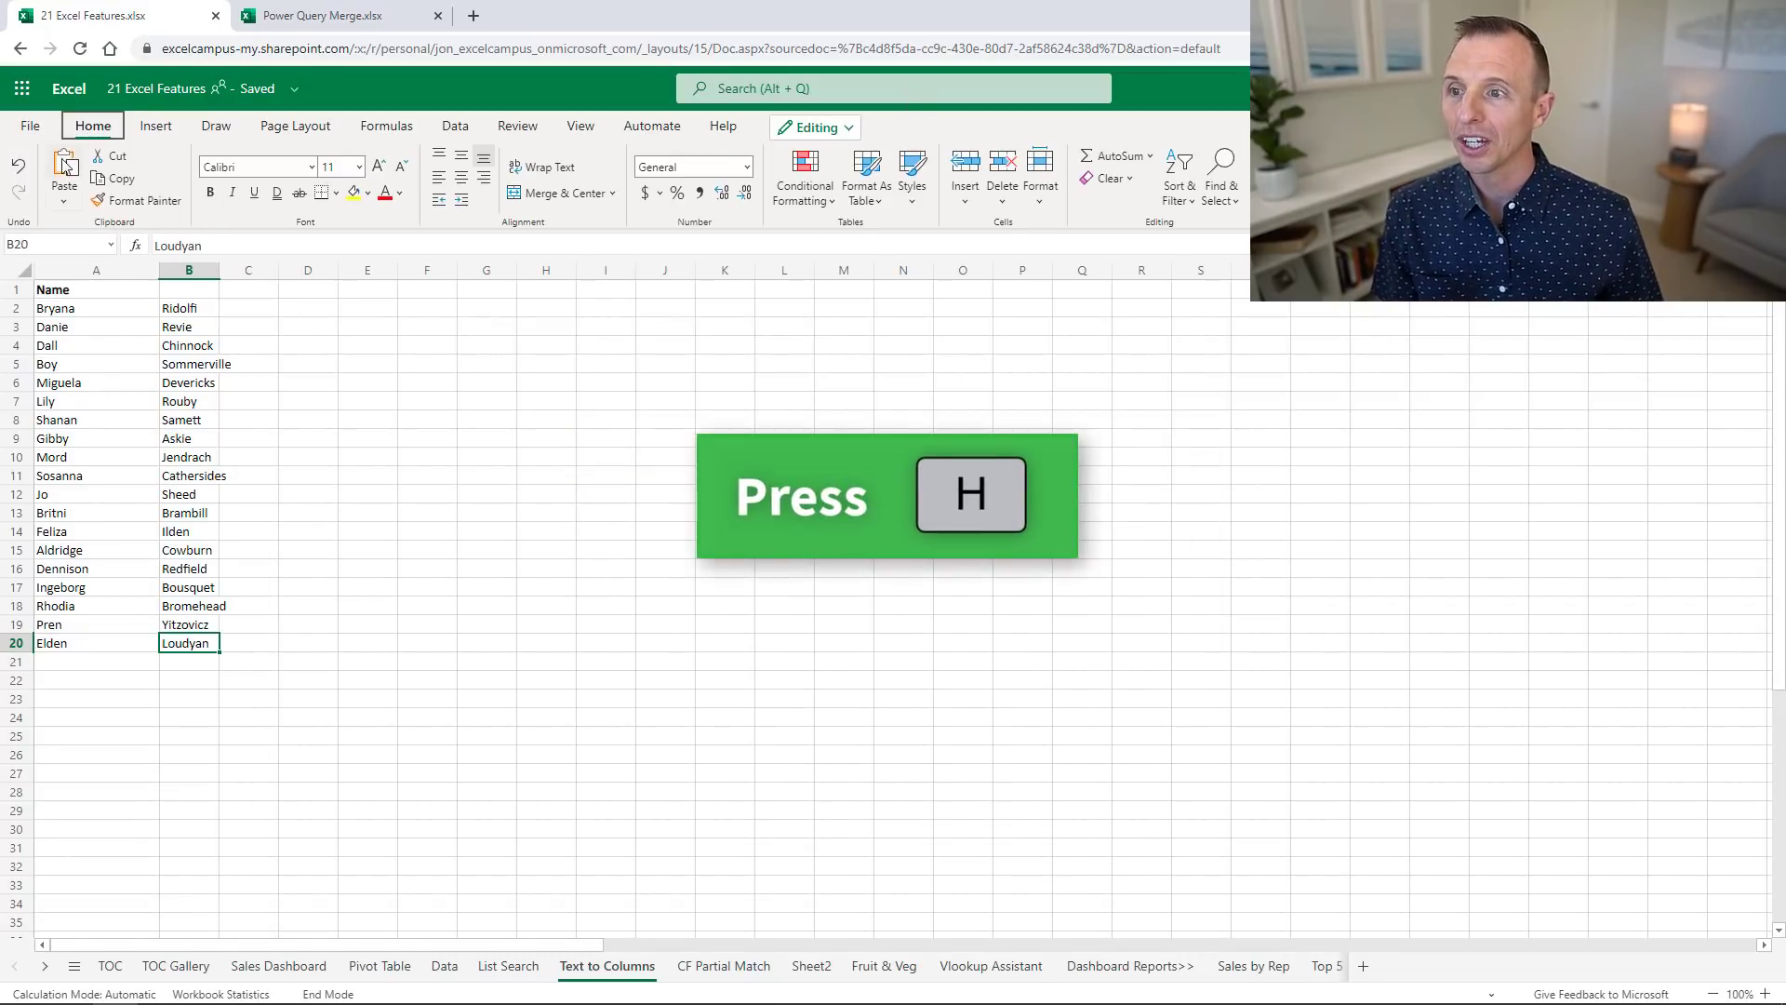
key("alt")
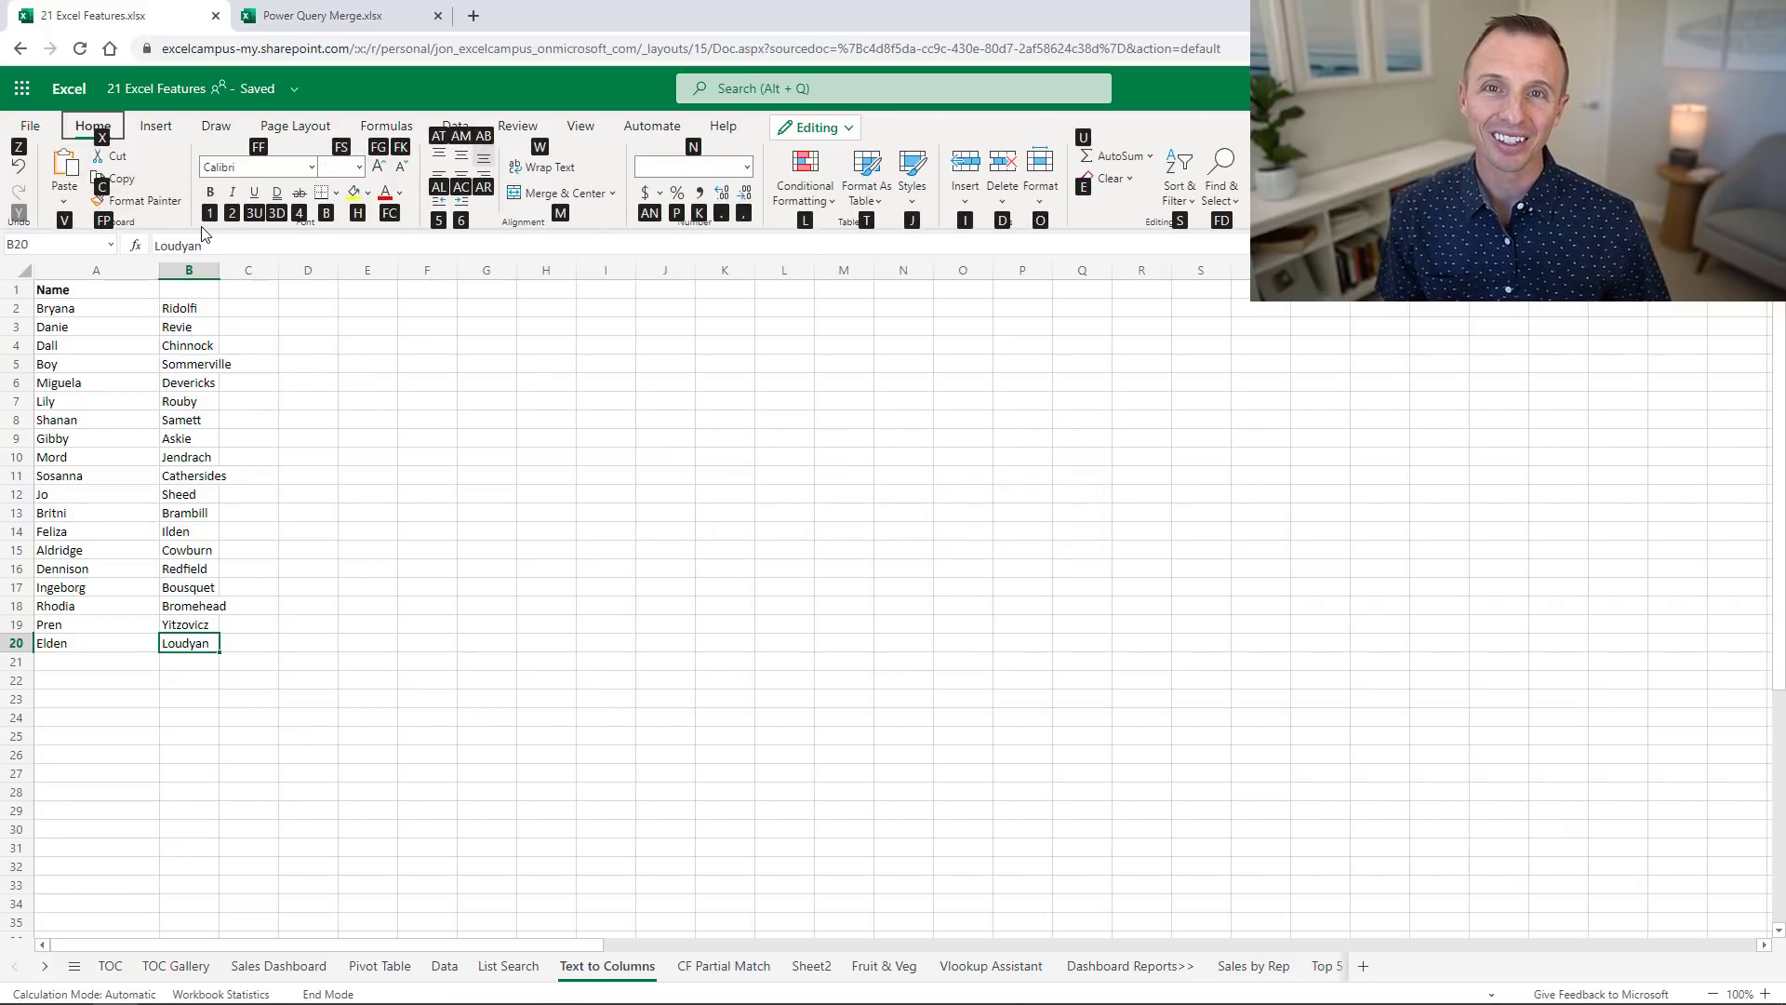
left_click(651, 125)
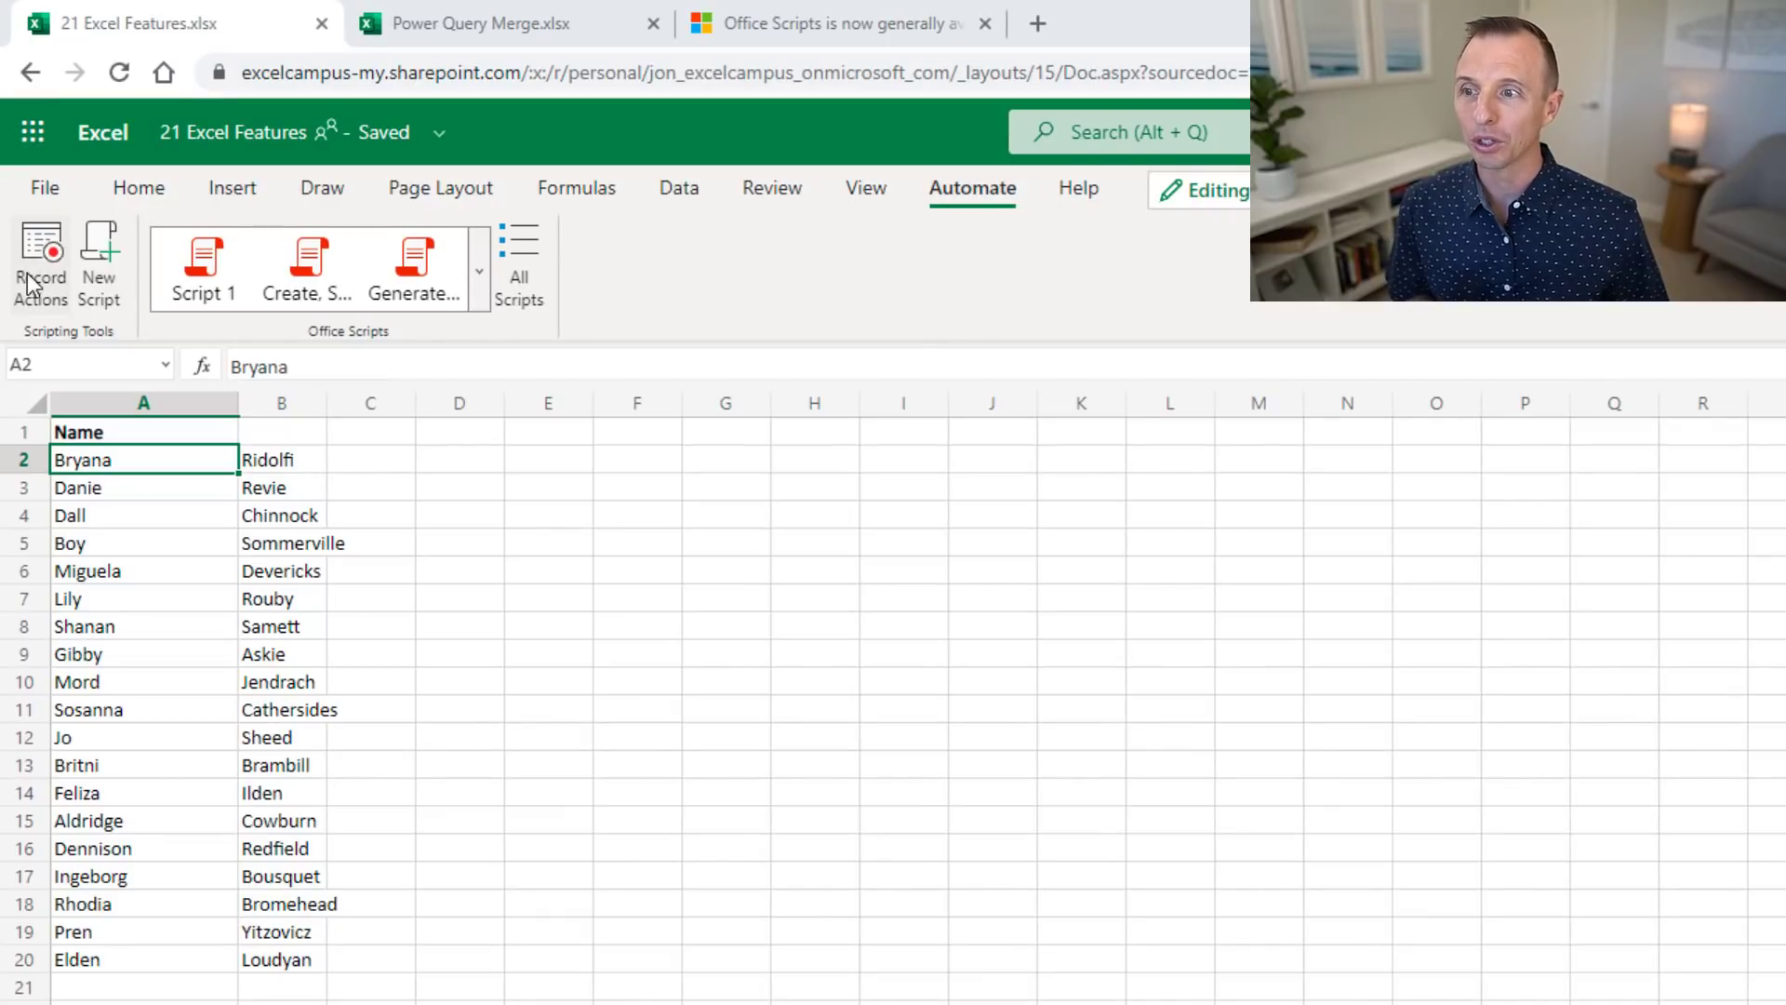
mouse_move(100, 263)
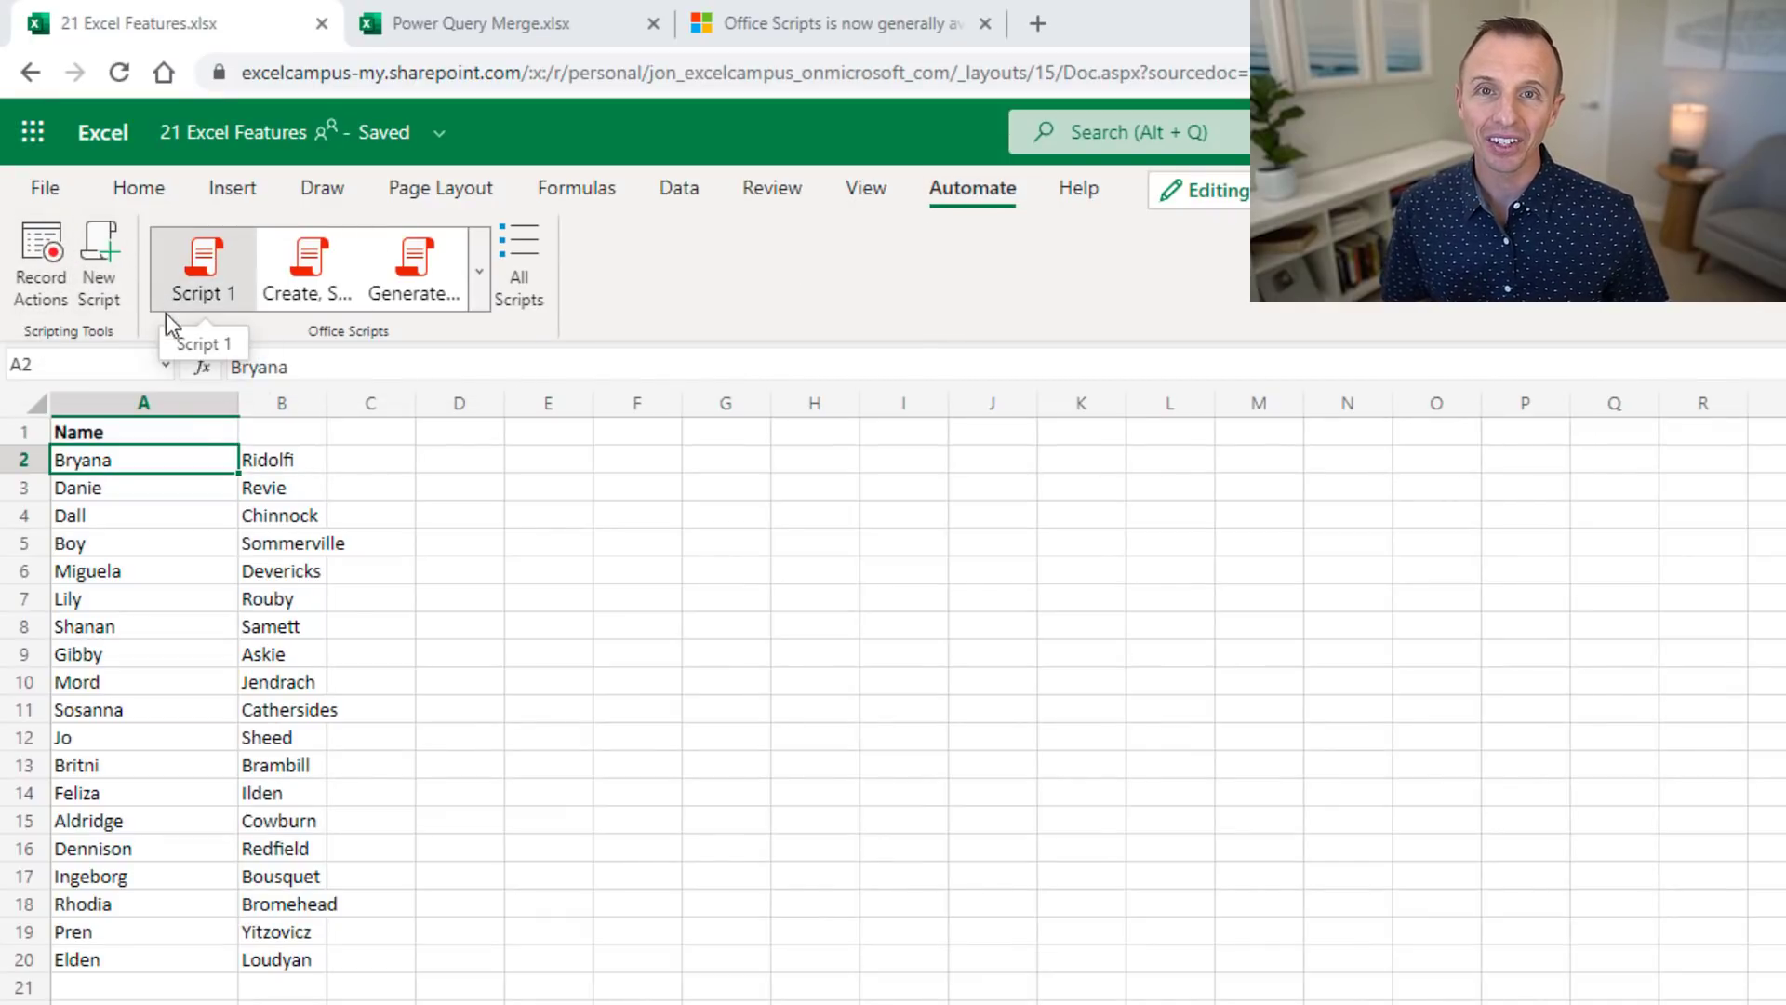
mouse_move(215, 499)
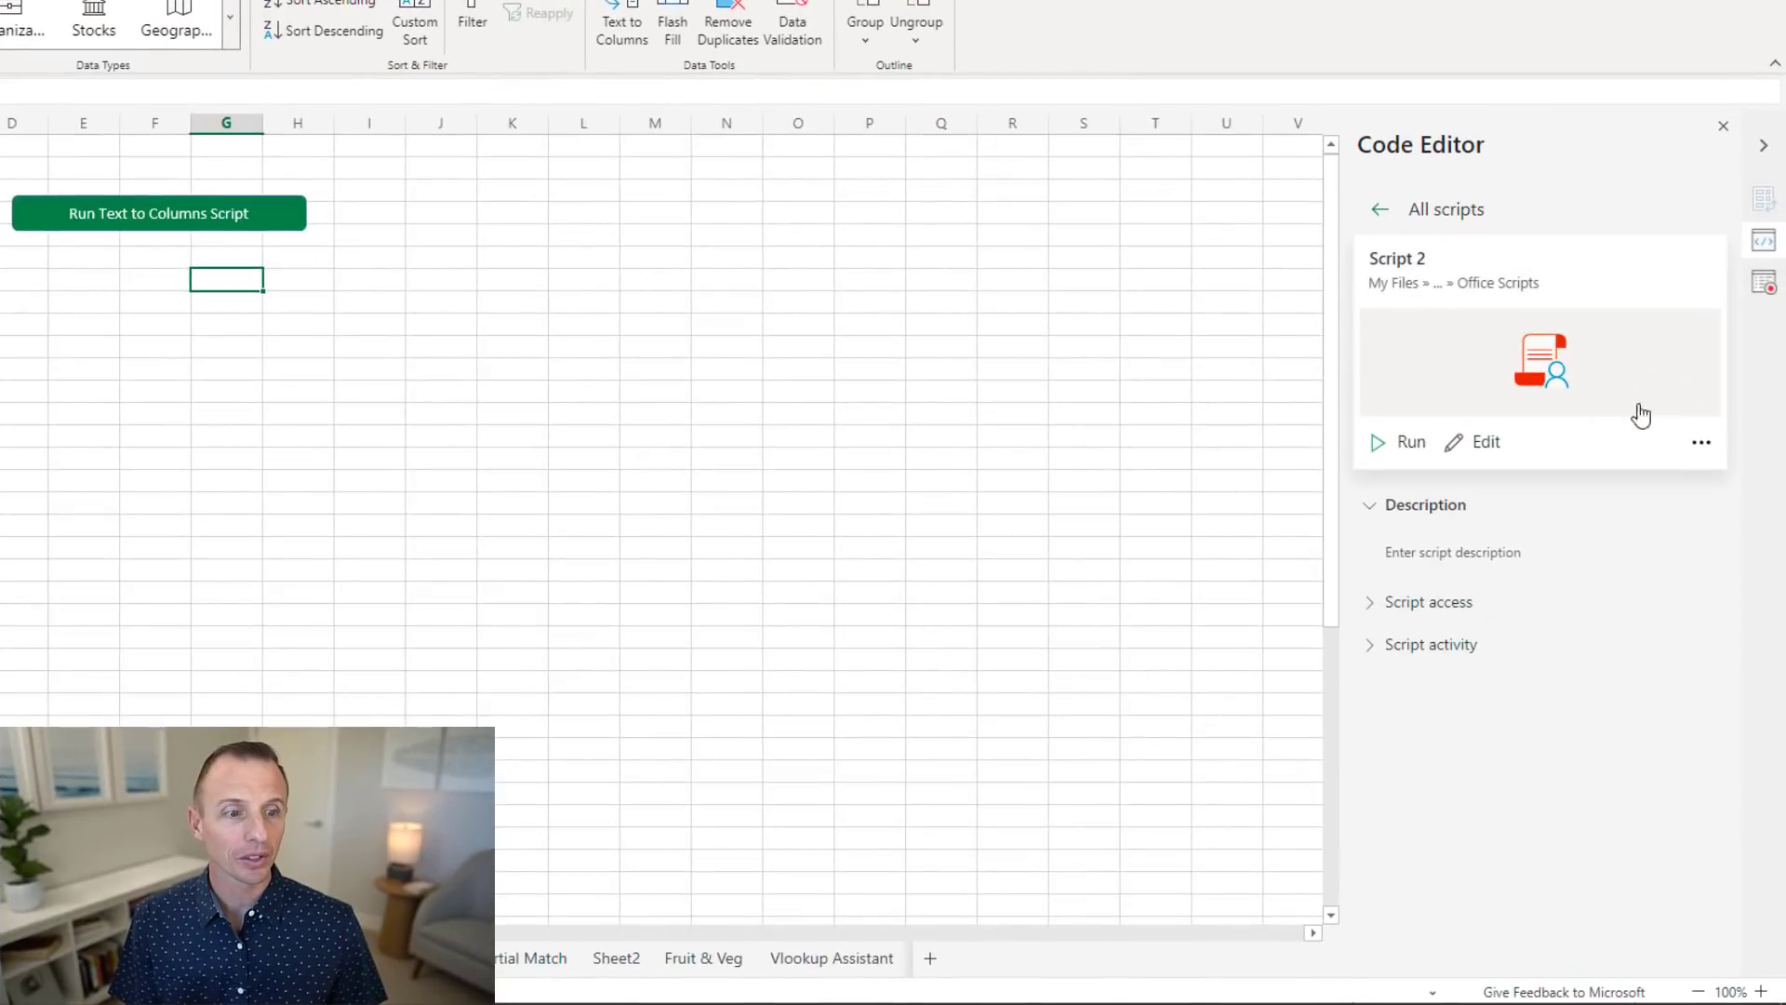
- Open the more actions menu for Script 2 in the code editor
left_click(1697, 442)
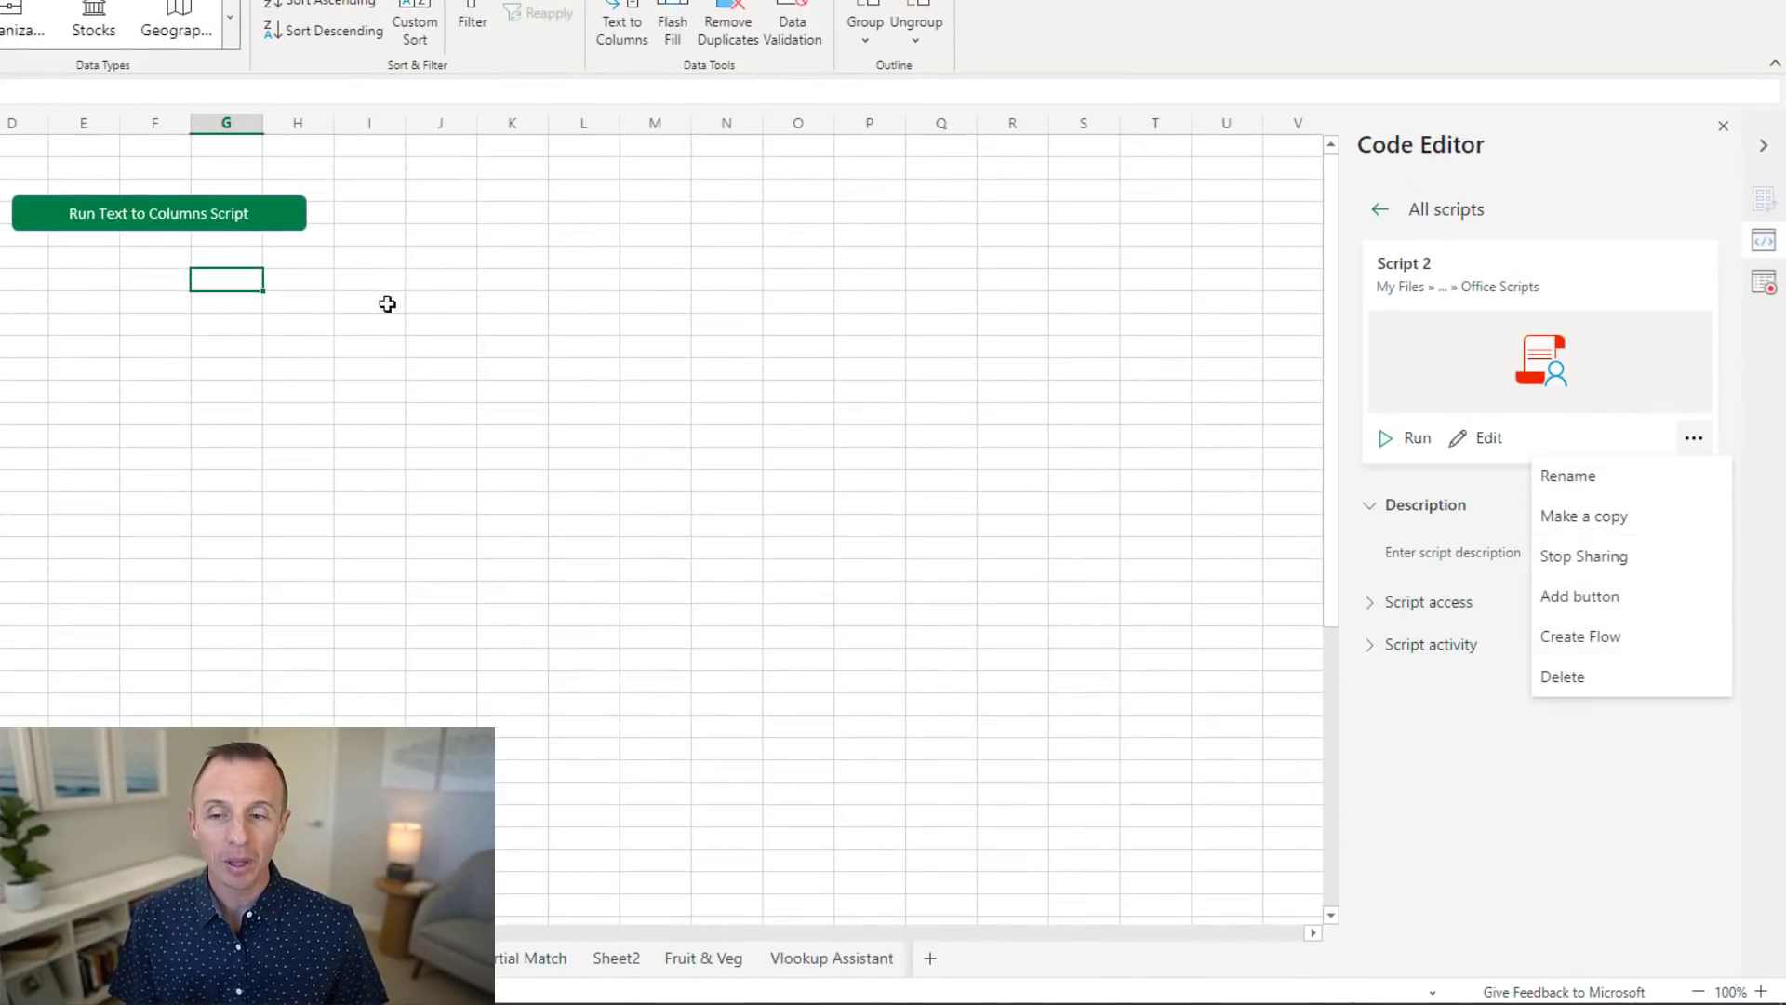
left_click(158, 212)
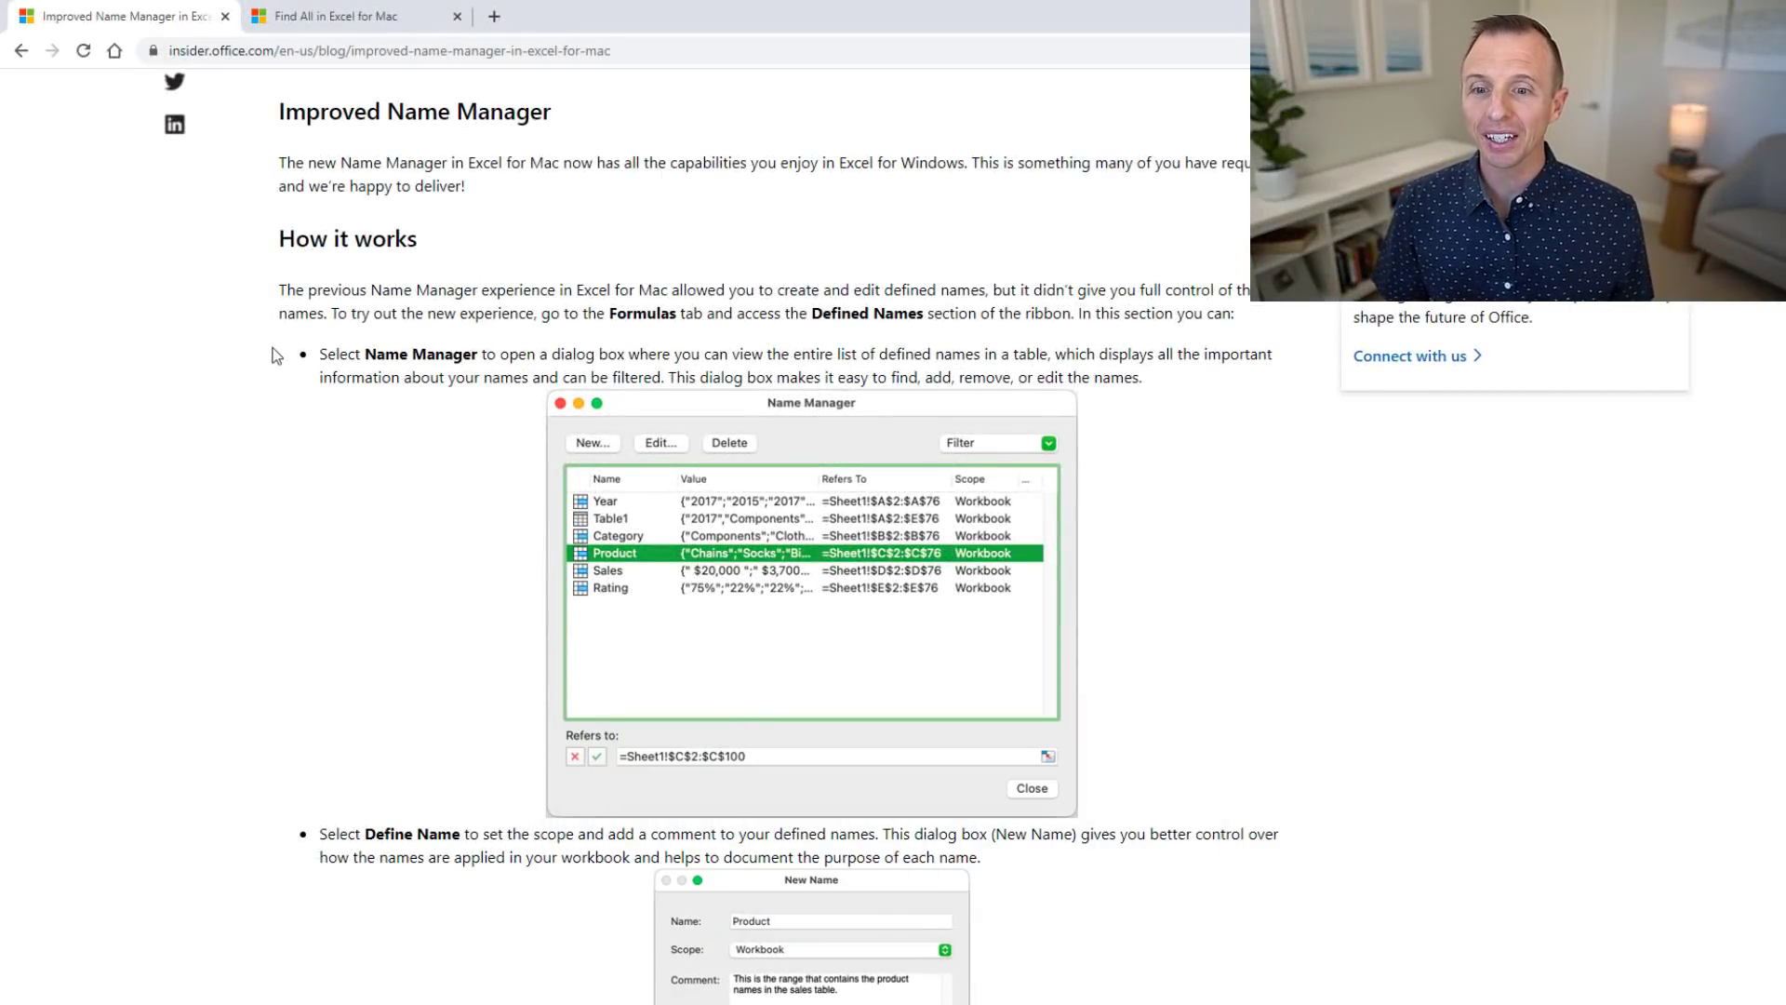
mouse_move(453, 434)
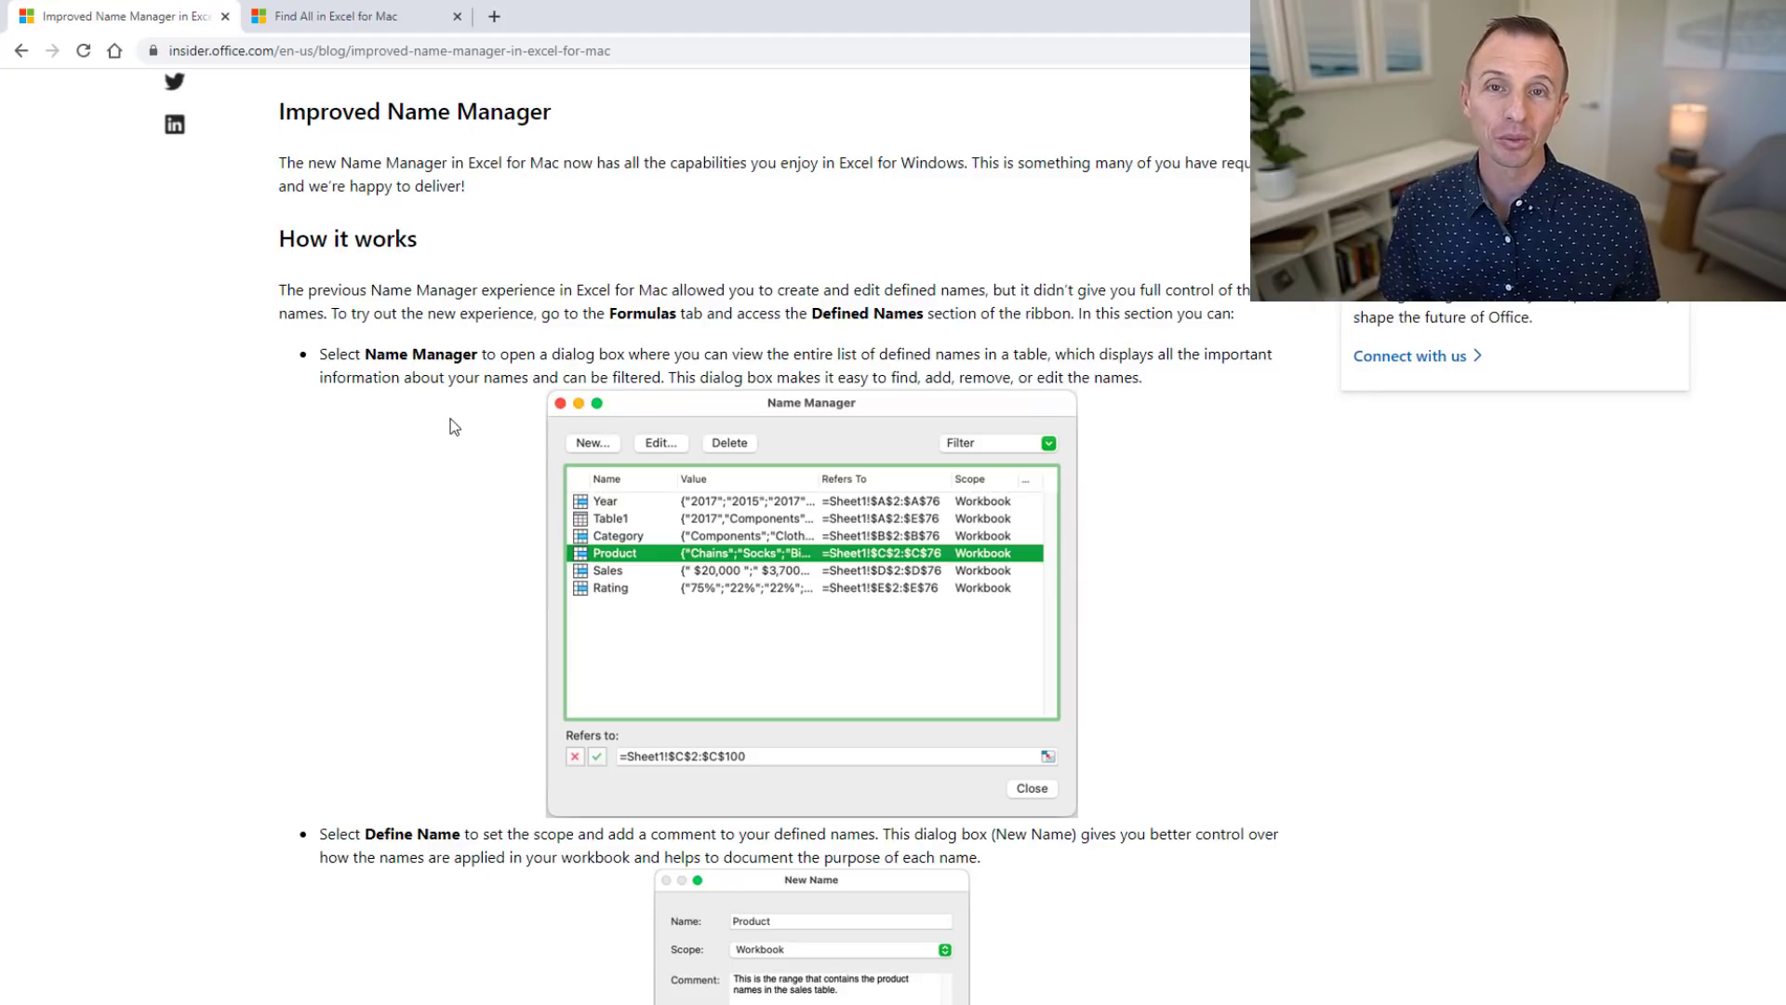
mouse_move(380, 78)
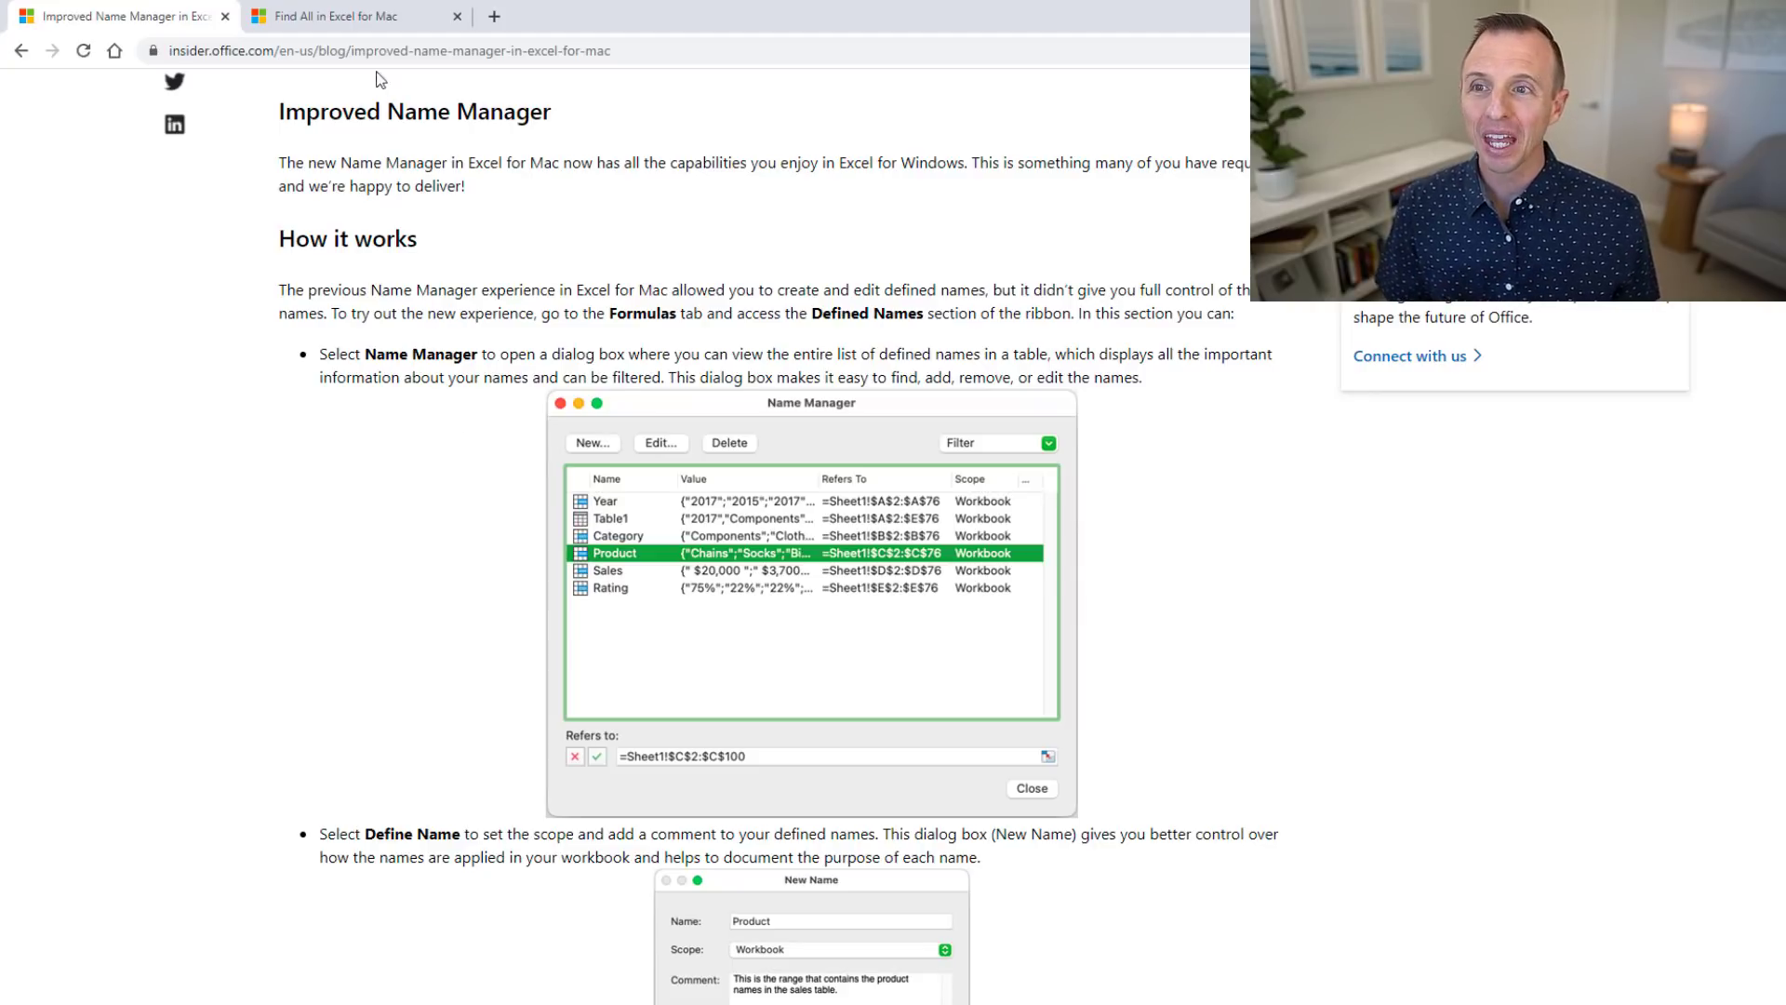
- Open the 'Improved Name Manager in Excel for Mac' Office Insider blog post
left_click(341, 15)
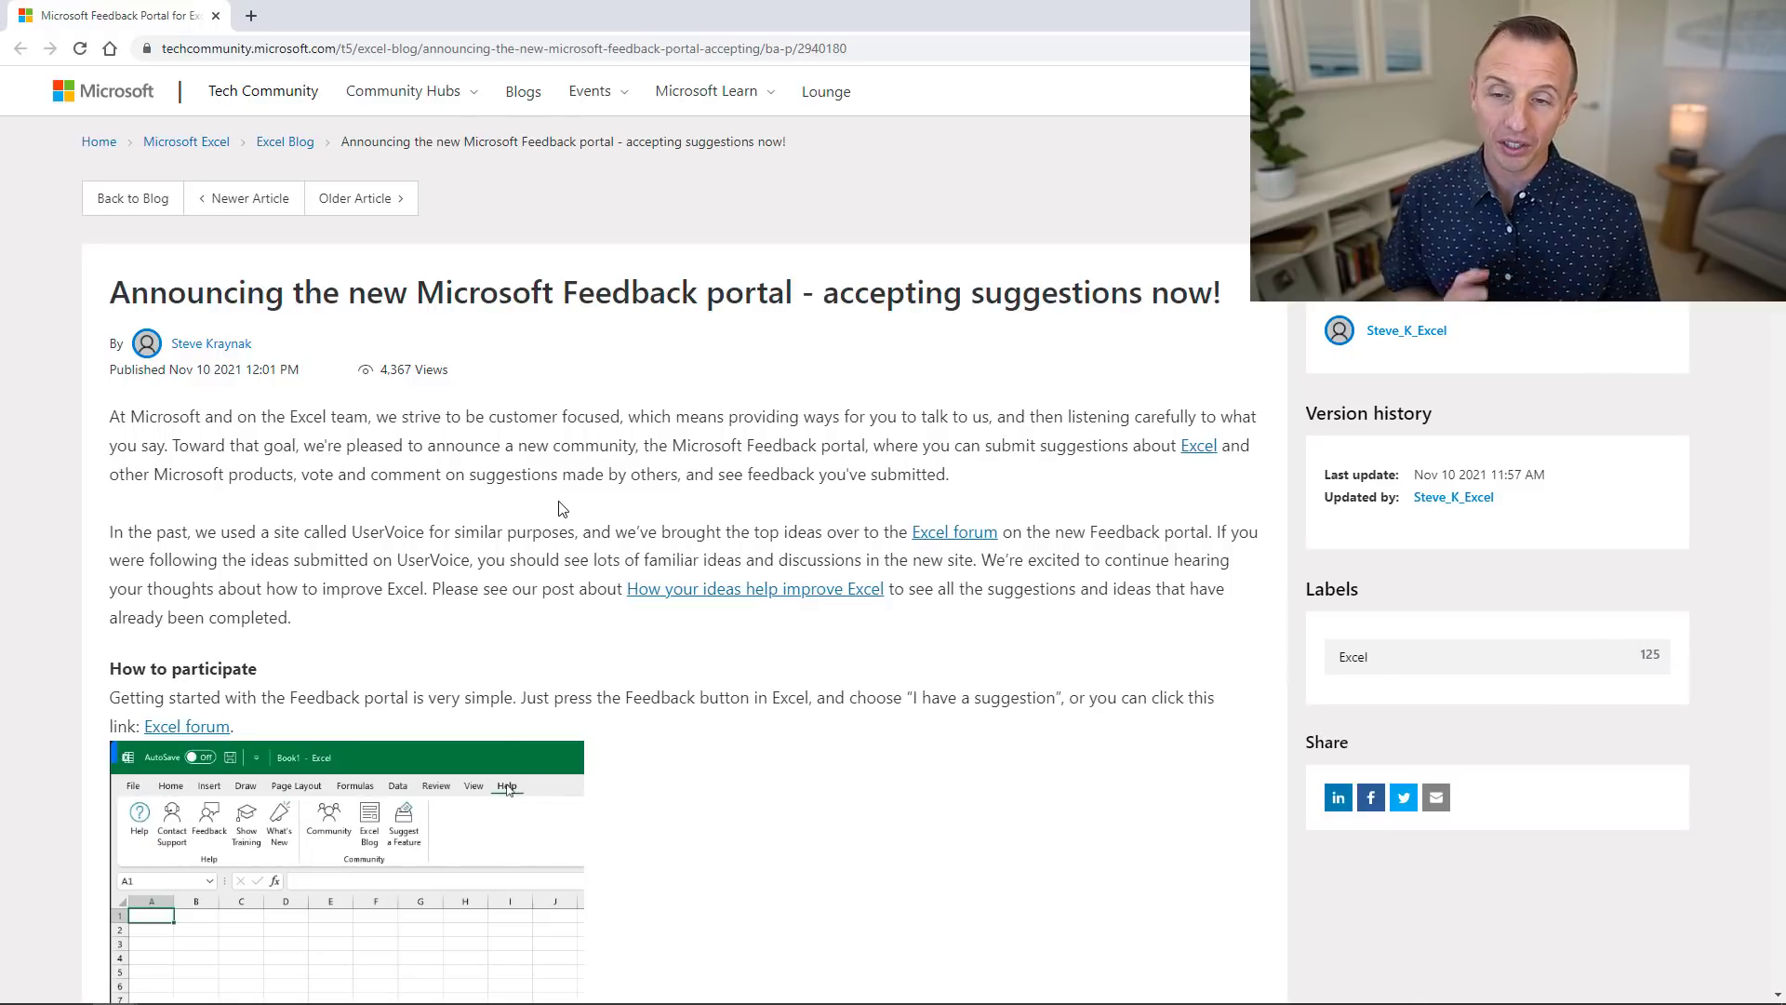
- Open the Microsoft Feedback portal announcement and scroll to the 'scroll better' forum screenshot
left_click(208, 818)
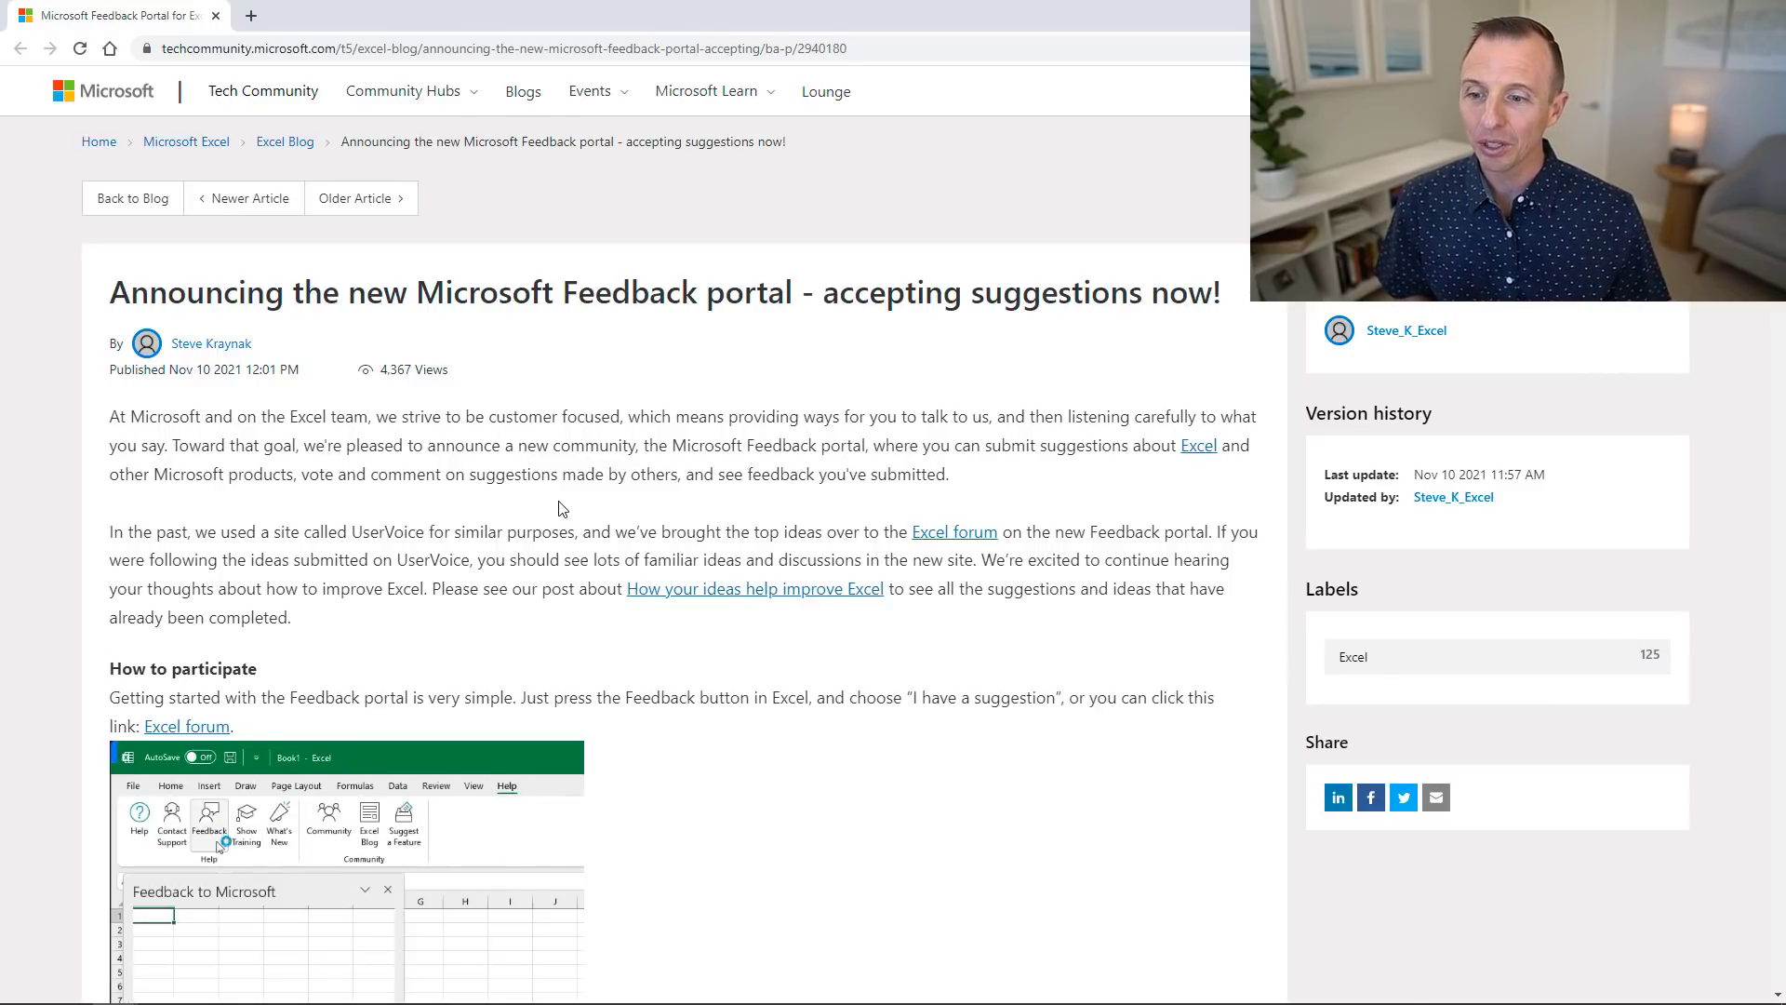
scroll("down", 3)
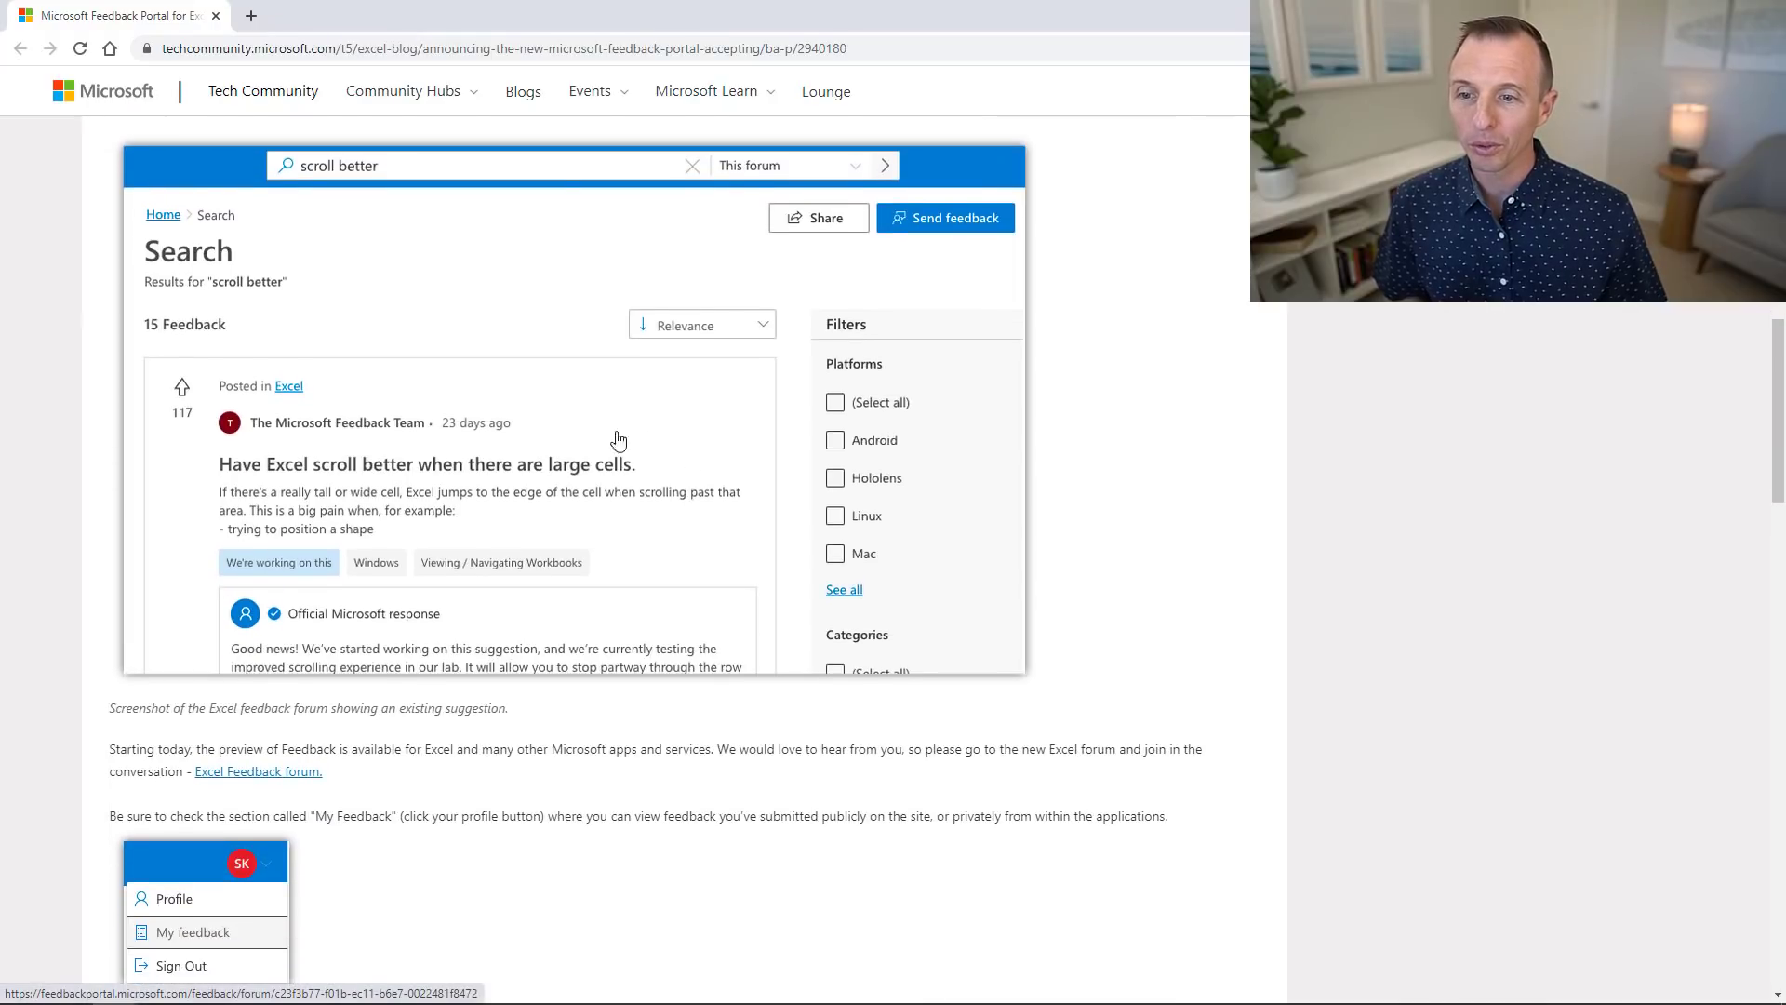
mouse_move(536, 499)
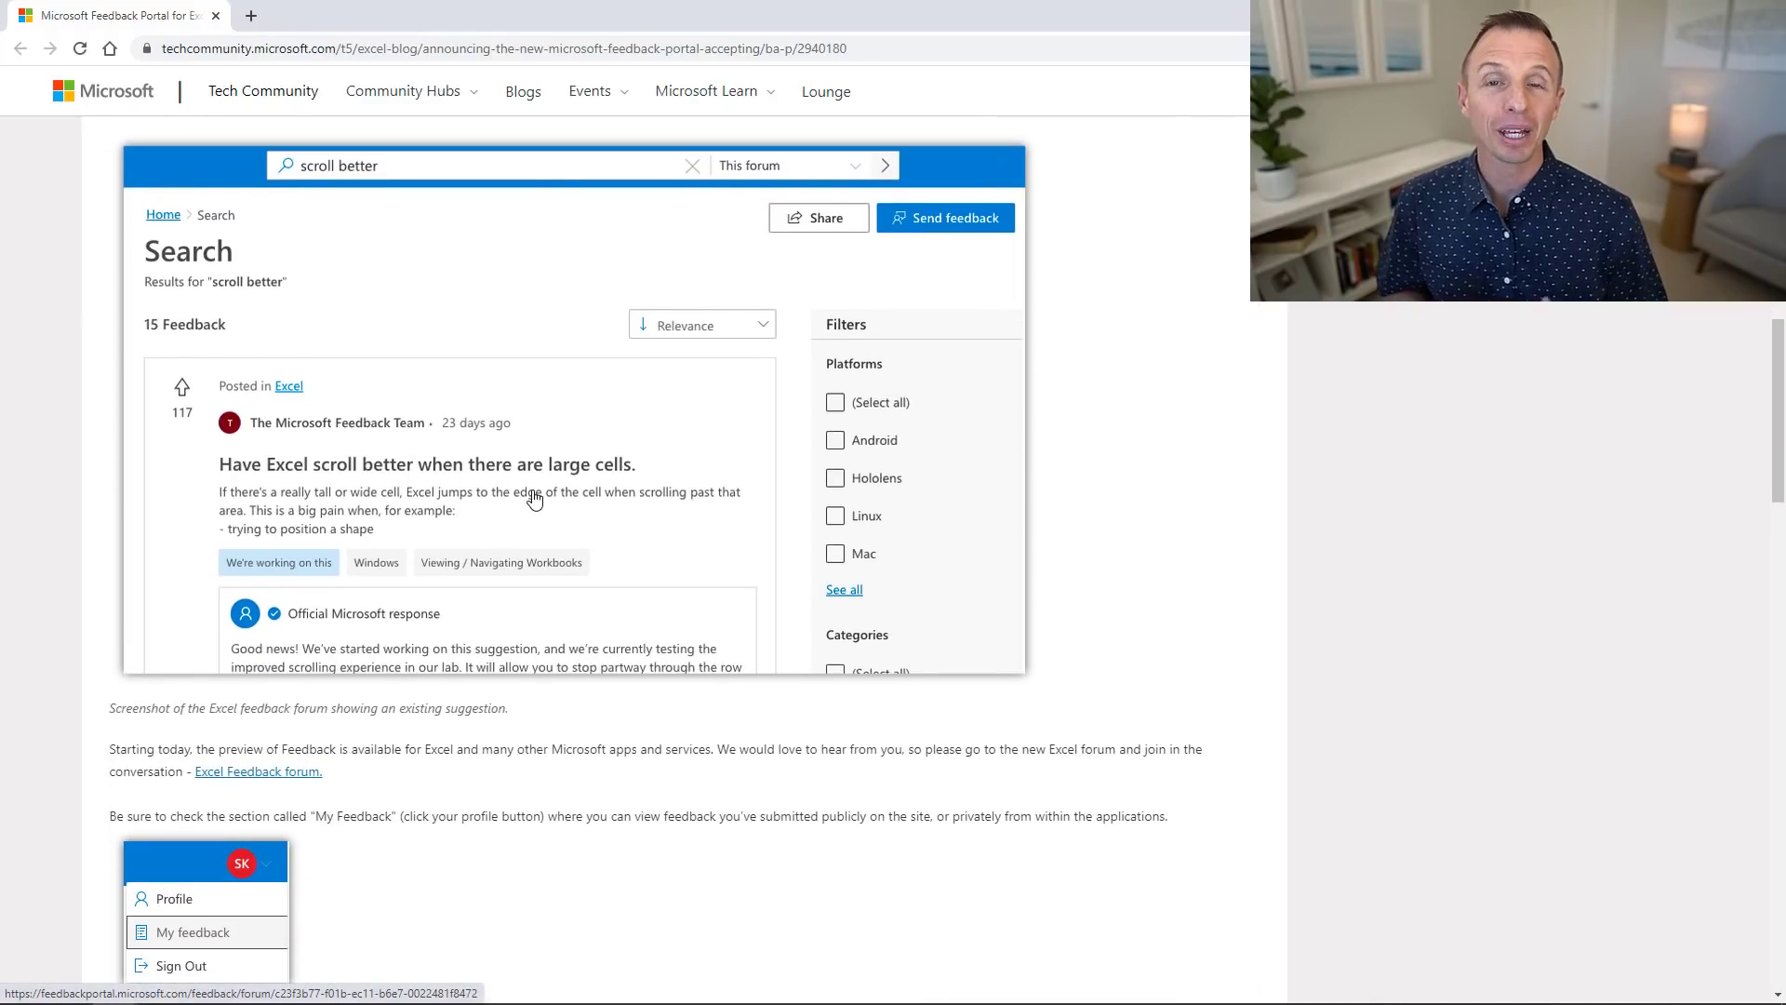